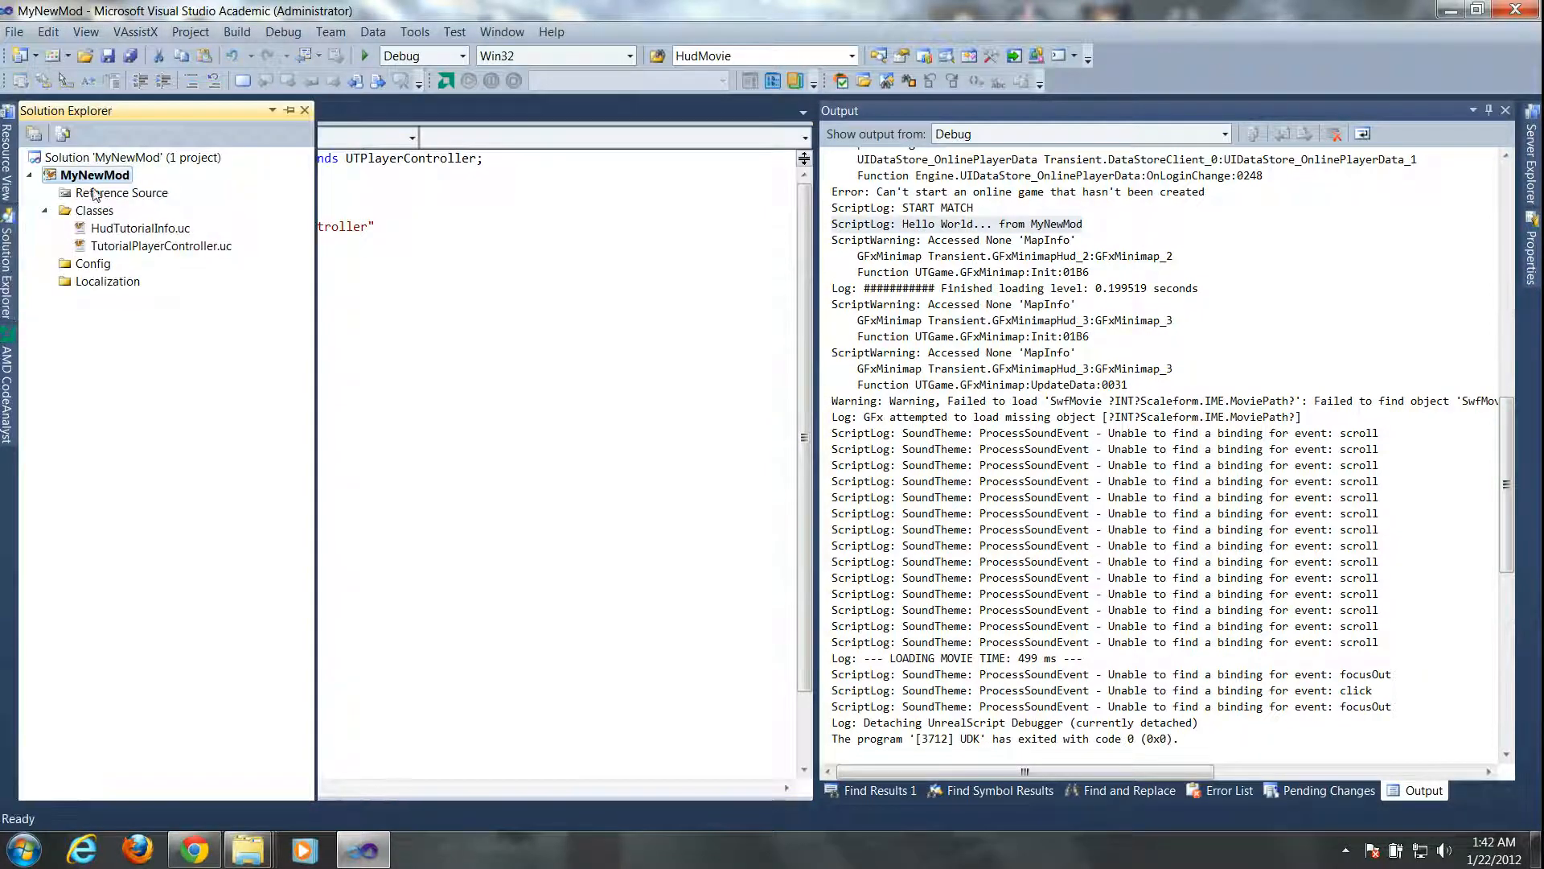
- Create a new UnrealScript file TutorialHUDWrapper.uc in the Classes folder via Add > New Item
right_click(93, 209)
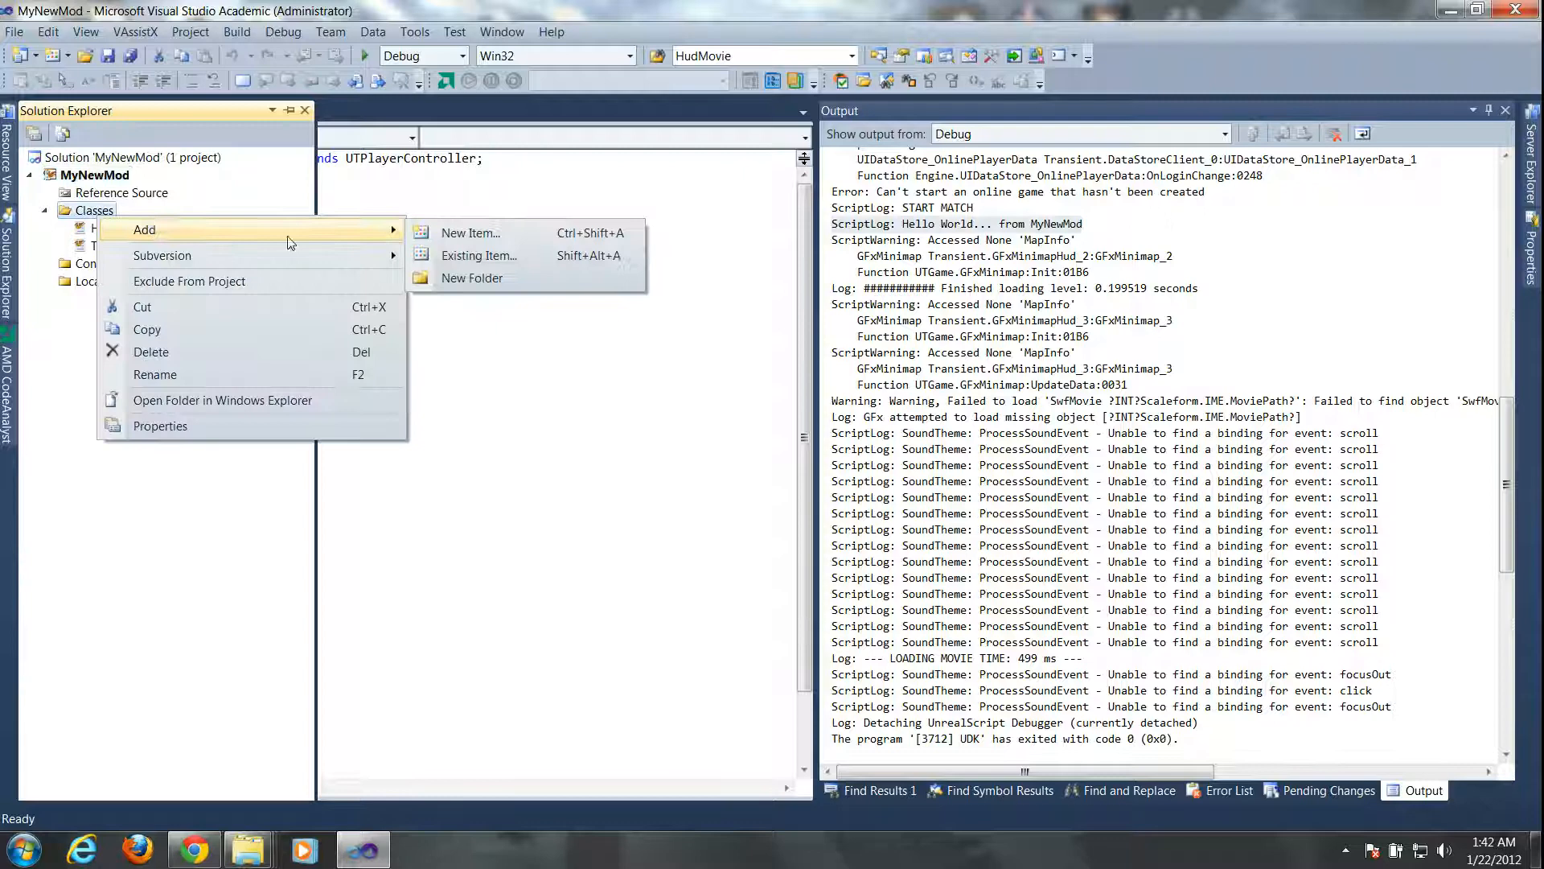
click(469, 231)
text(T)
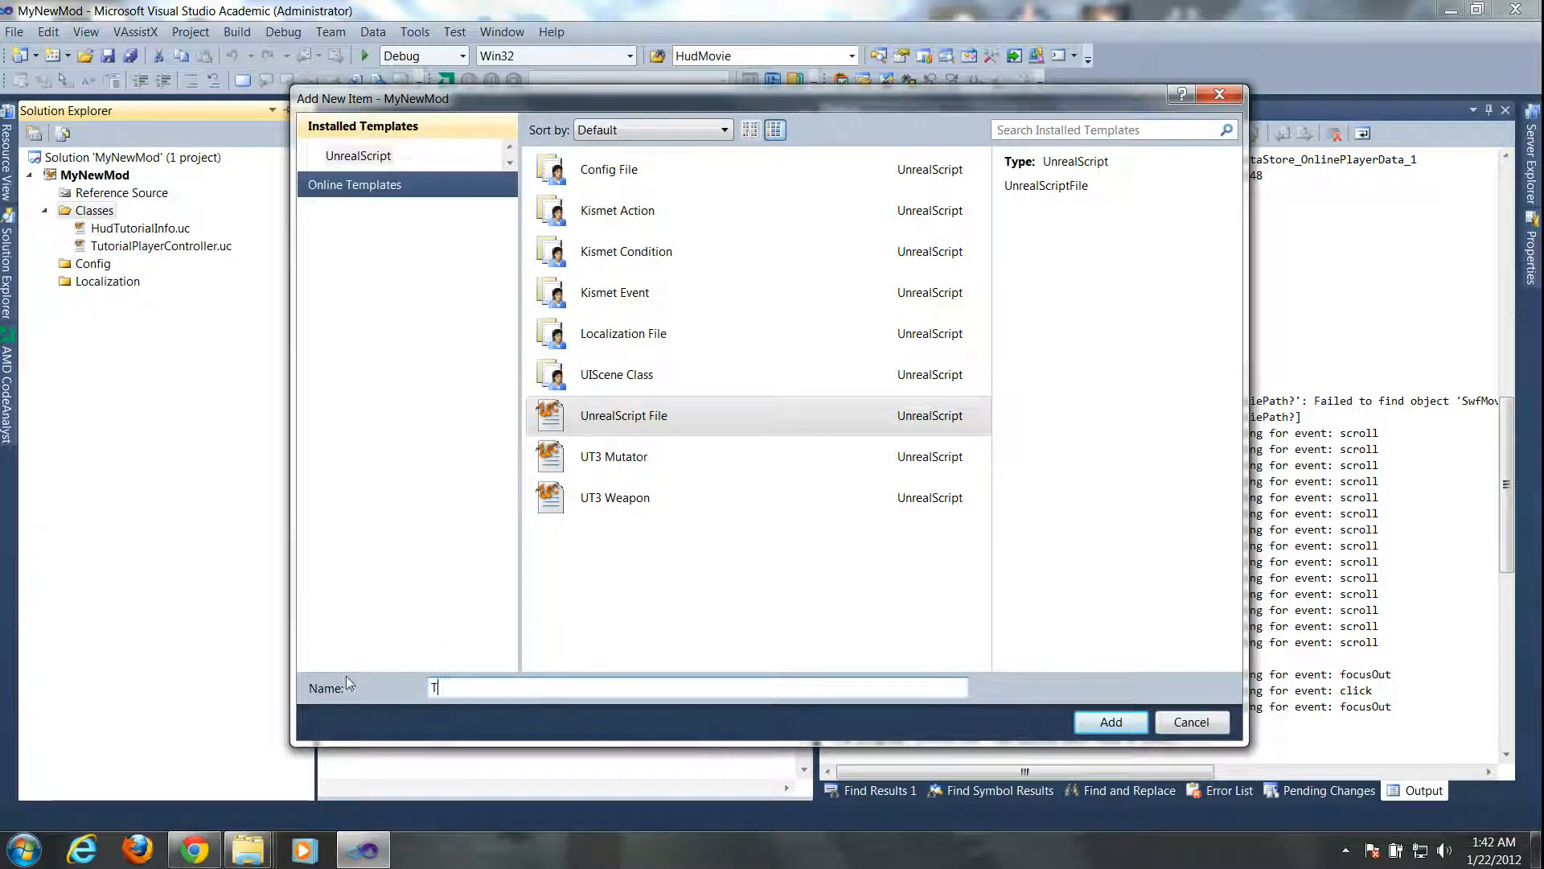
text(utorialH)
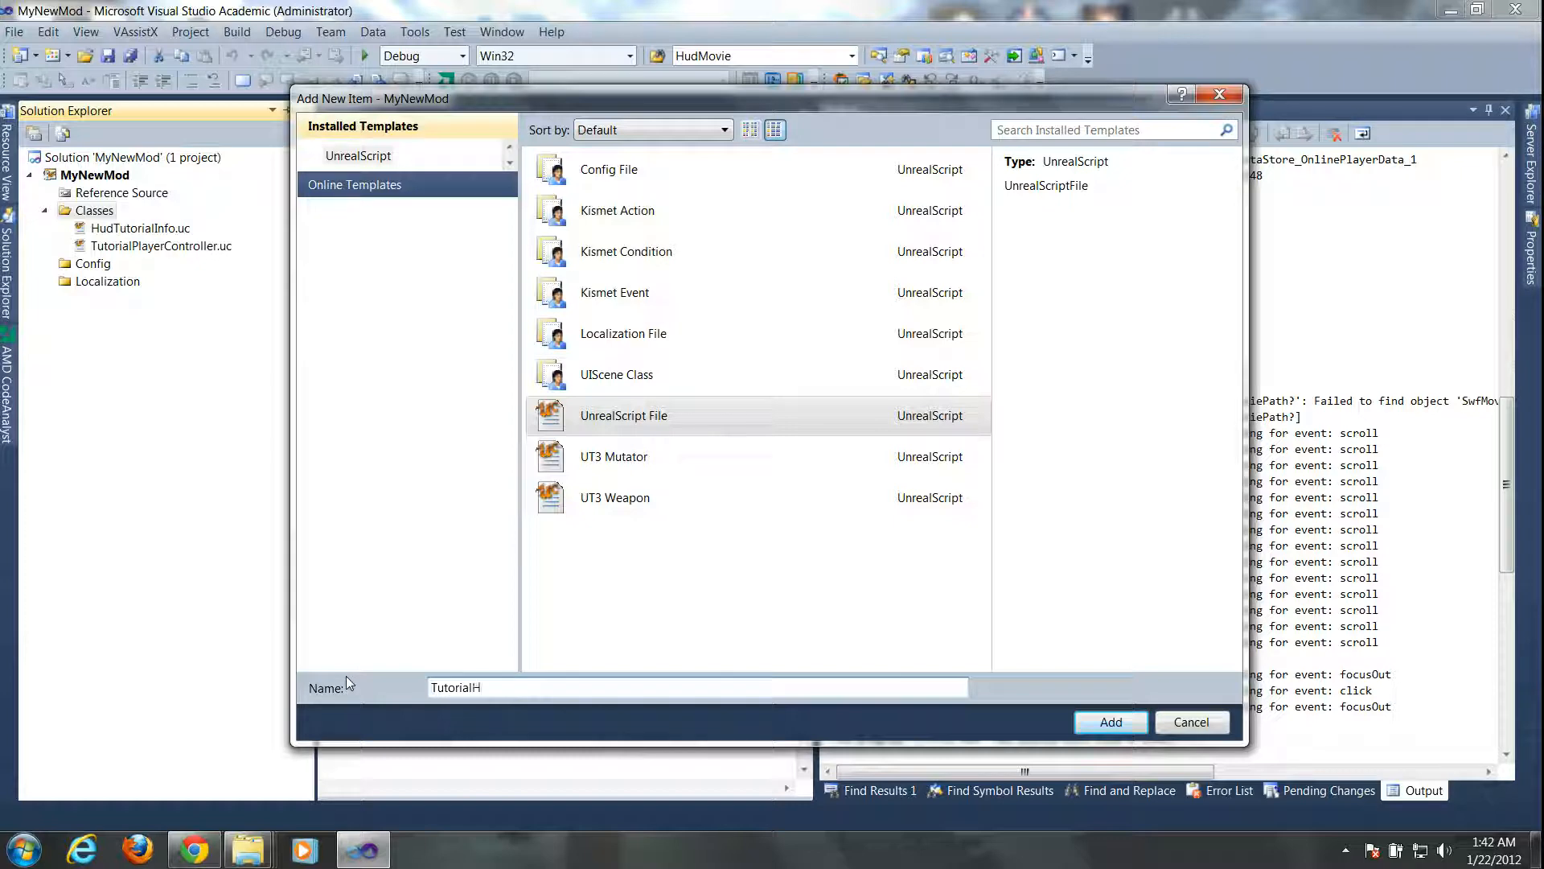
text(udWrapp)
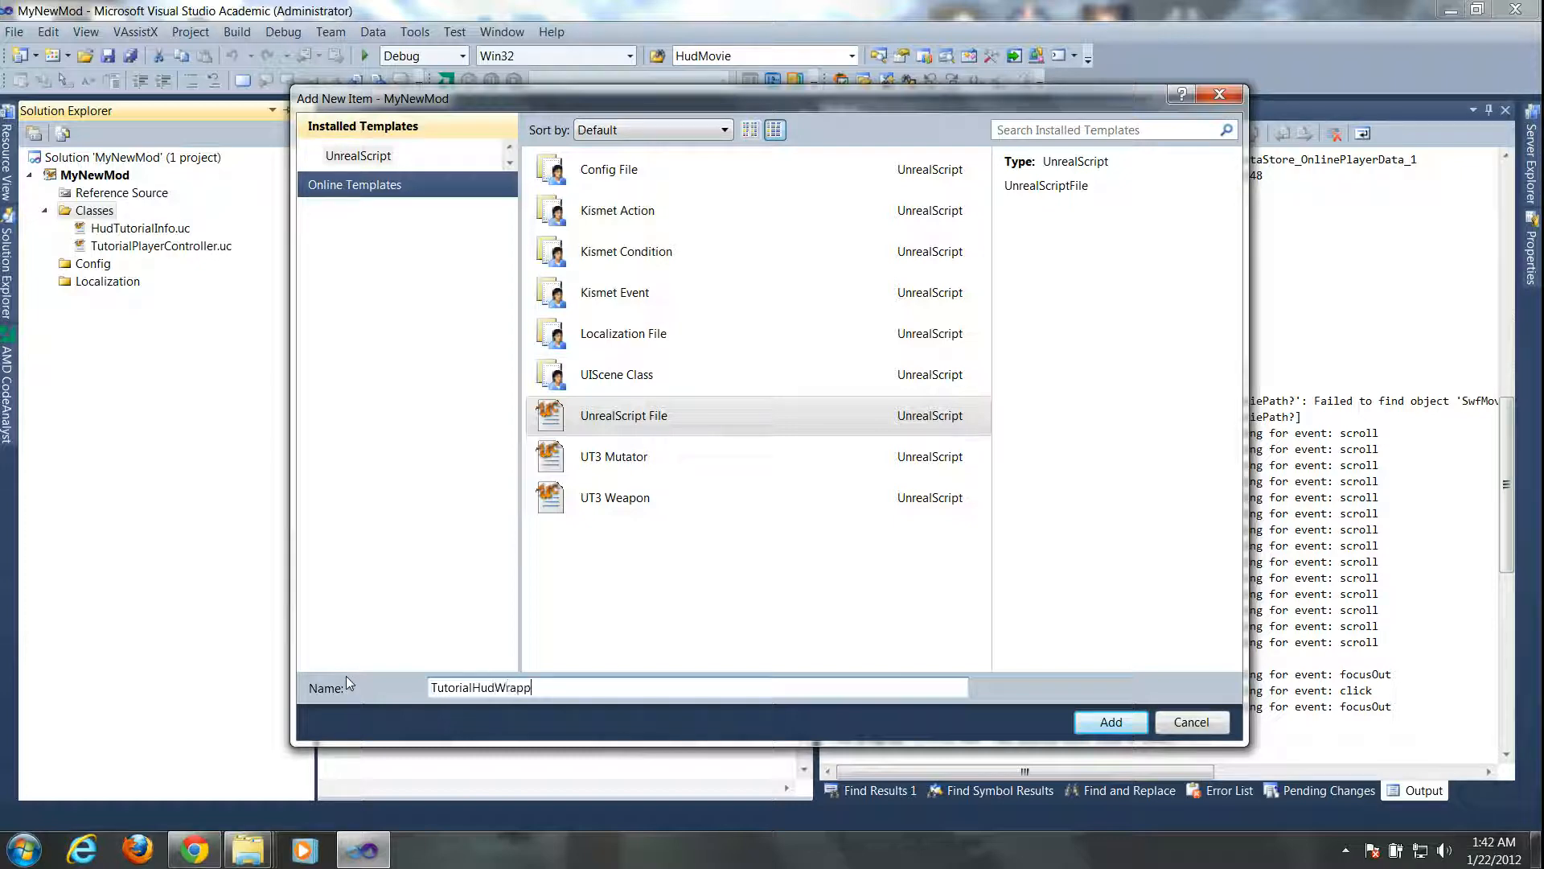
key(backspace)
text(U)
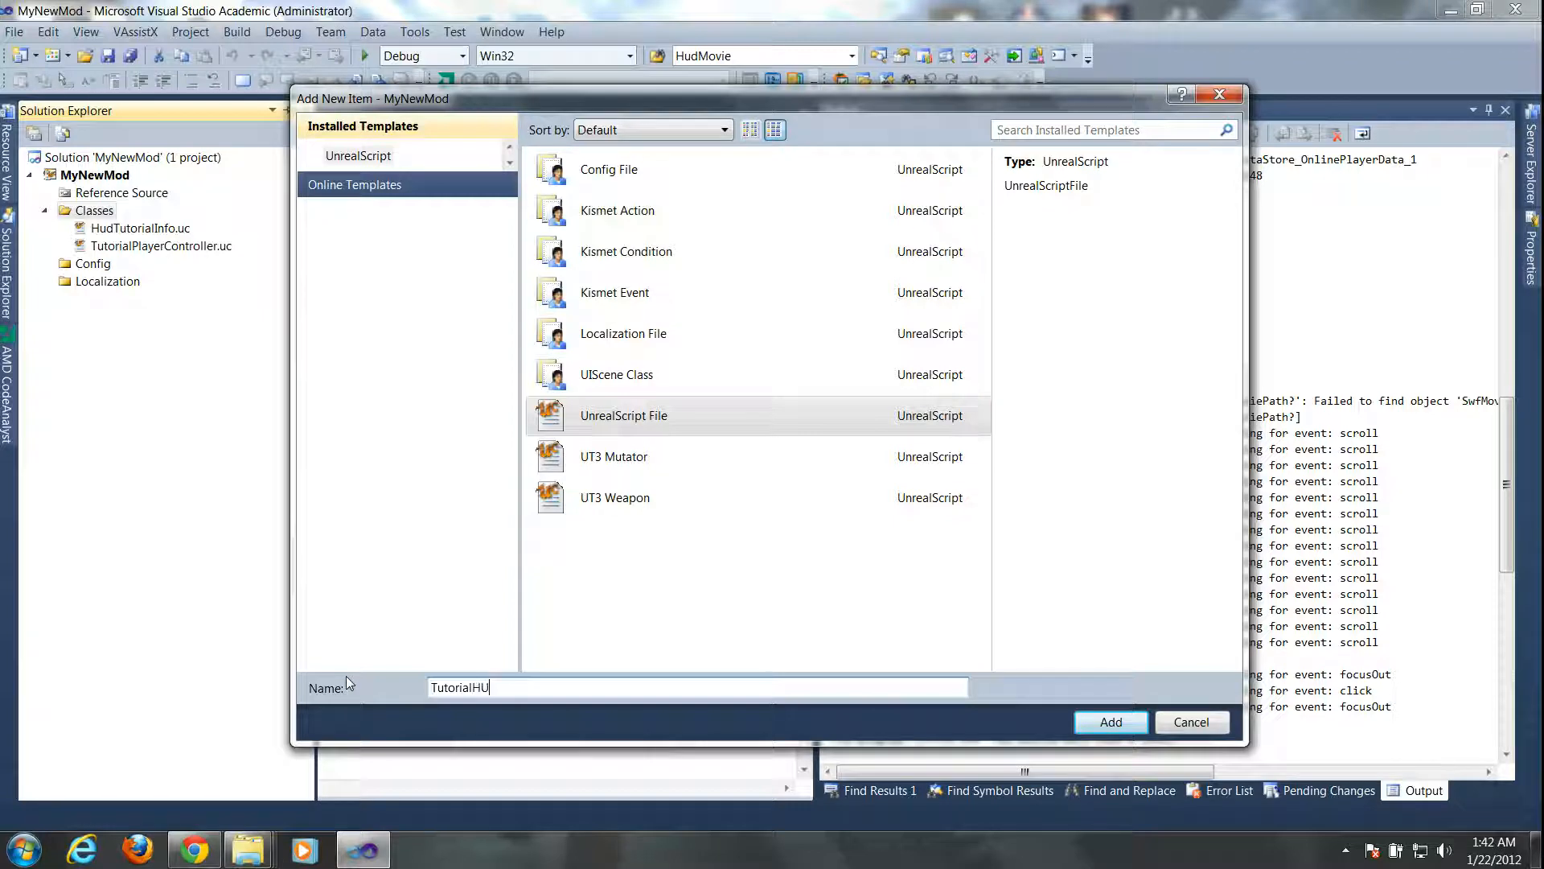
text(DWrapper)
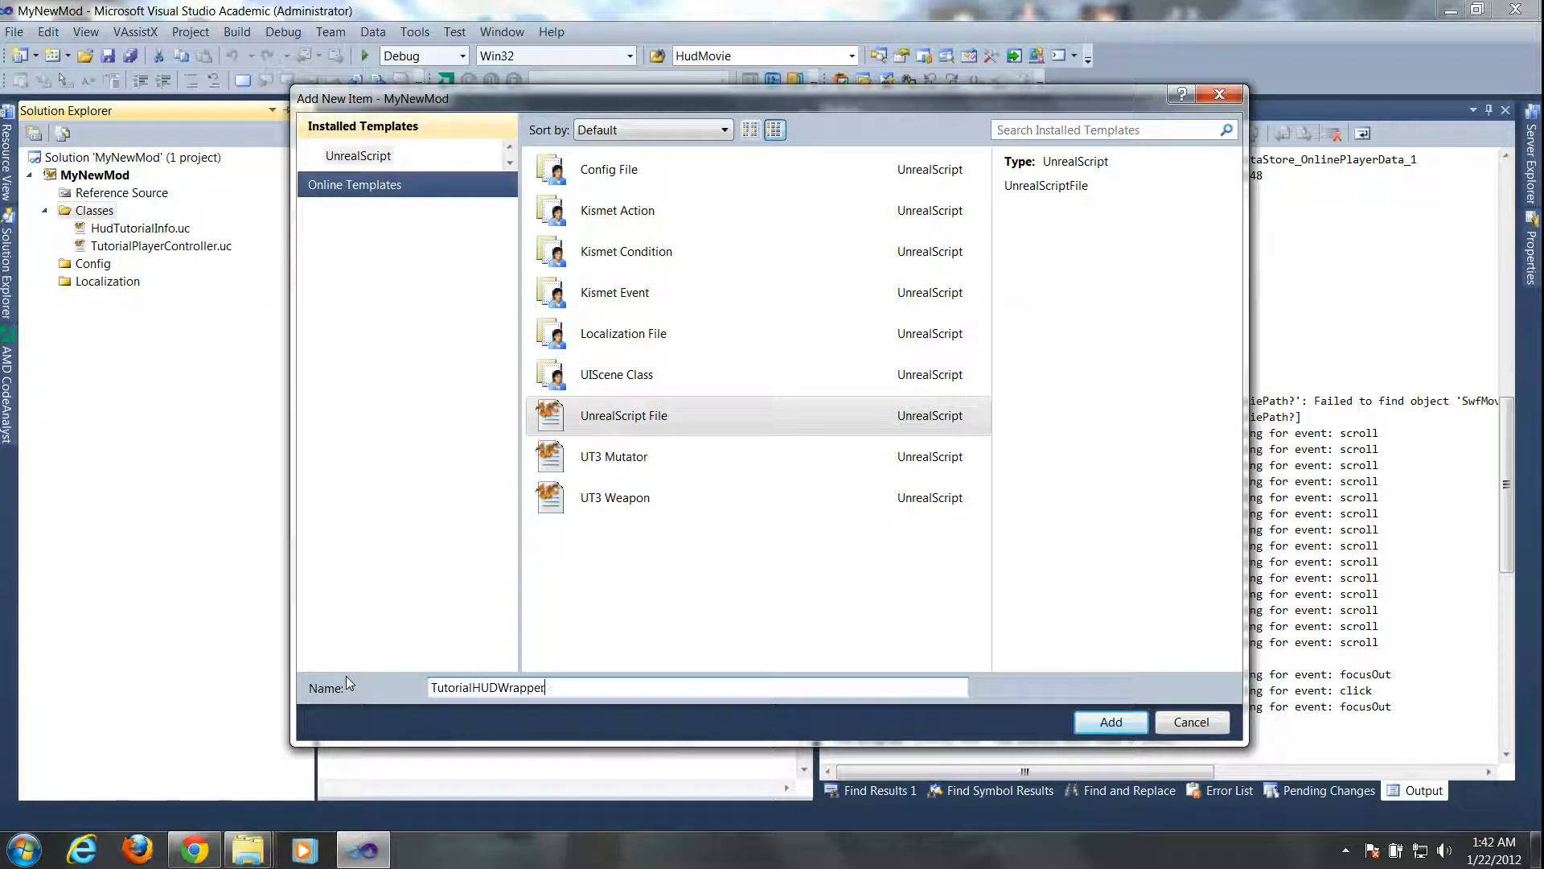
click(1109, 722)
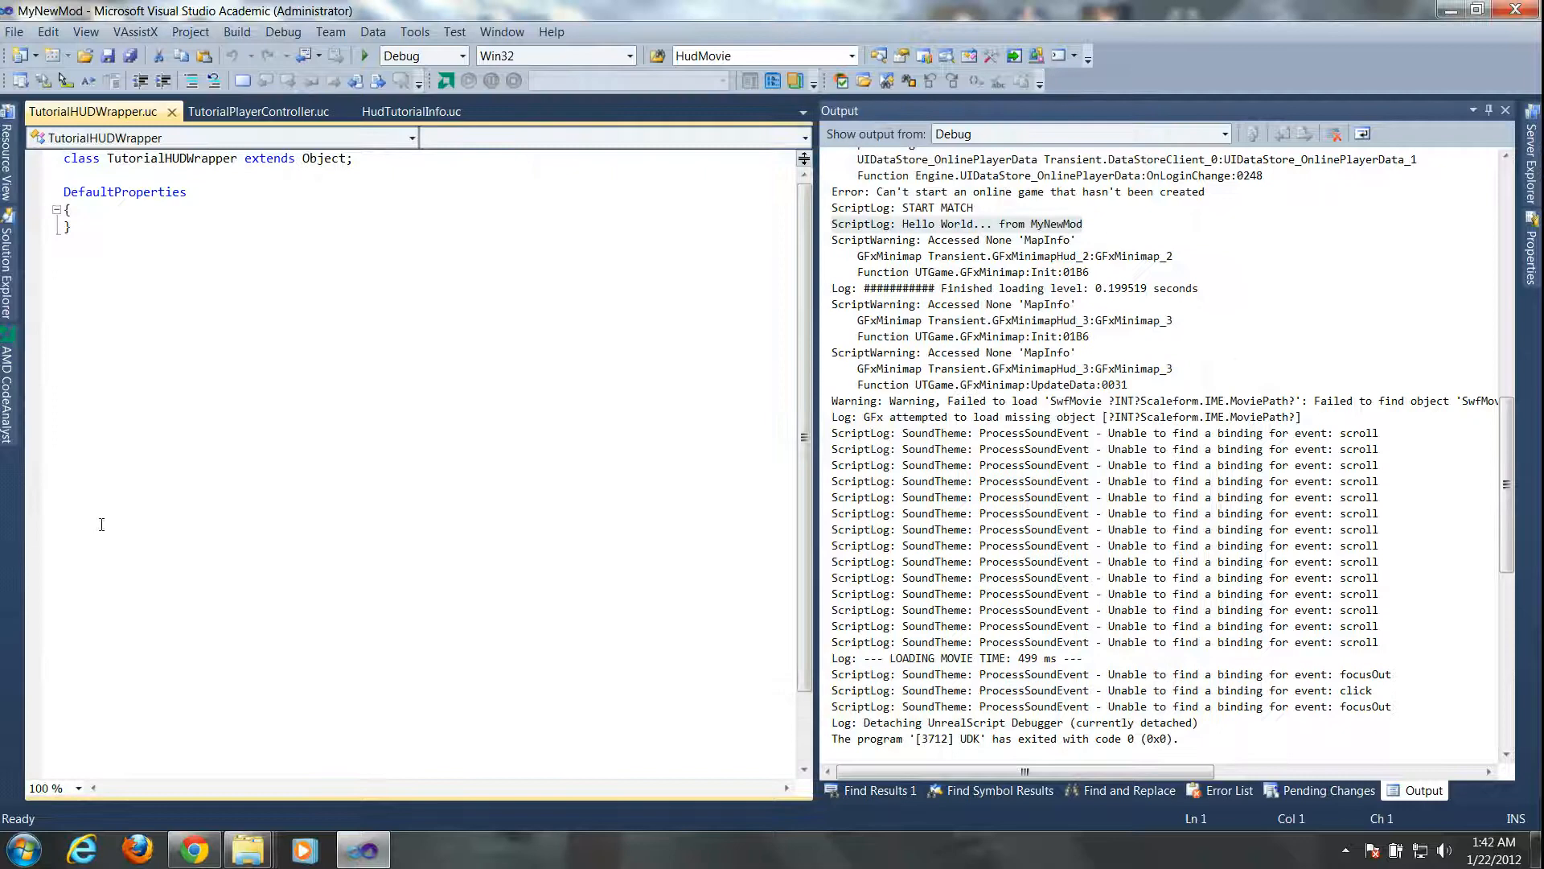
click(9, 251)
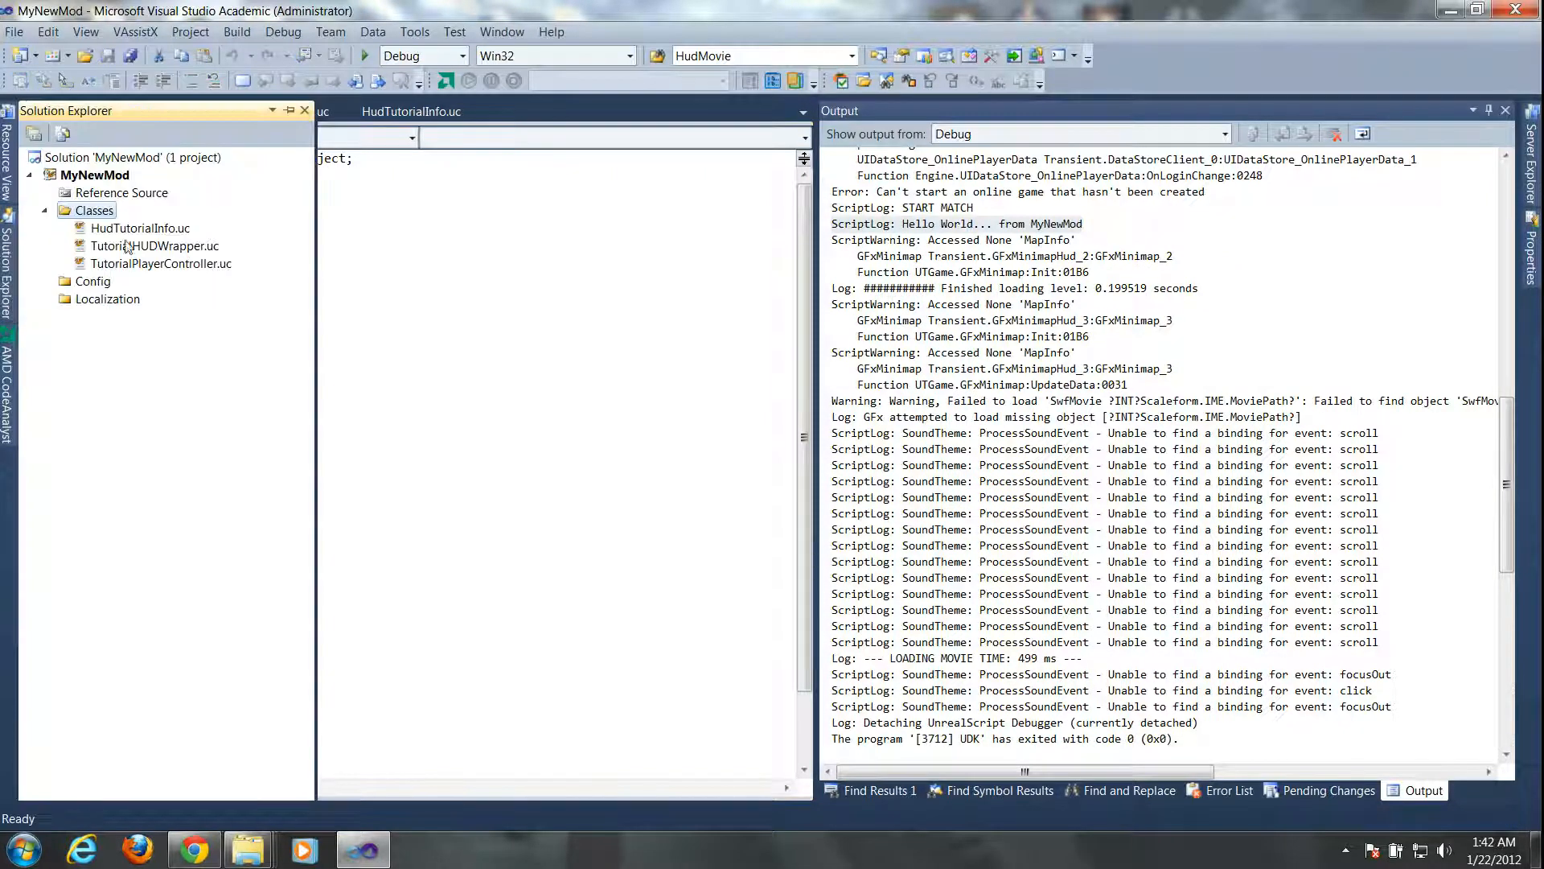
- Create a second UnrealScript file TutorialSWFWrapper.uc in the Classes folder
right_click(93, 209)
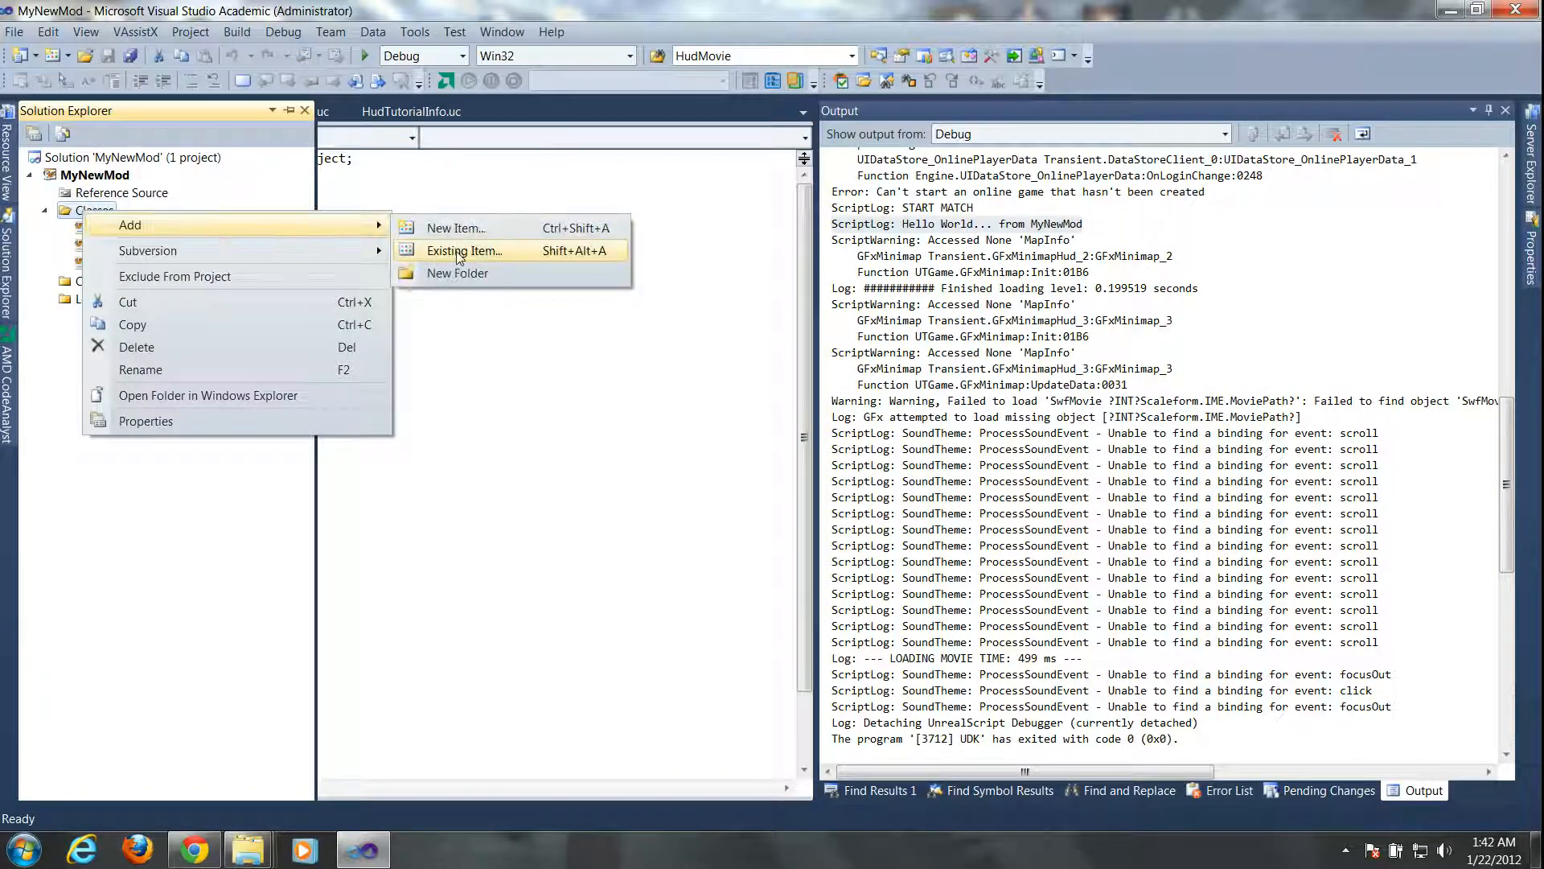
click(455, 226)
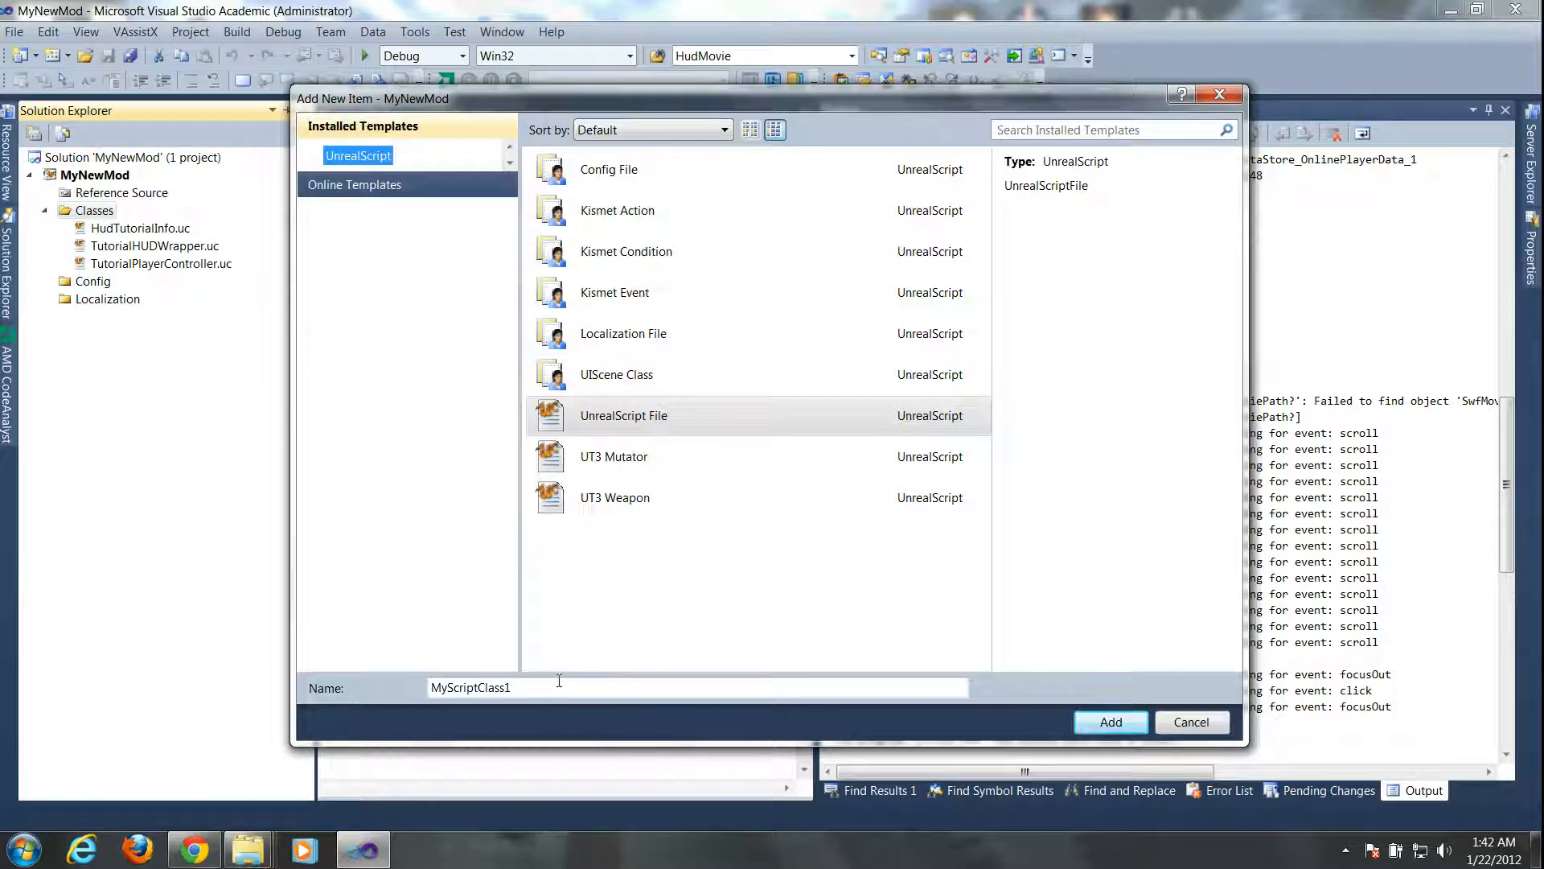
text(Tutor)
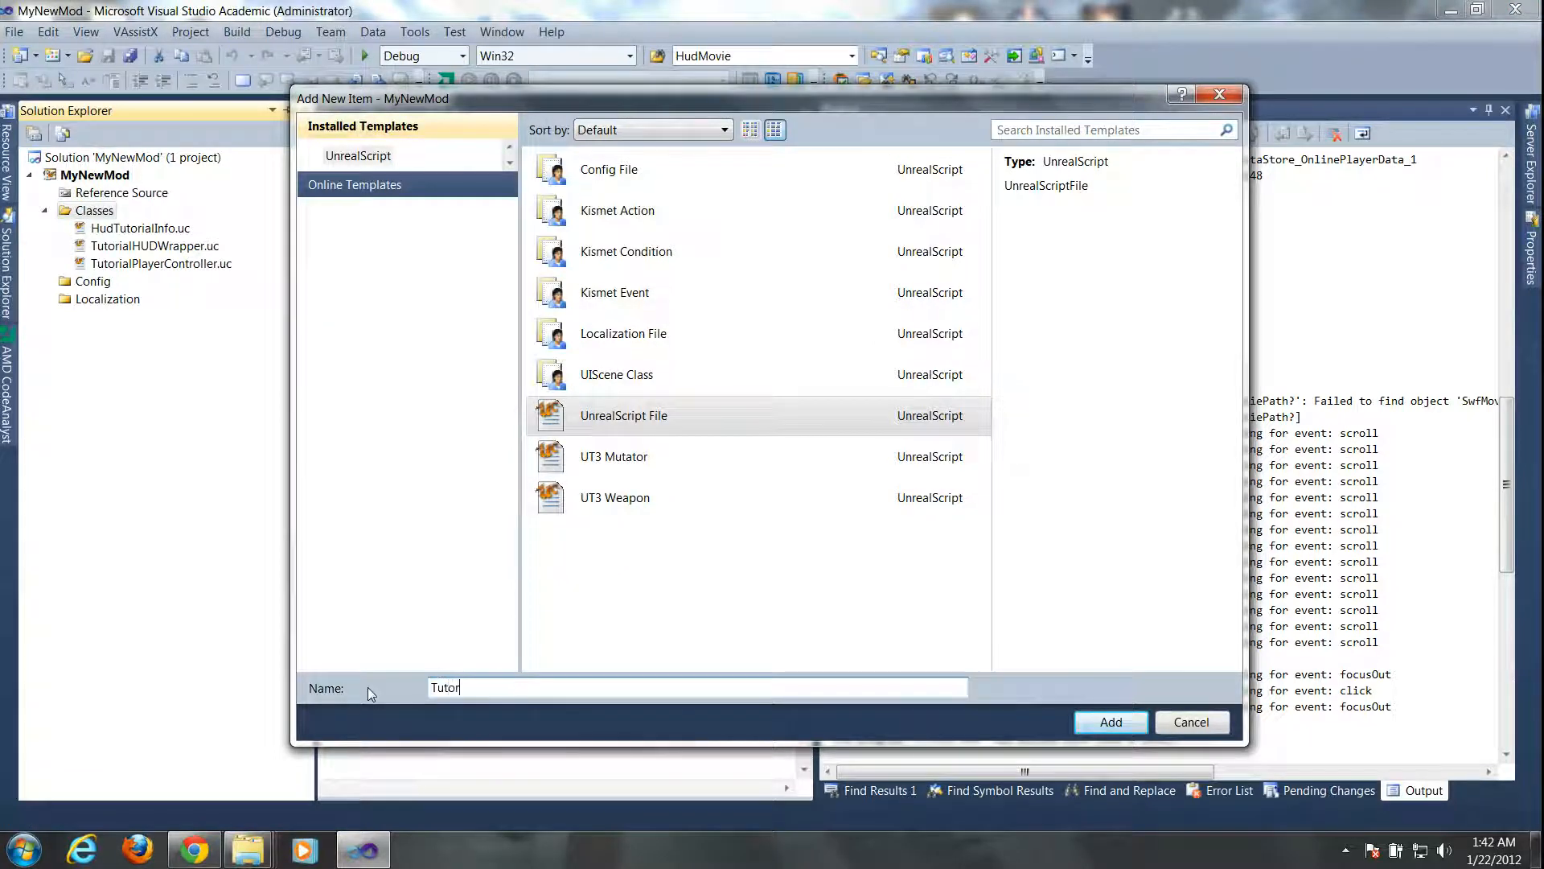
text(ialSWFWar)
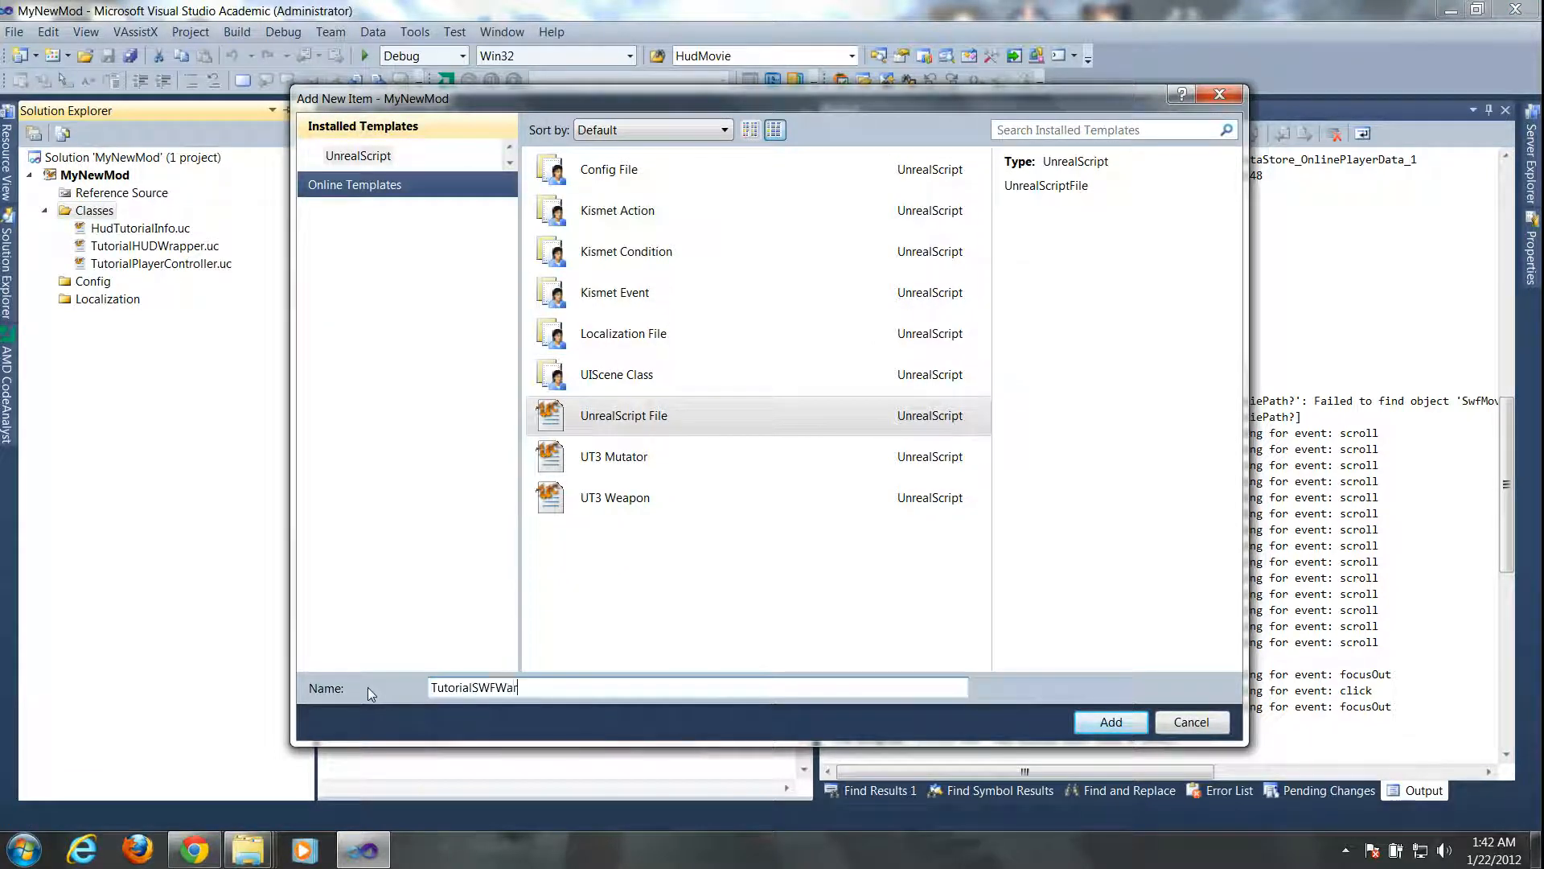
text(rapper)
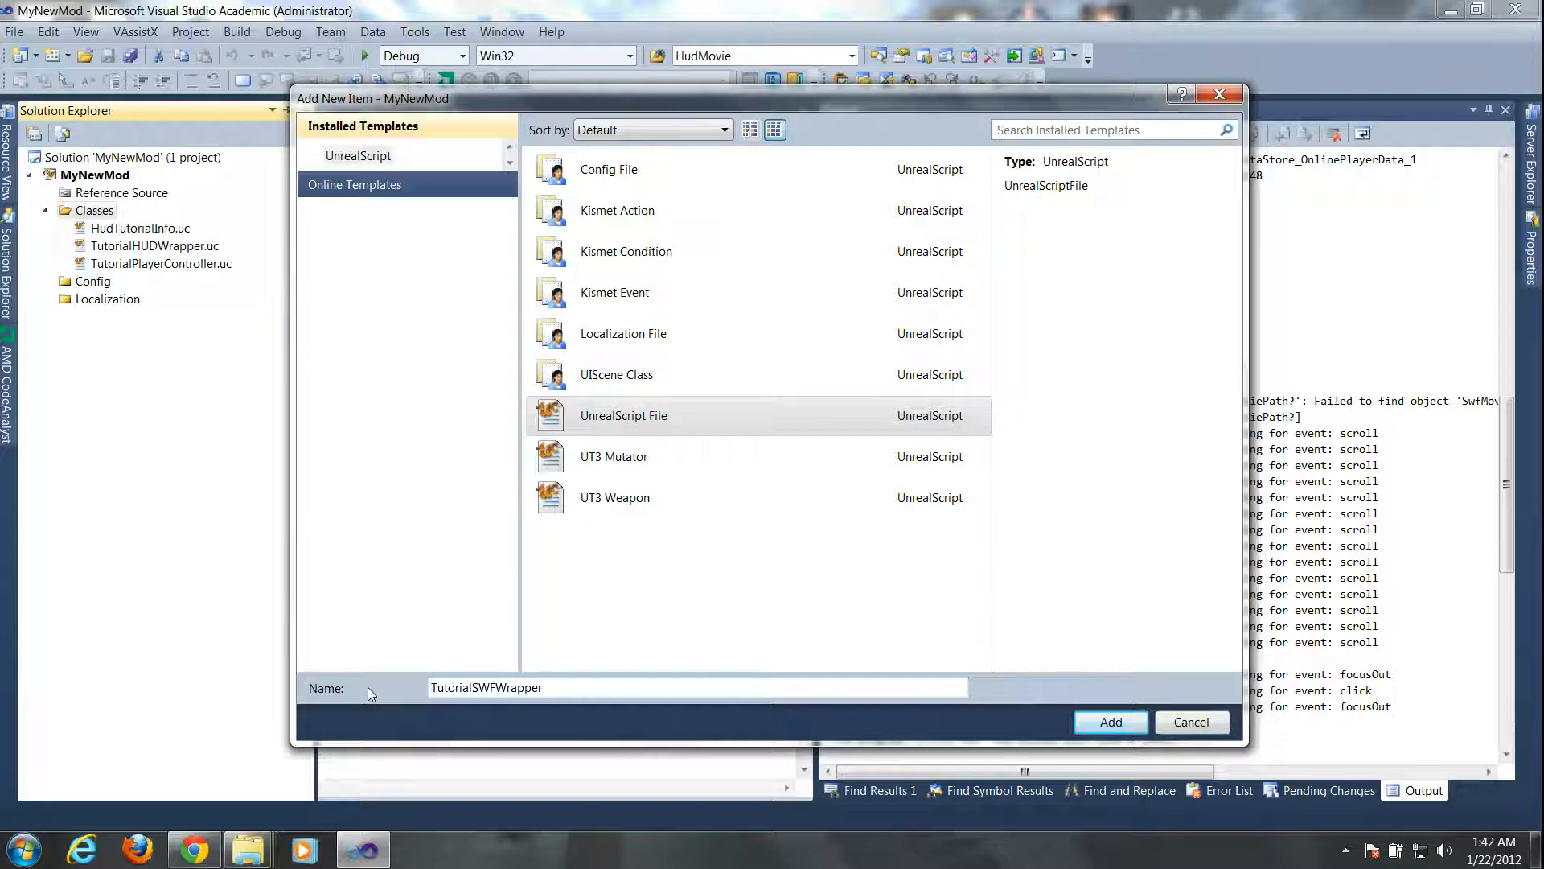
click(1110, 722)
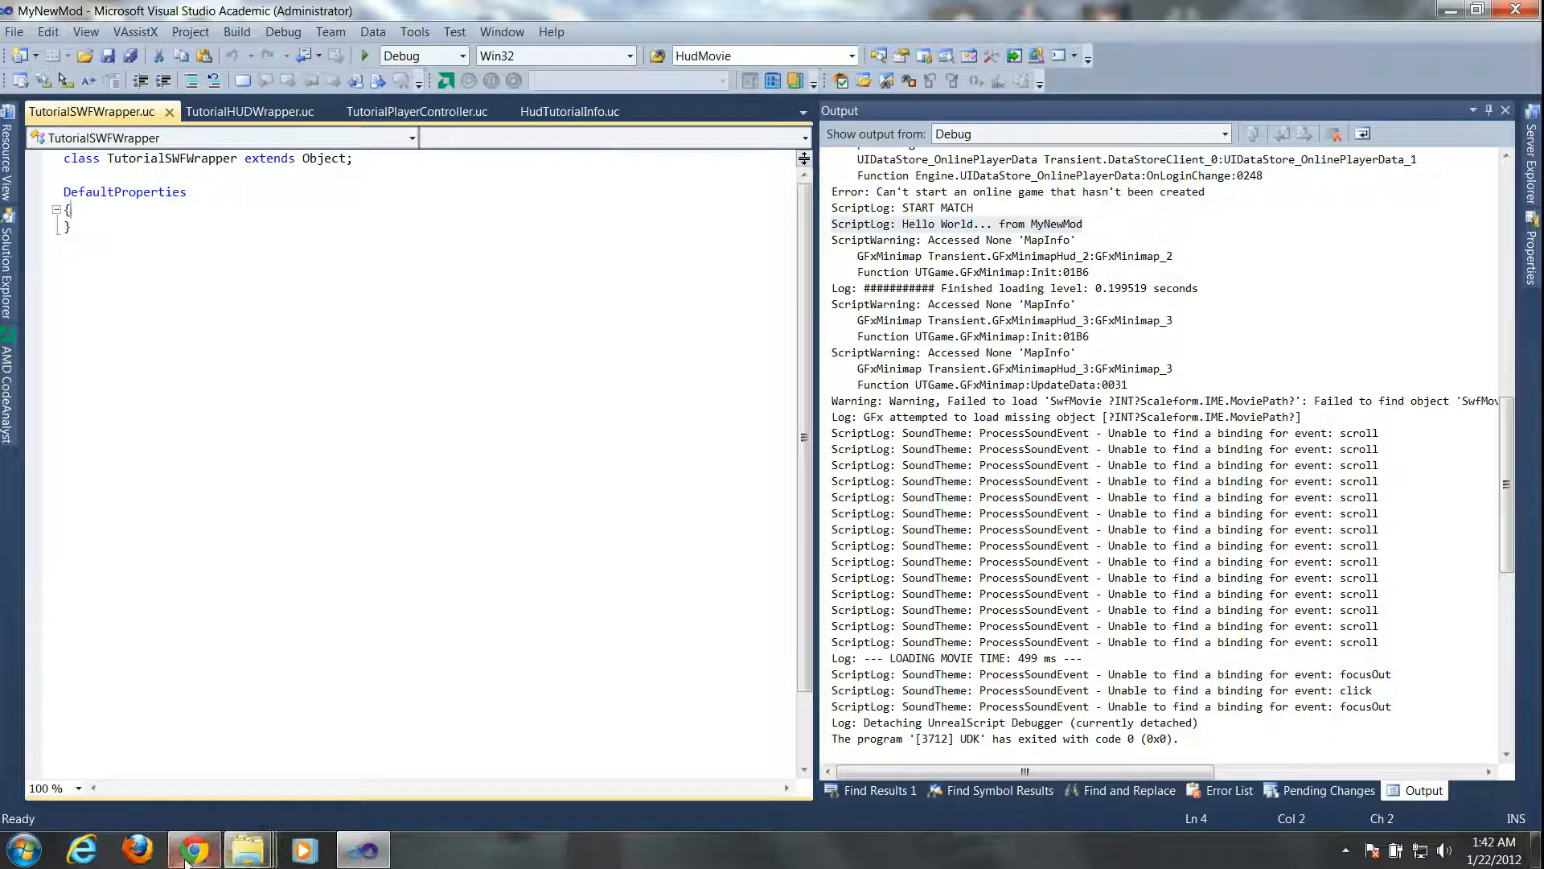
- Select the HUDType and bUseClassicHUD lines on the wiki's Scaleform HUD tutorial page to copy them
click(195, 850)
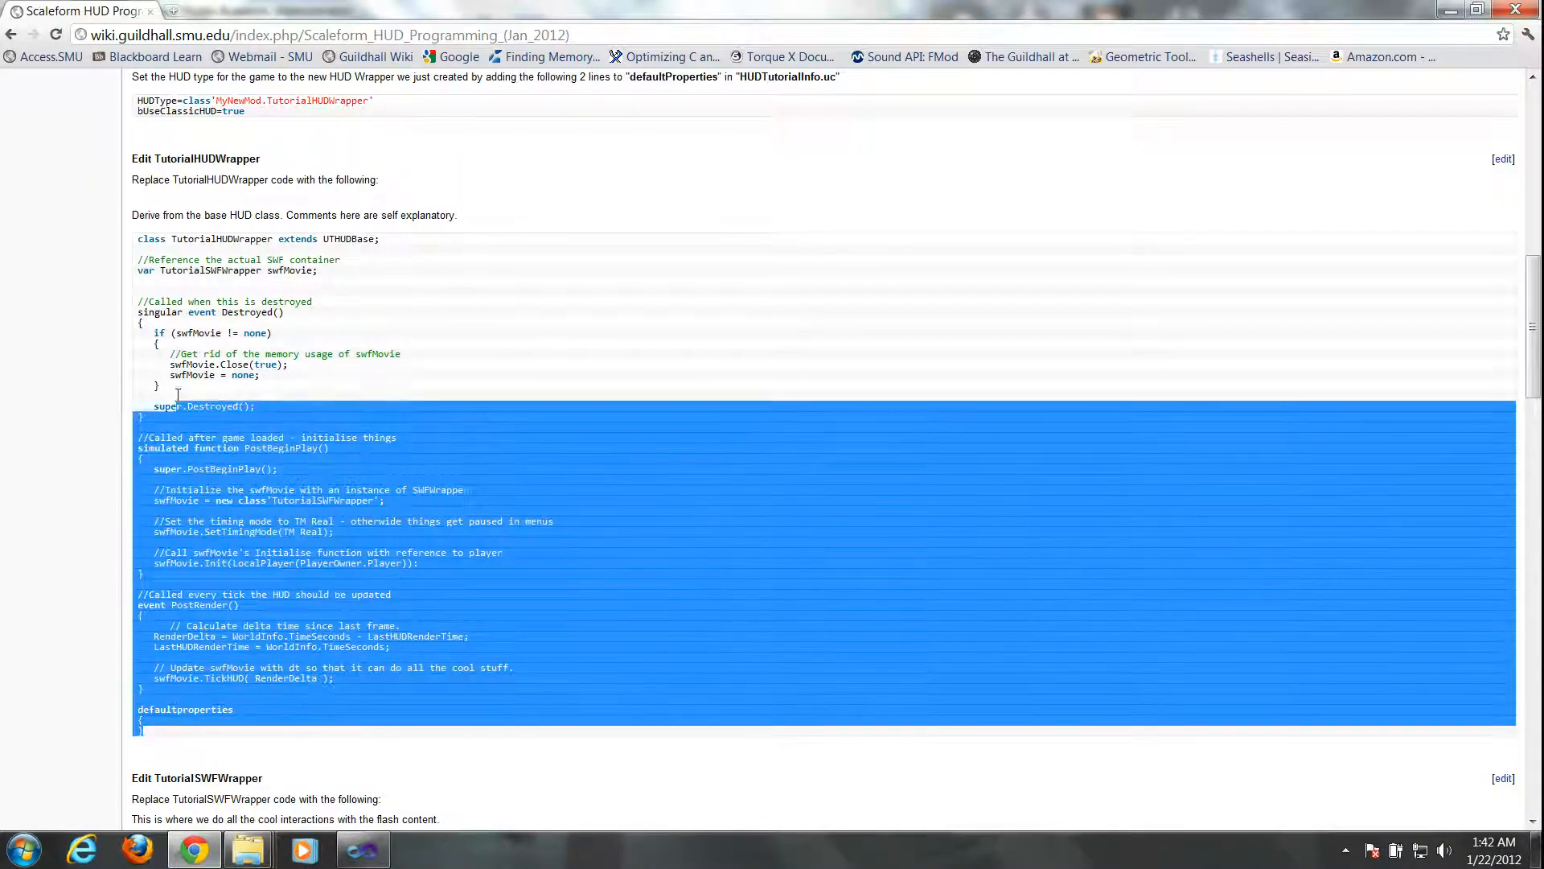
drag(177, 395, 133, 236)
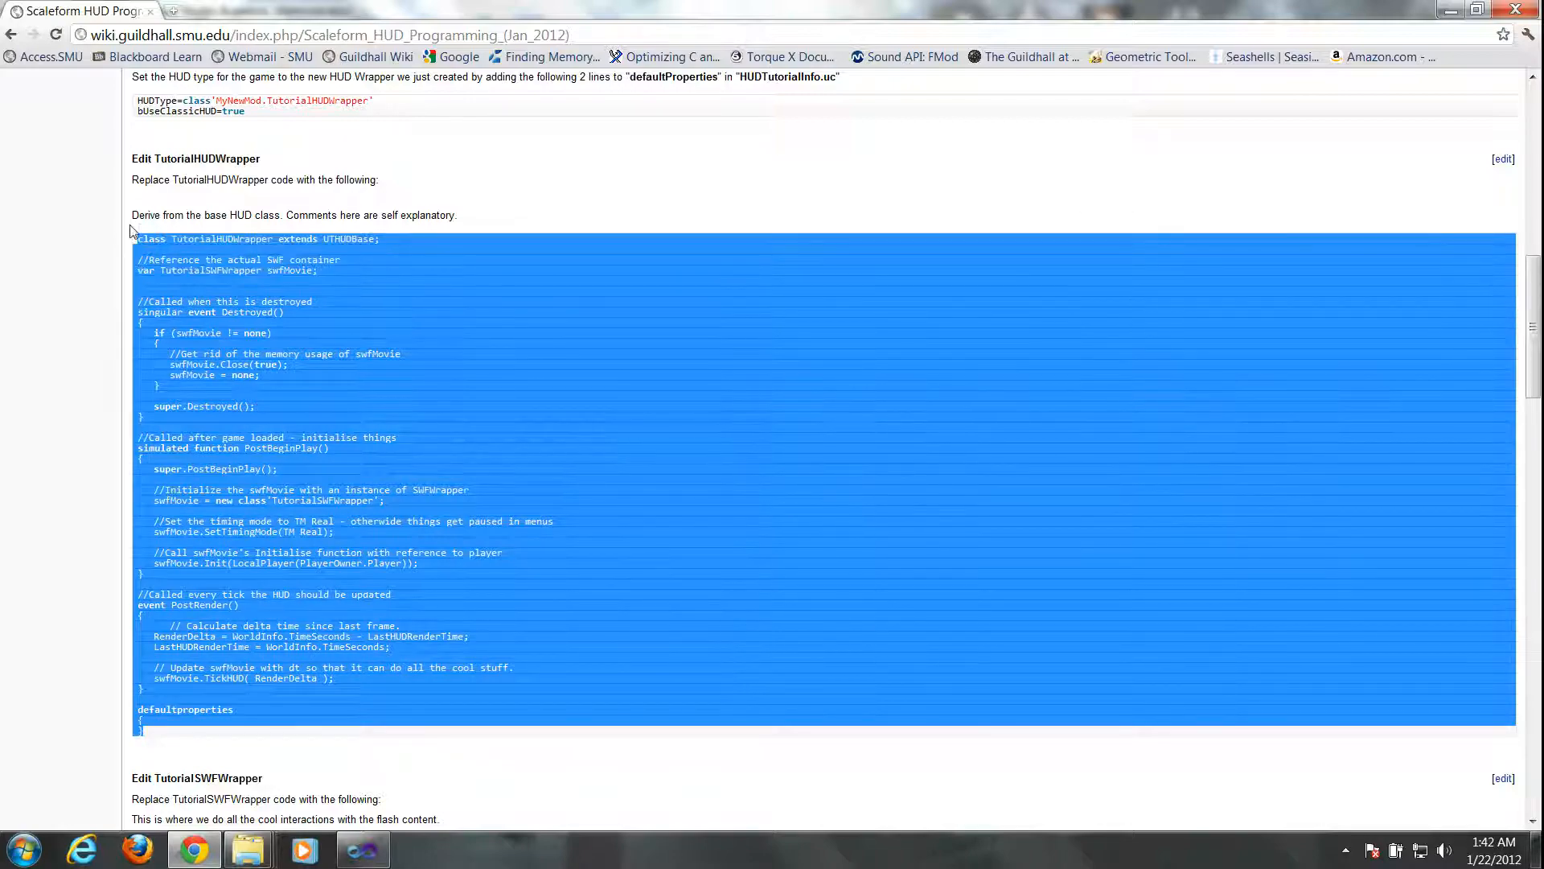
scroll(up, 3)
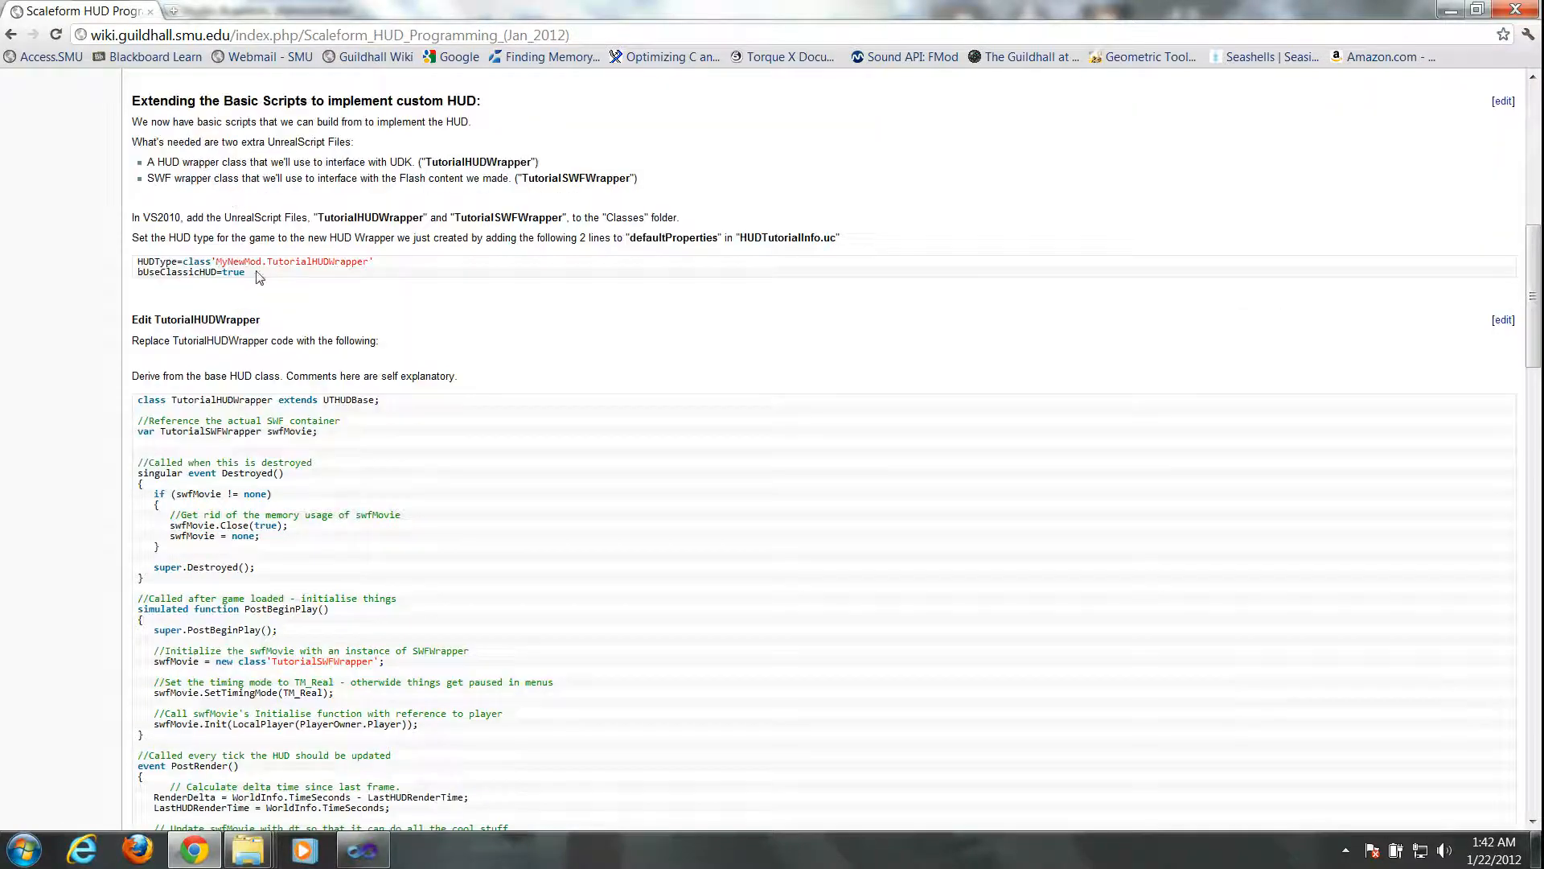
drag(132, 261, 245, 273)
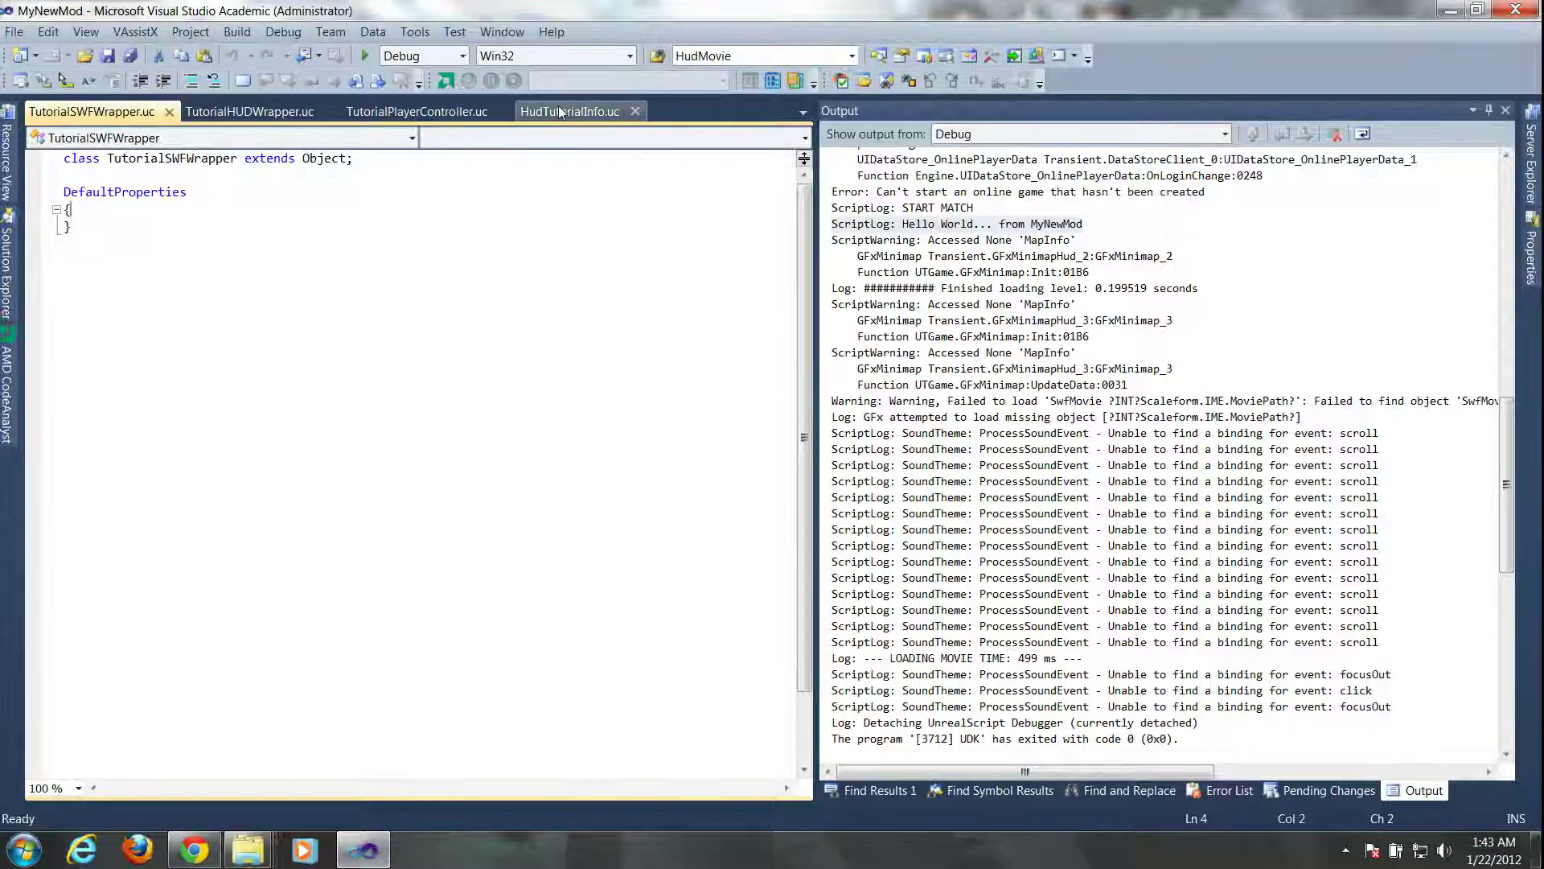
- Add HUDType=class'MyNewMod.TutorialHUDWrapper' and bUseClassicHUD=true to HudTutorialInfo's defaultproperties
click(569, 111)
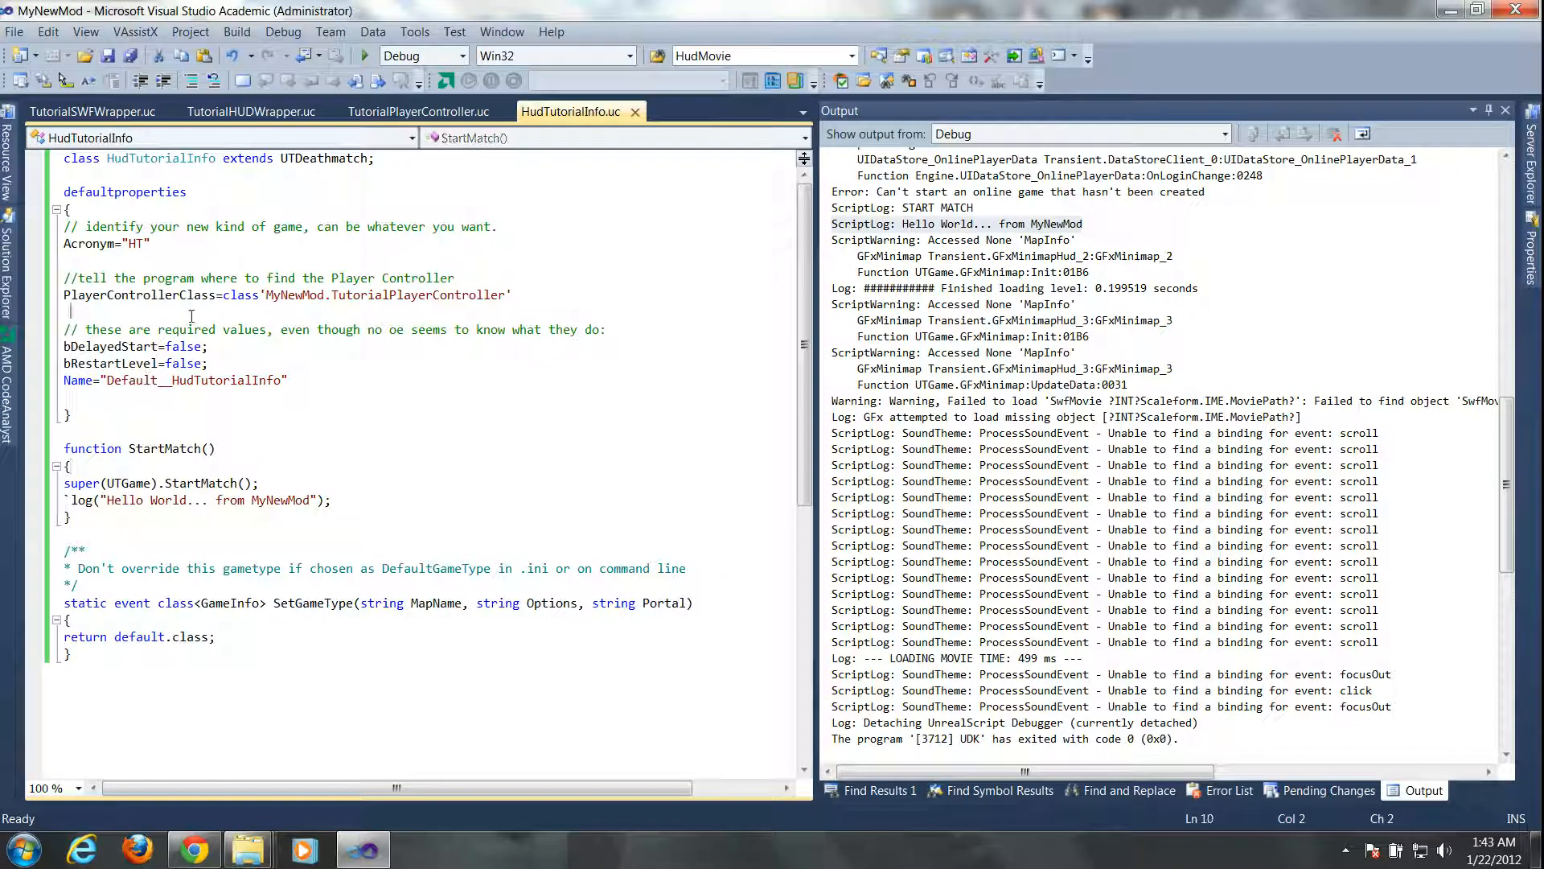
text(HUDType=class'MyNewMod.TutorialHUDWrapper')
text(bUseClassicHUD=true)
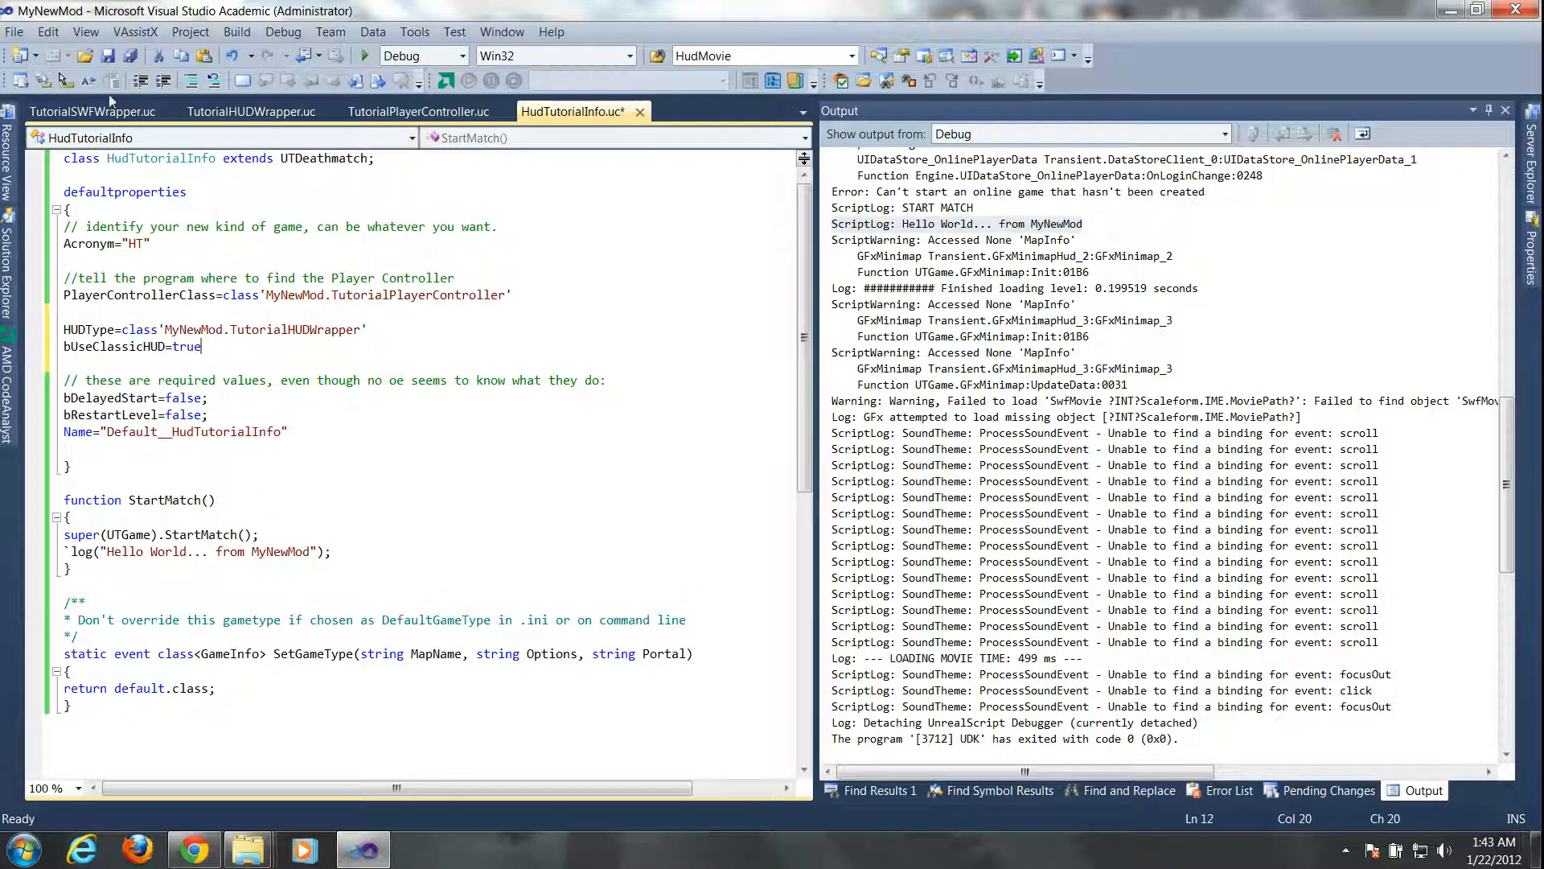
click(92, 111)
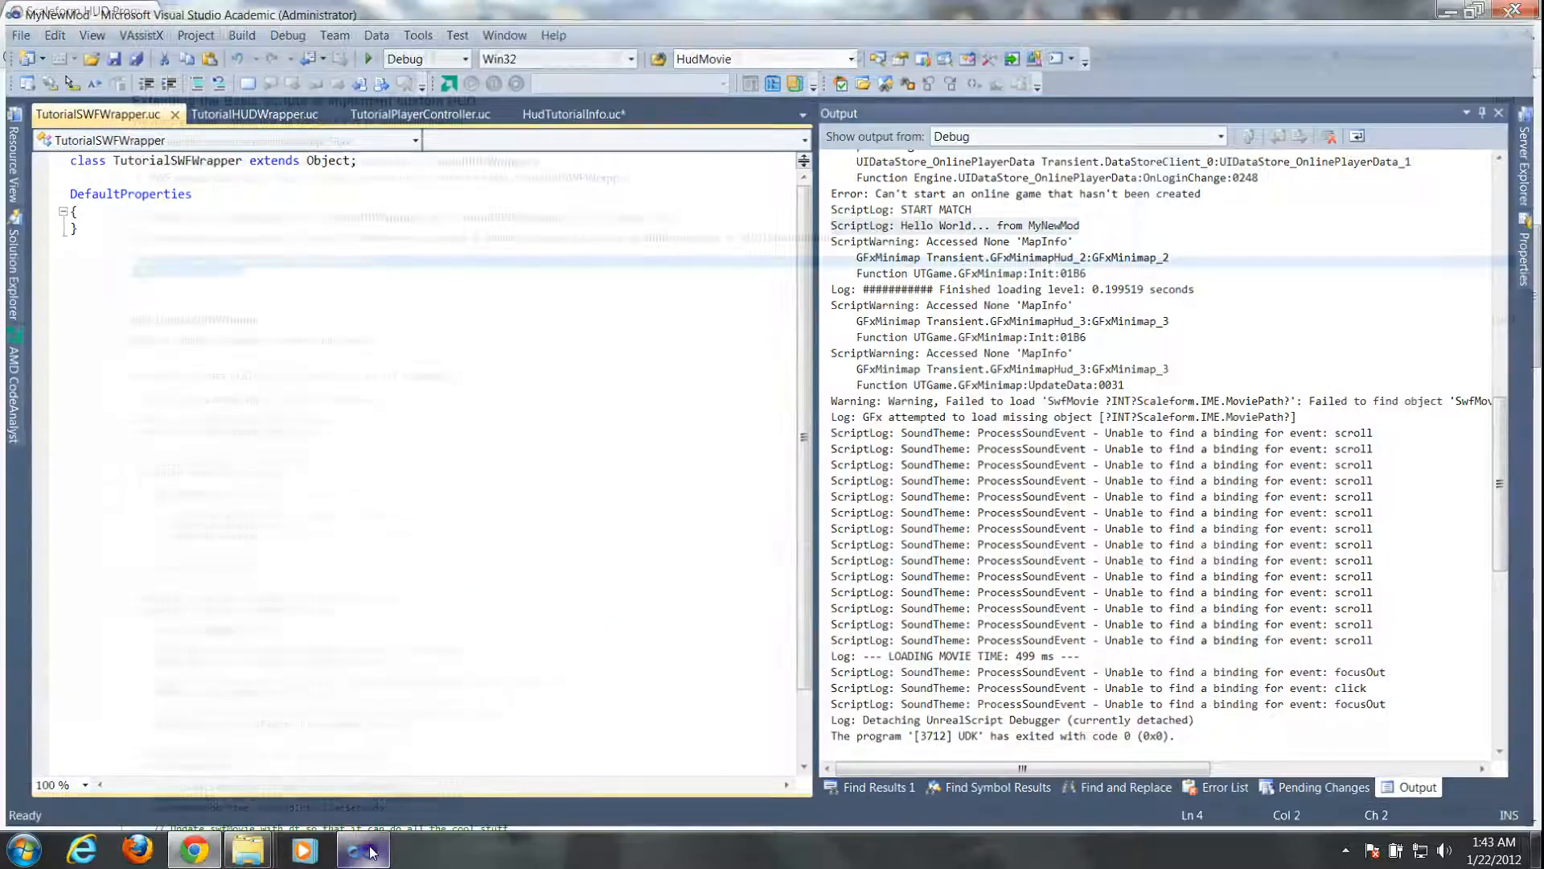
- Copy the selected TutorialHUDWrapper code block from the wiki and return to Visual Studio
click(364, 850)
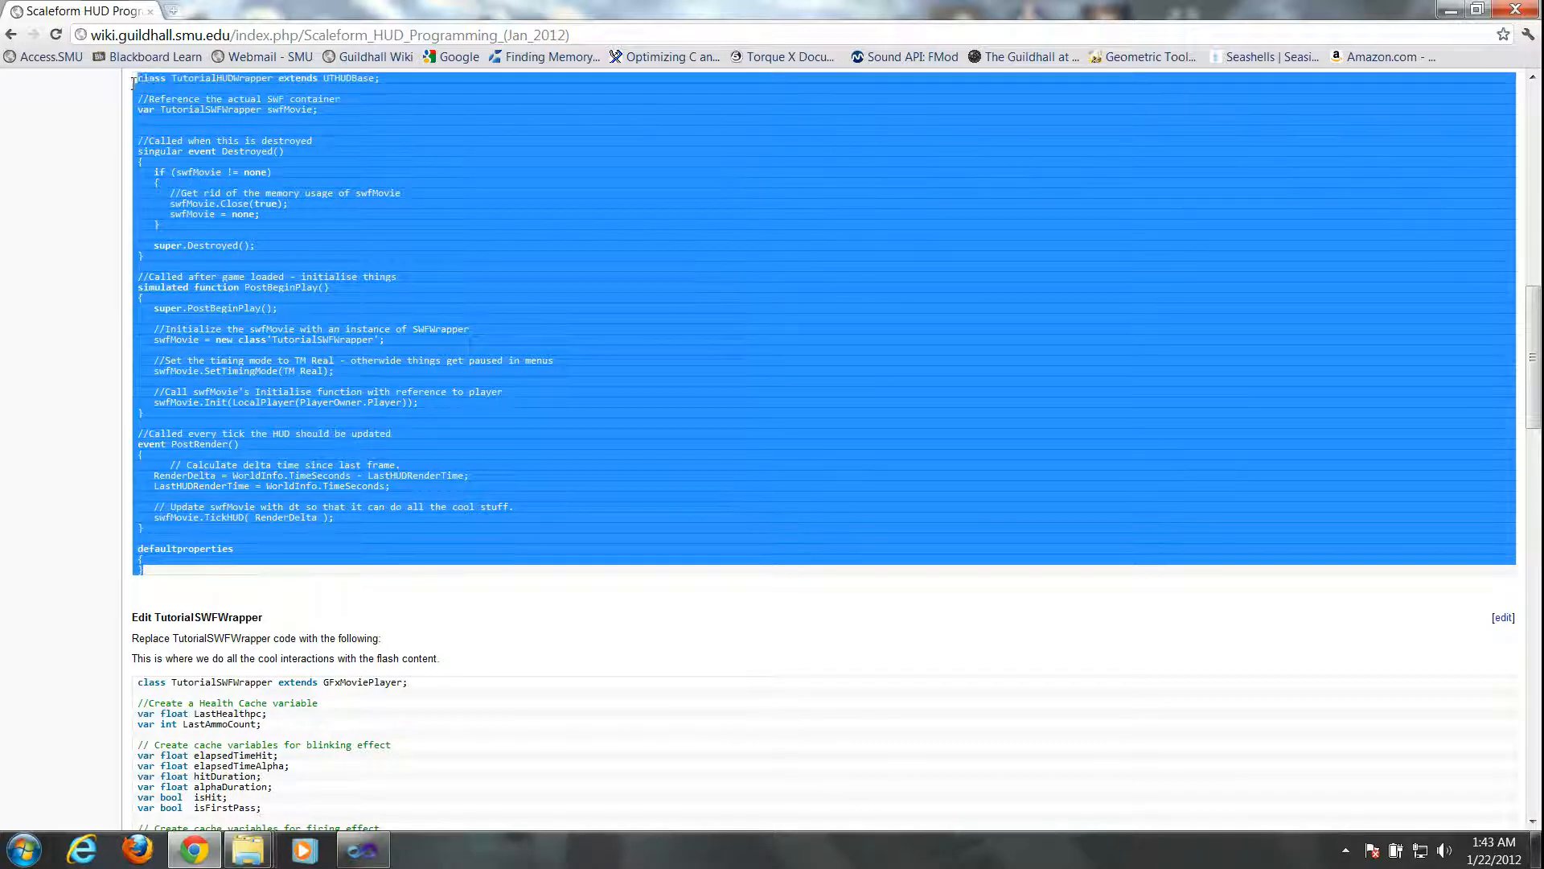
mouse_move(187, 97)
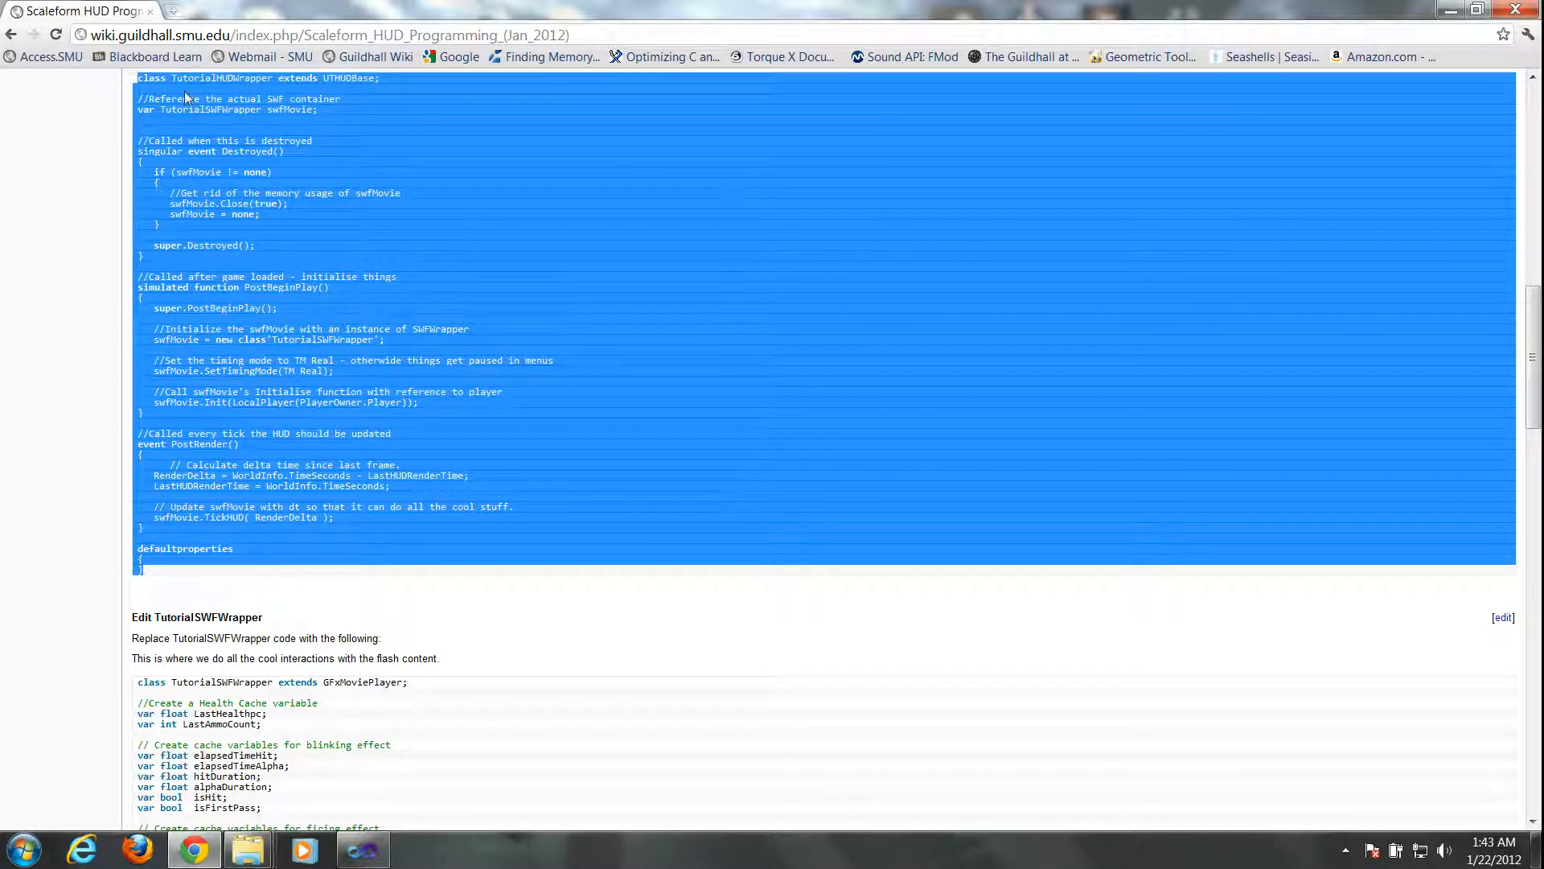
click(362, 850)
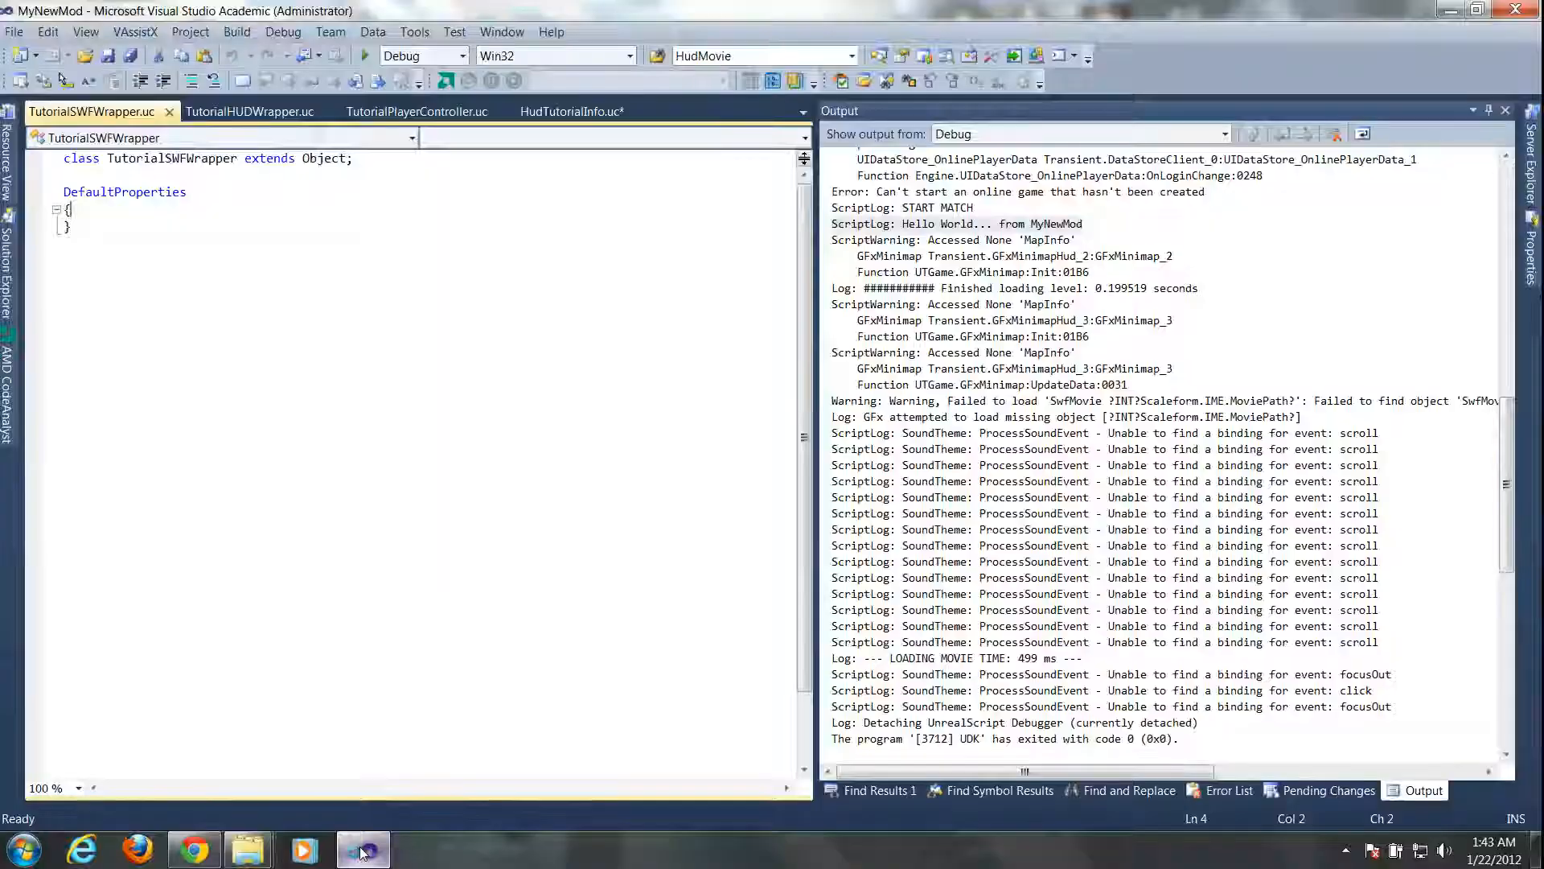
- Replace TutorialHUDWrapper.uc with the wiki's UTHUDBase code and scroll to check it
click(251, 111)
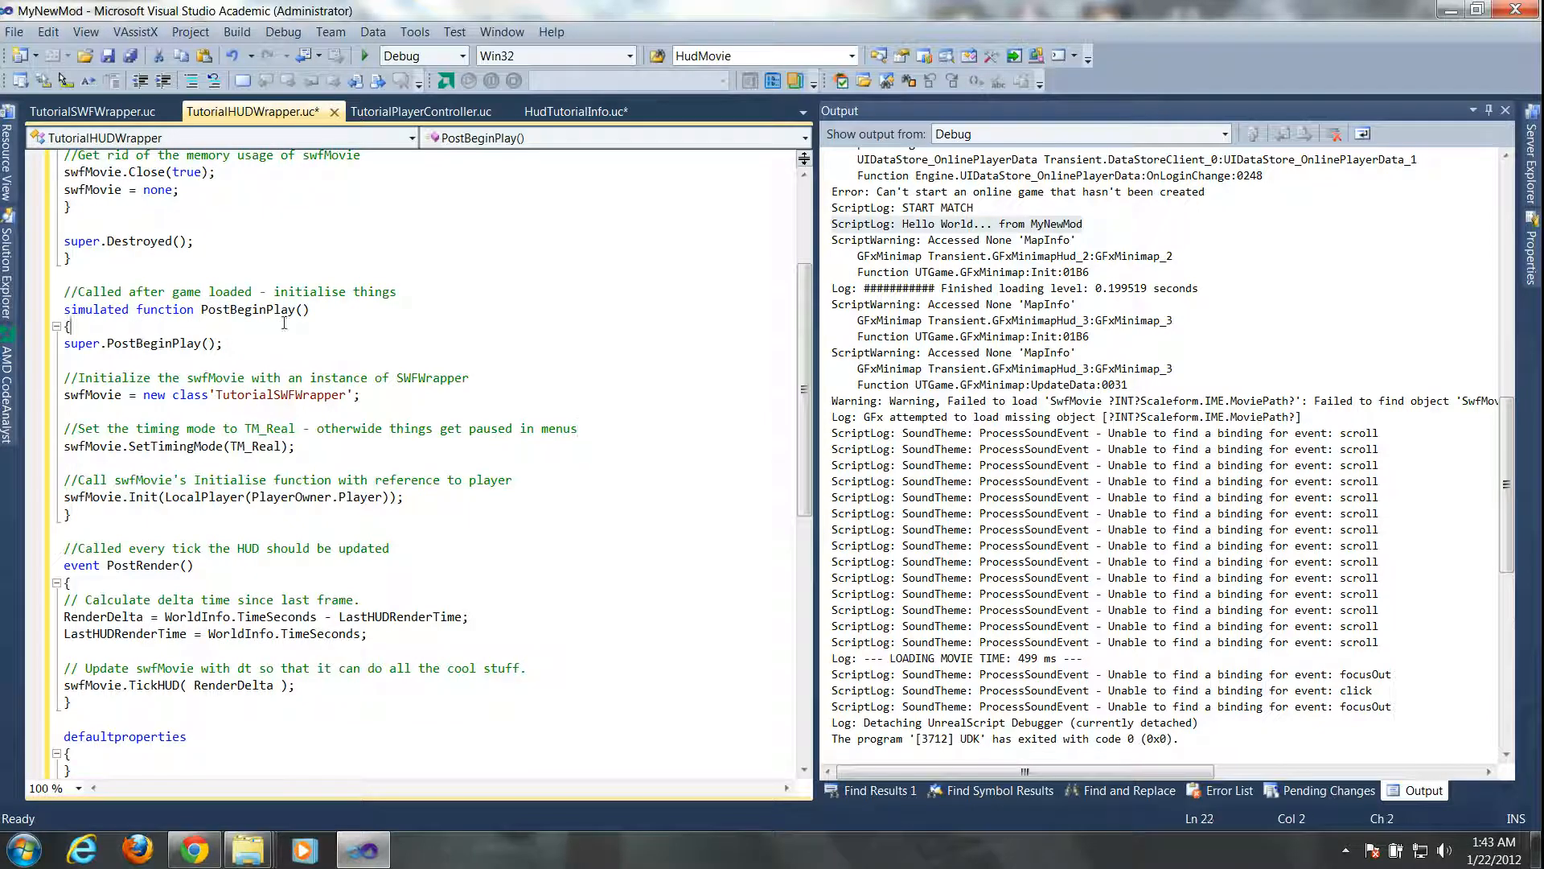
scroll(up, 3)
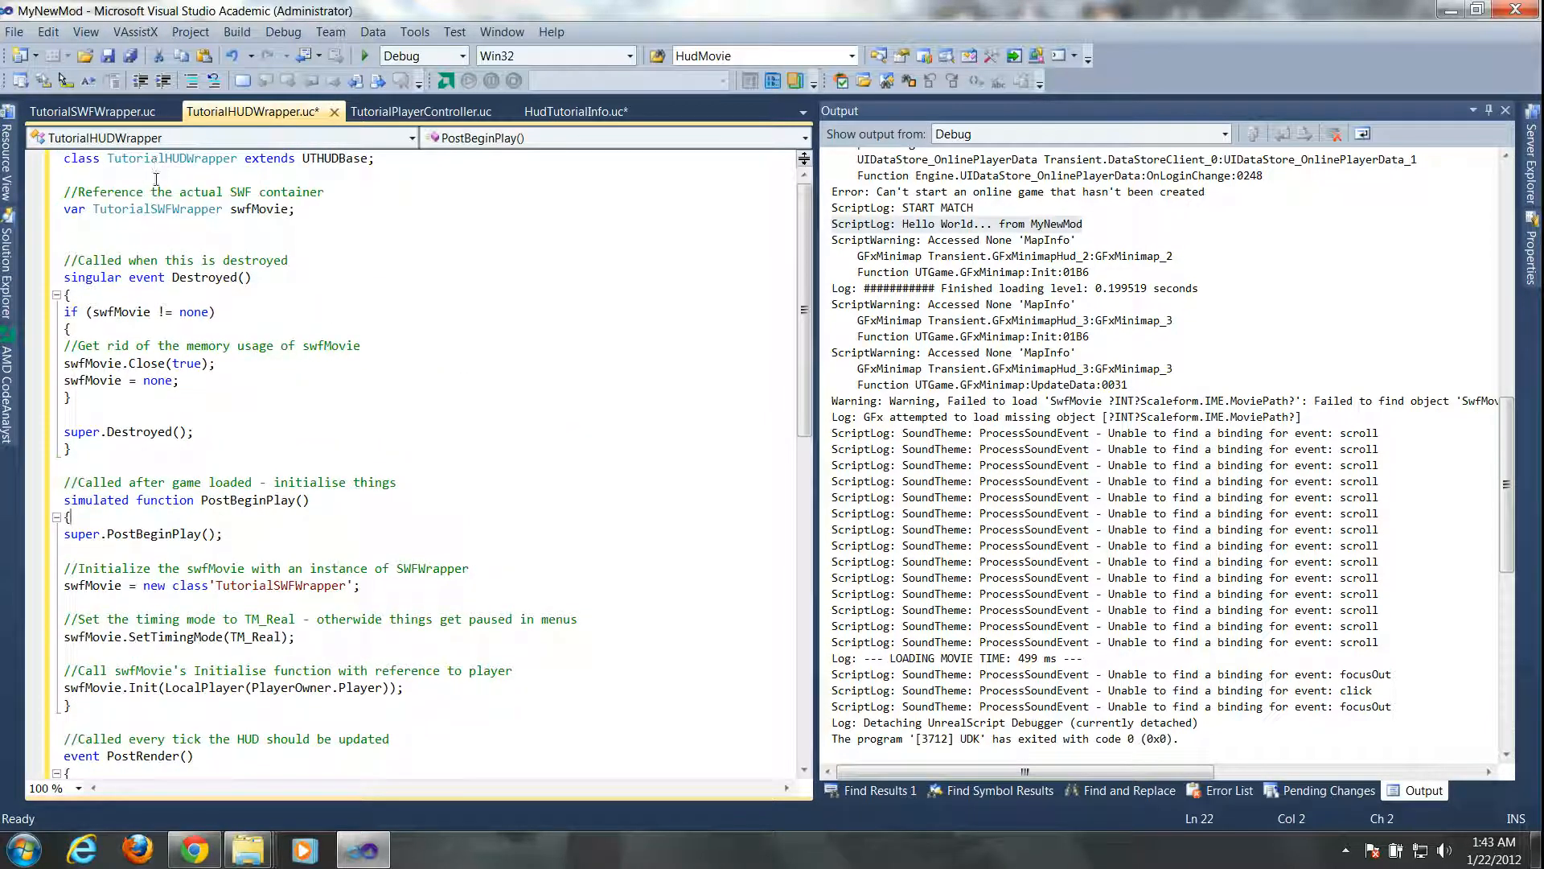
scroll(down, 3)
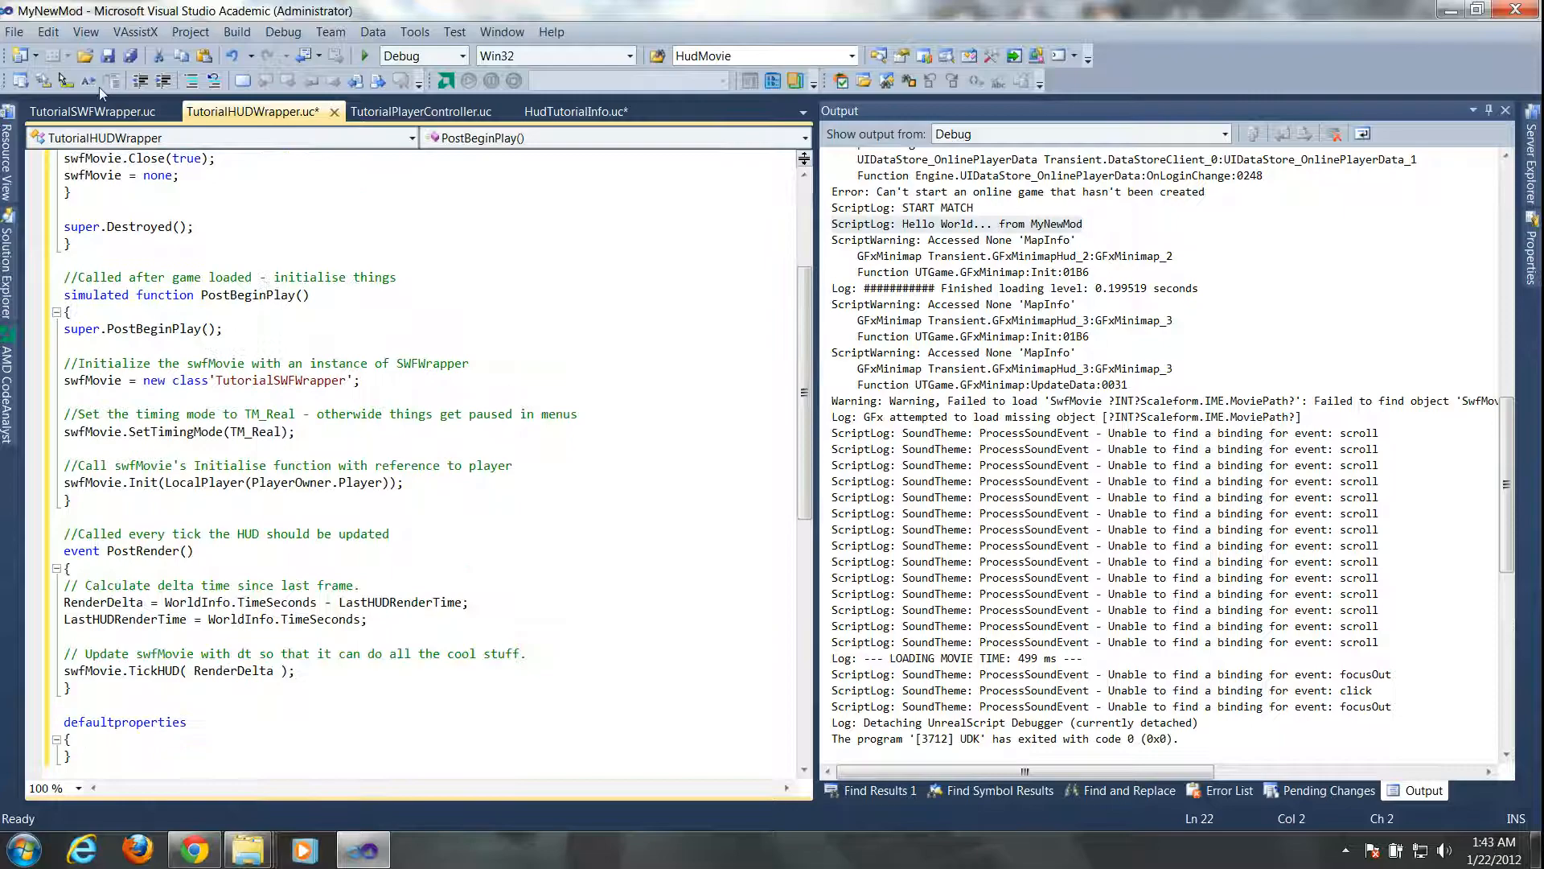
click(90, 111)
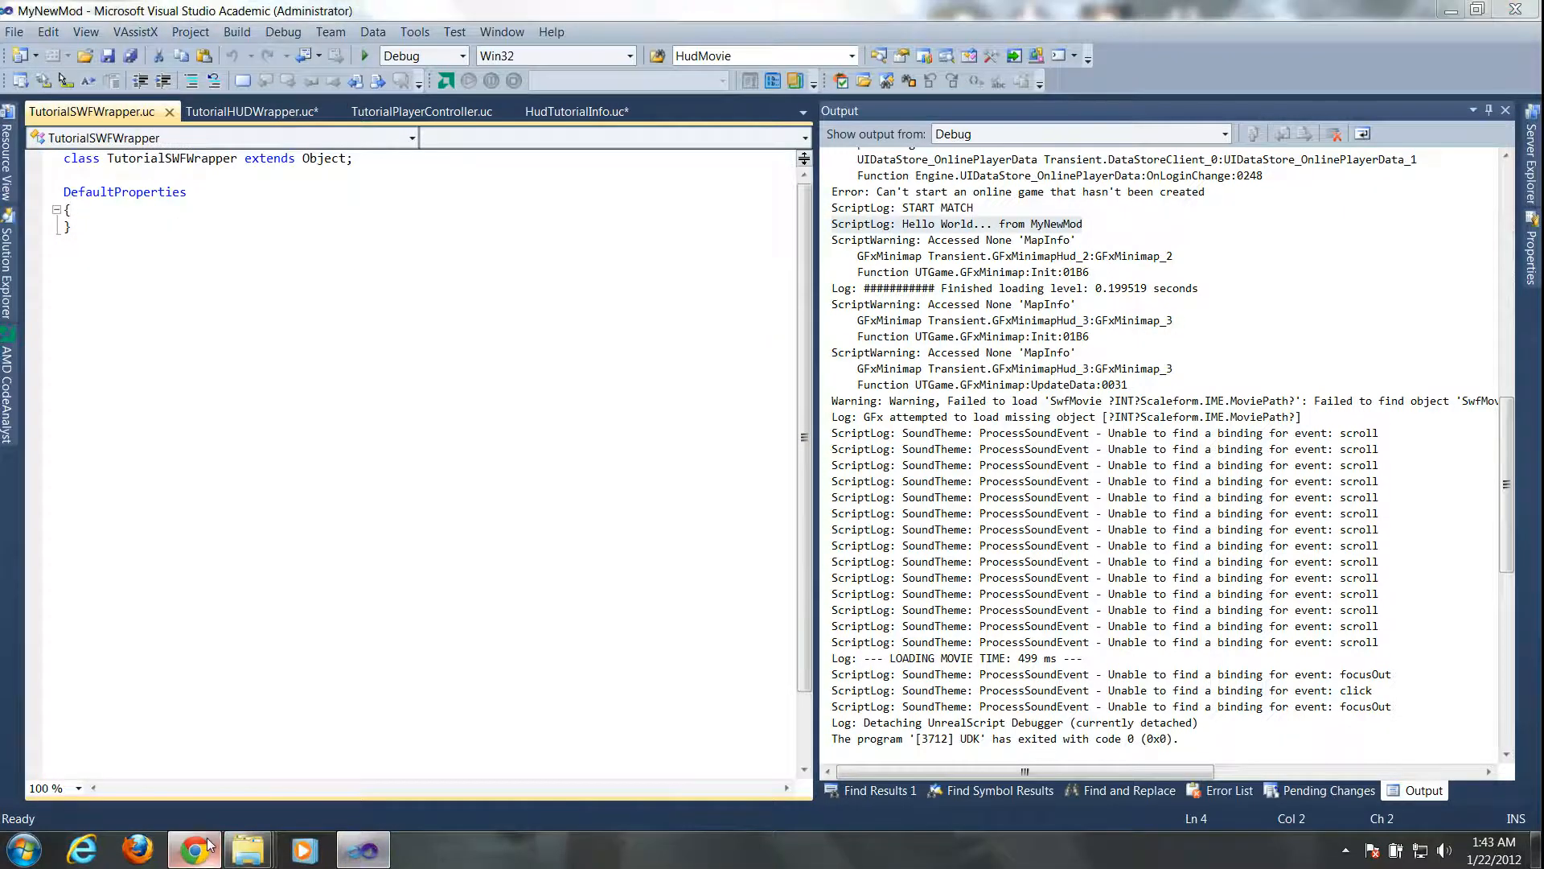
- Locate and copy the wiki's 'Edit TutorialSWFWrapper' code block, then return to Visual Studio
click(195, 849)
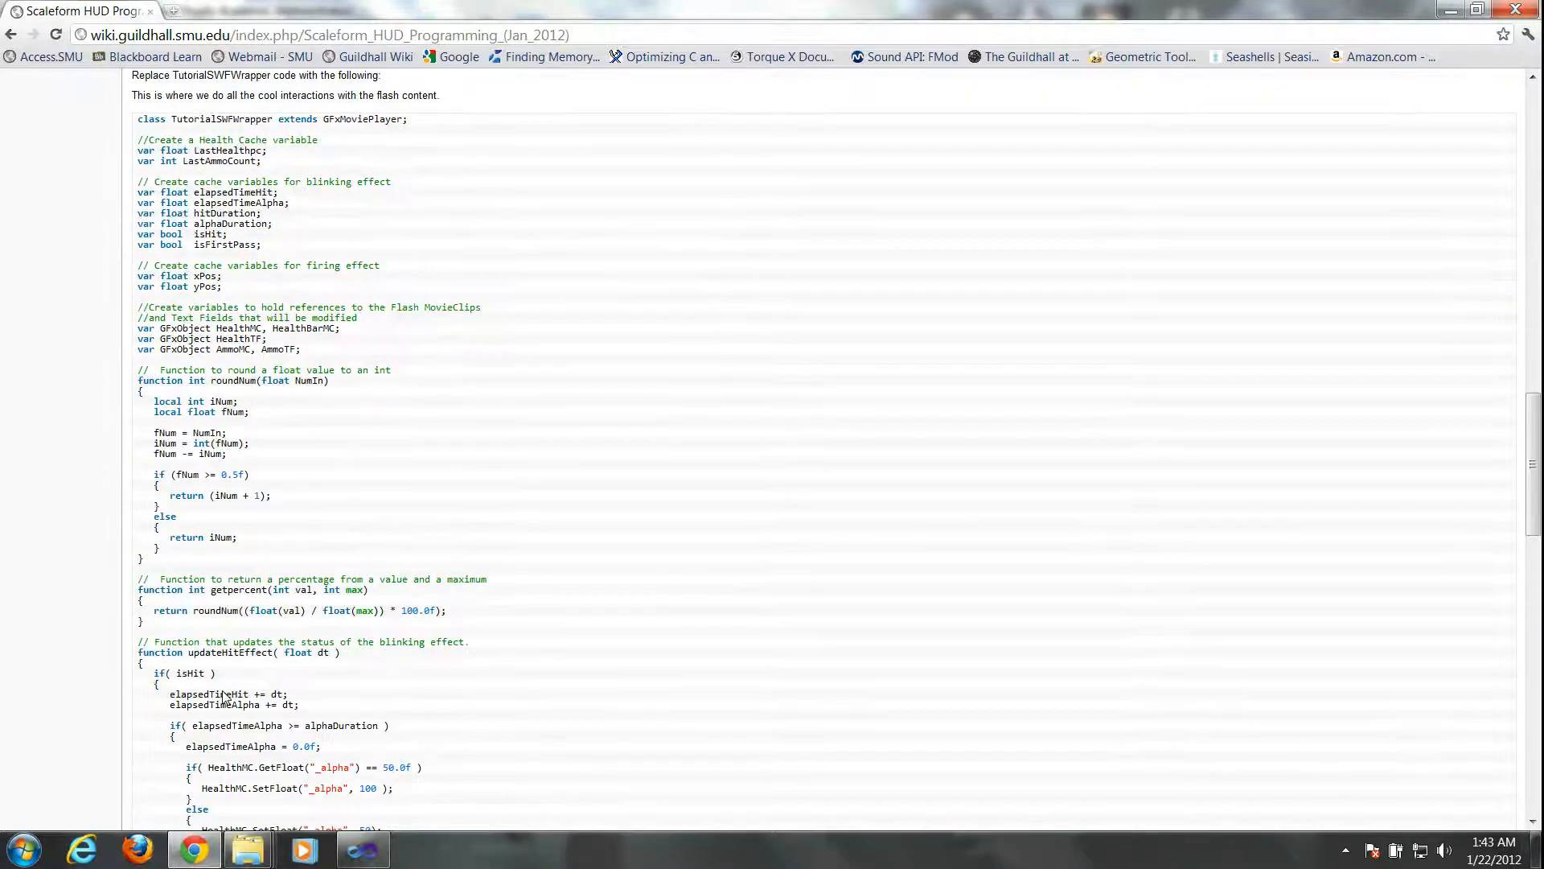
scroll(down, 3)
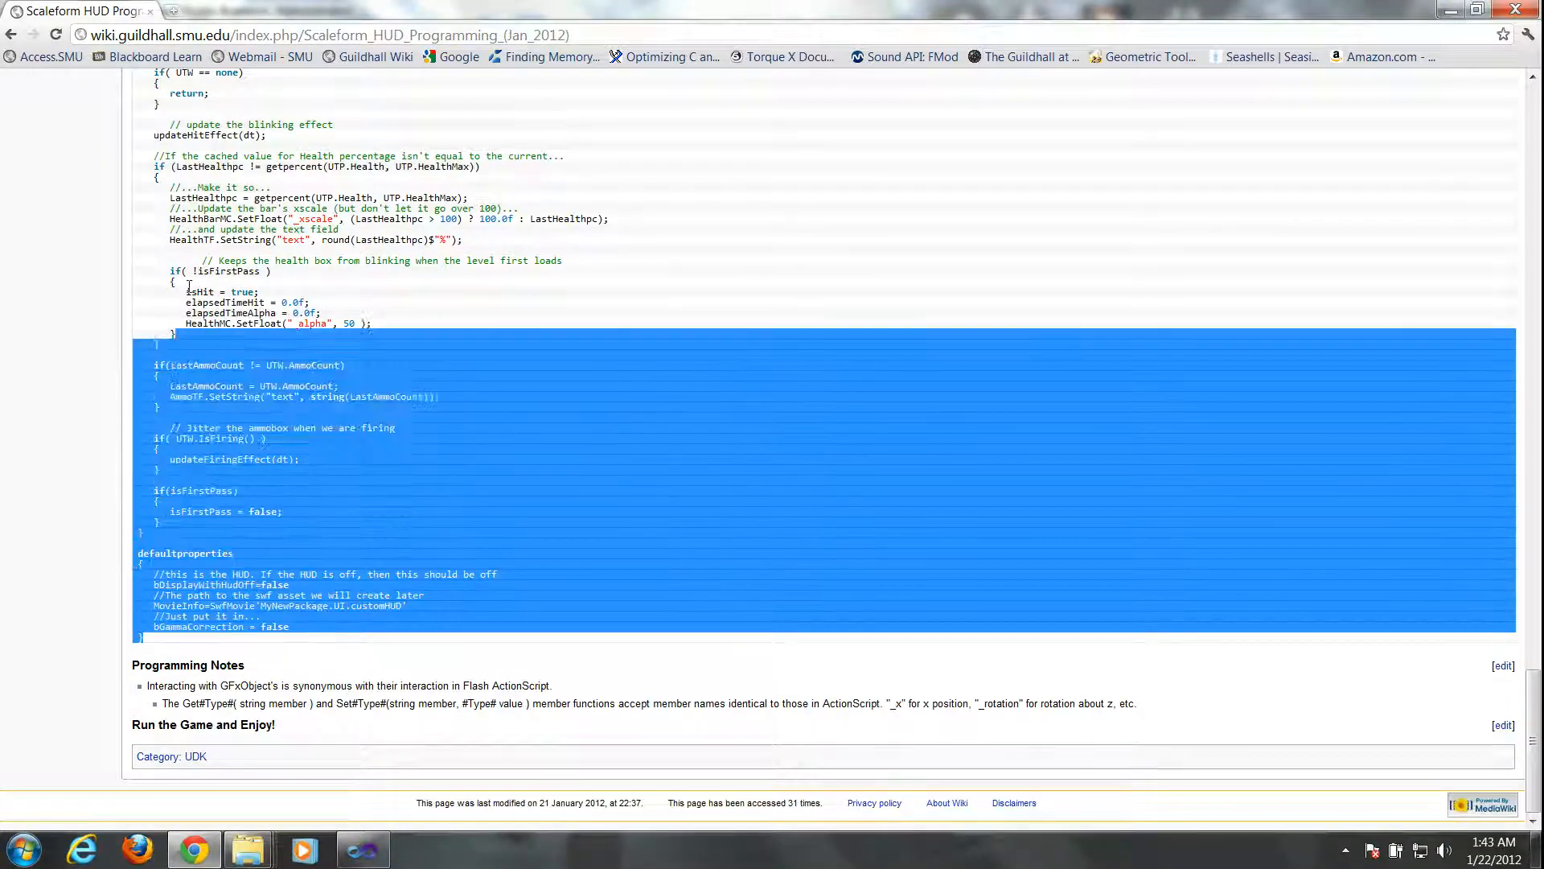
scroll(up, 3)
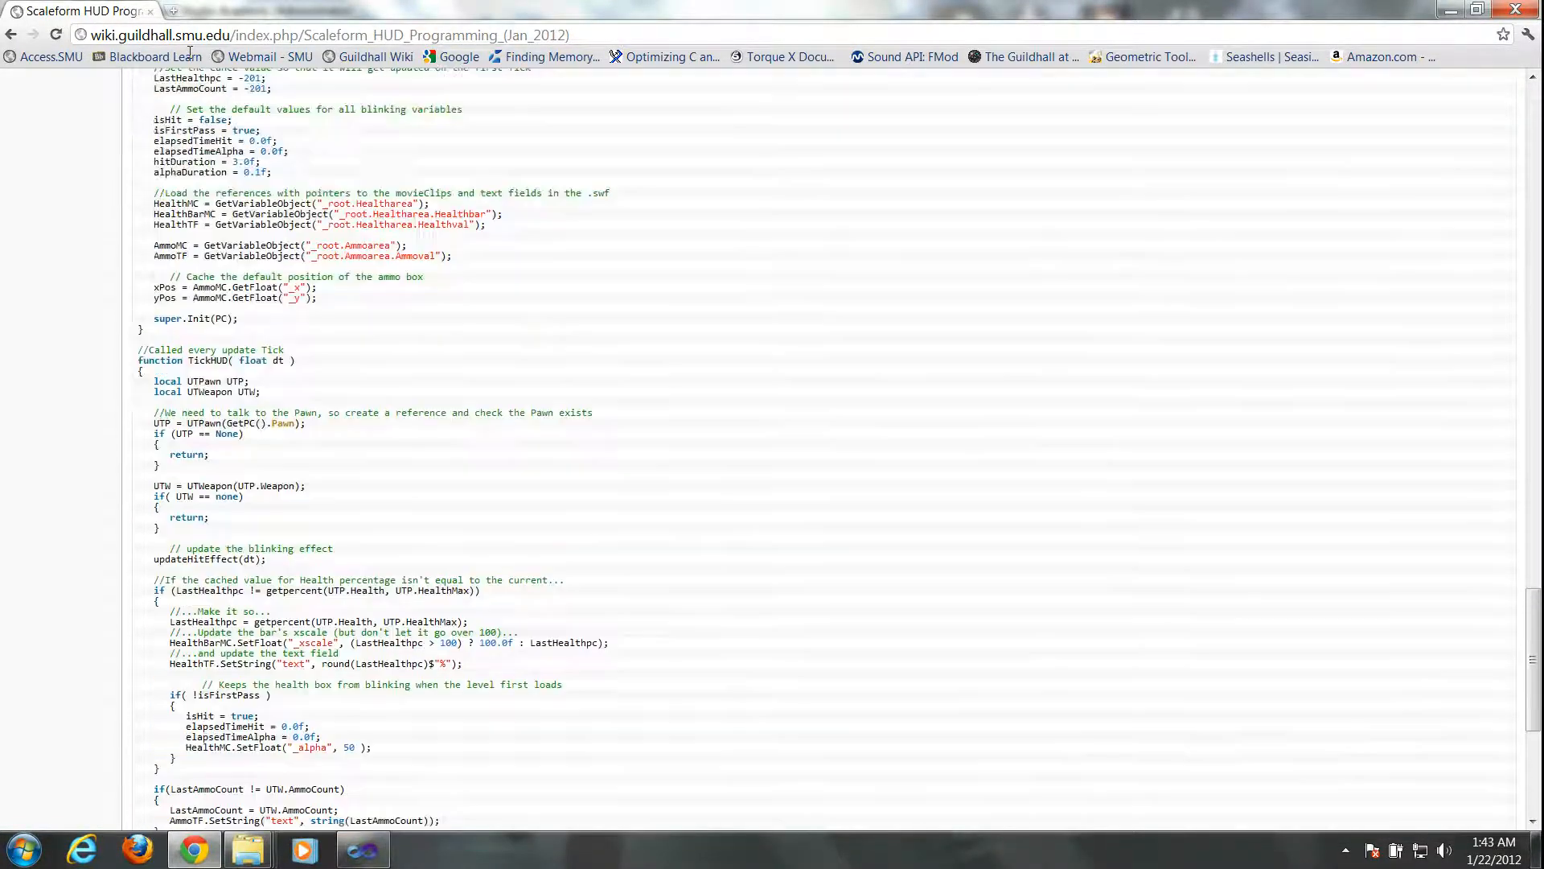
scroll(up, 3)
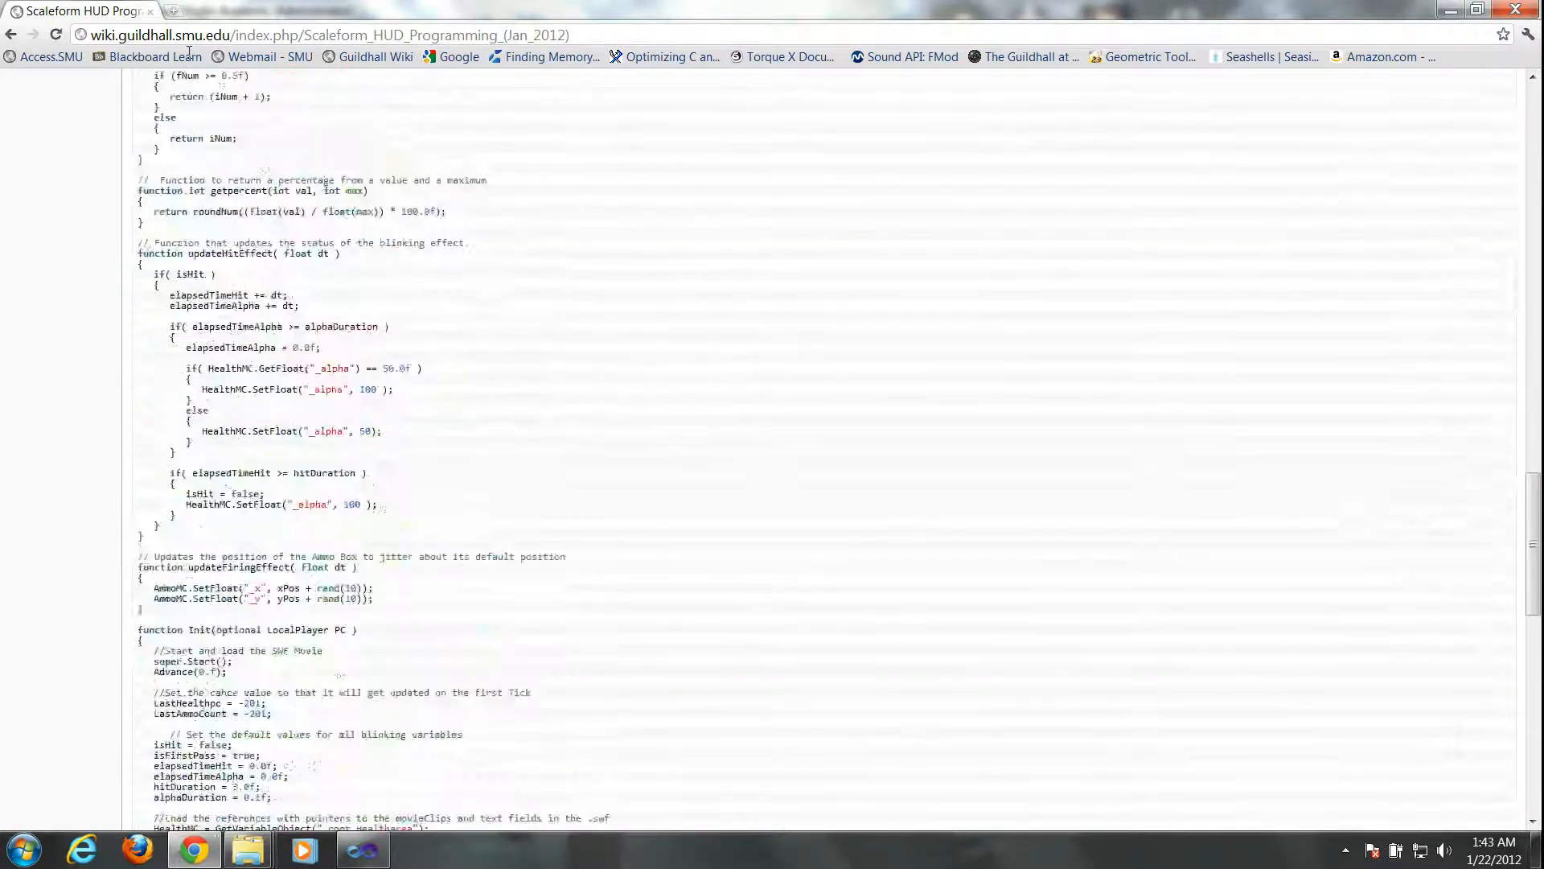
scroll(up, 3)
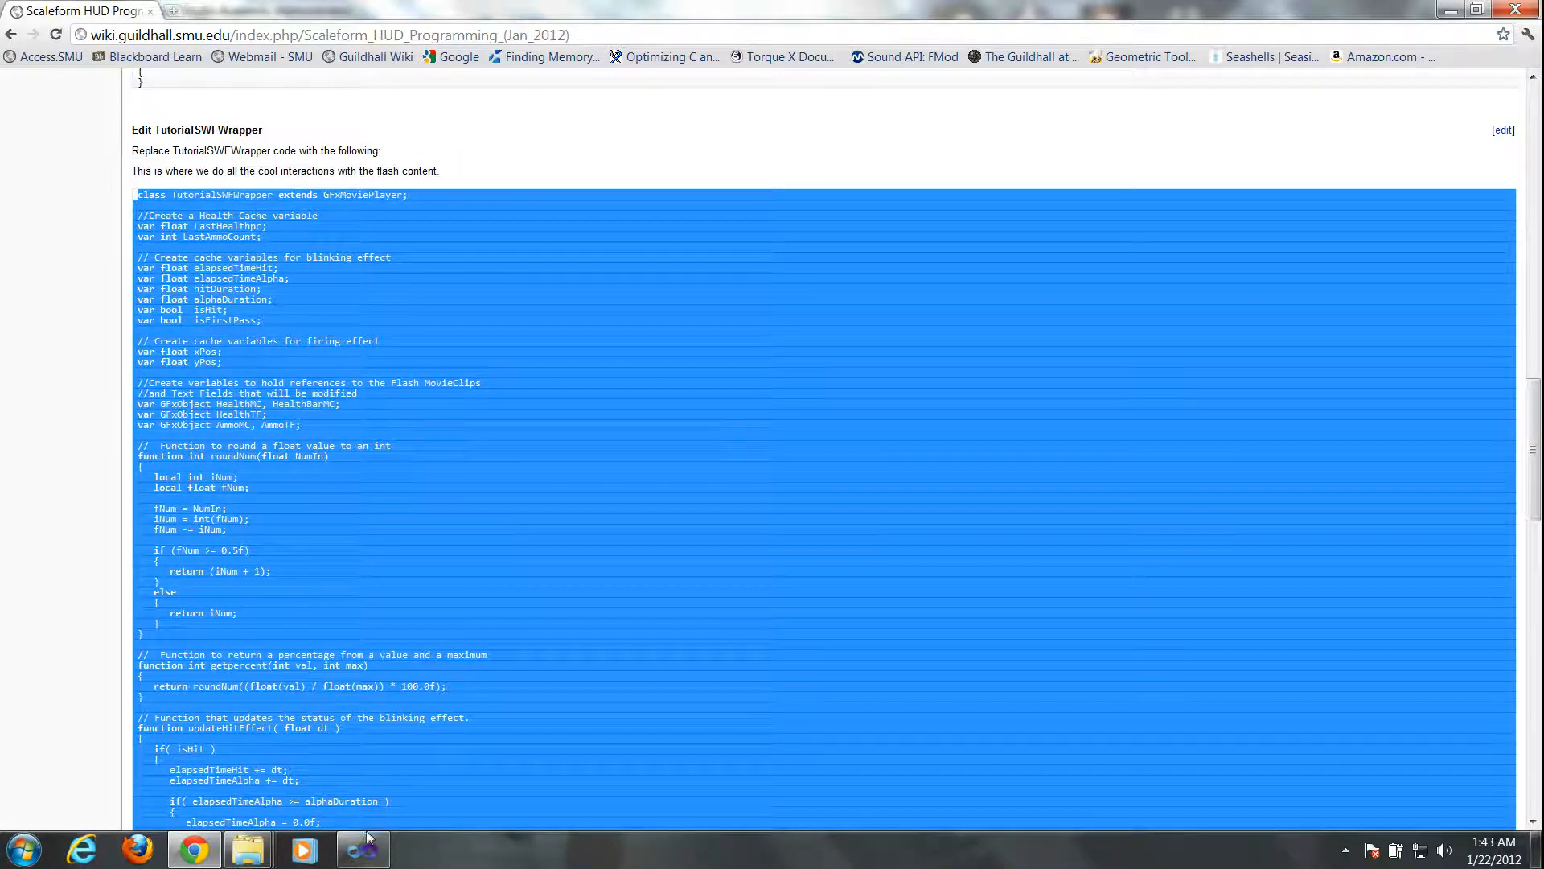
click(362, 850)
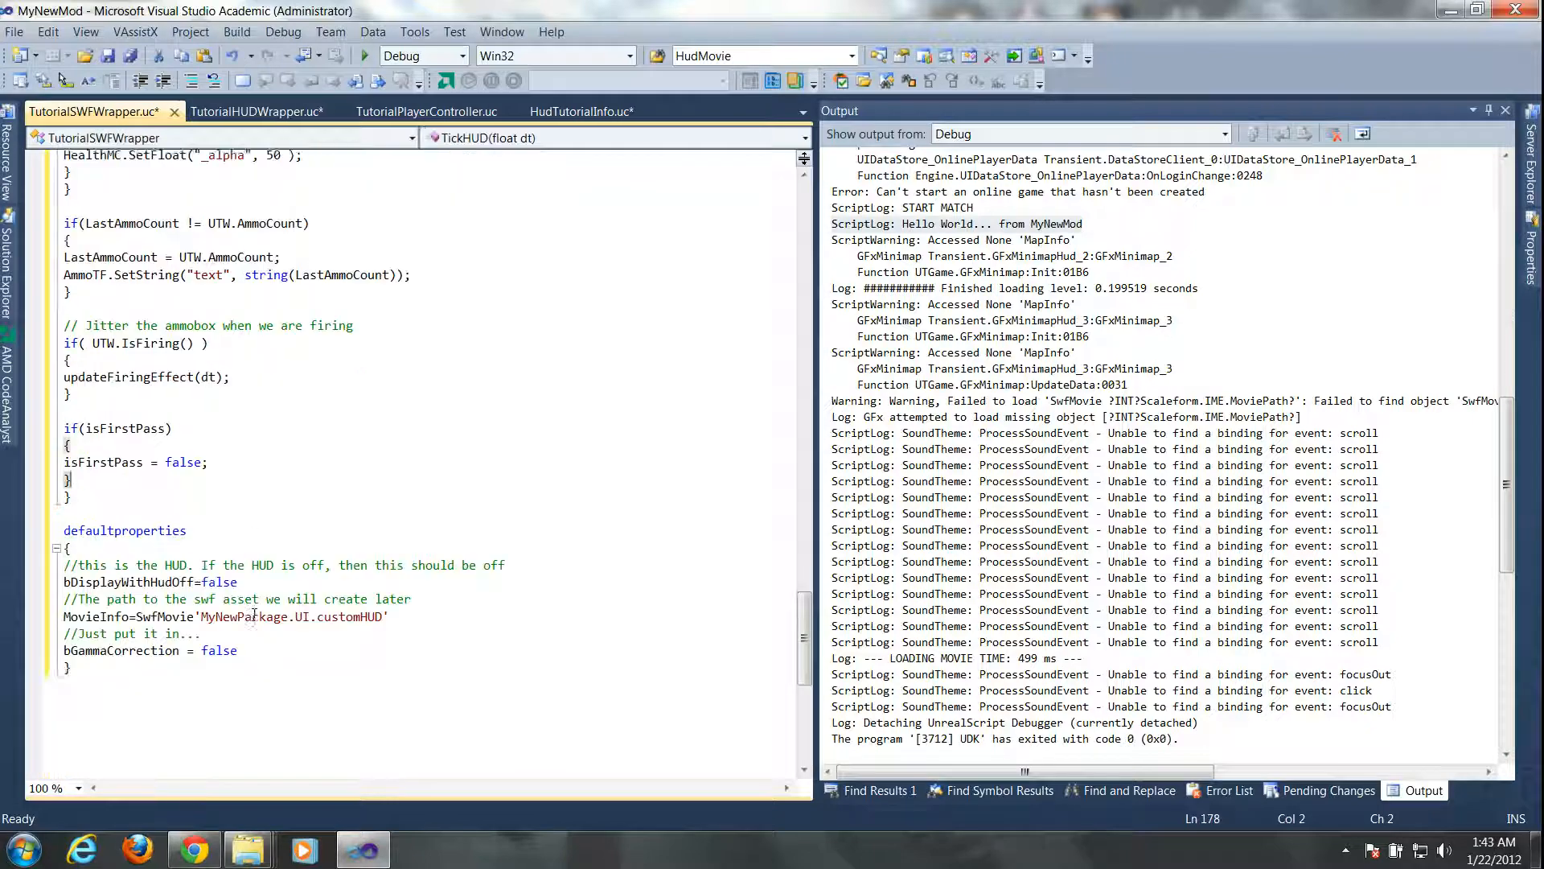
- Review the pasted GFxMoviePlayer code in TutorialSWFWrapper.uc and save all files
scroll(up, 3)
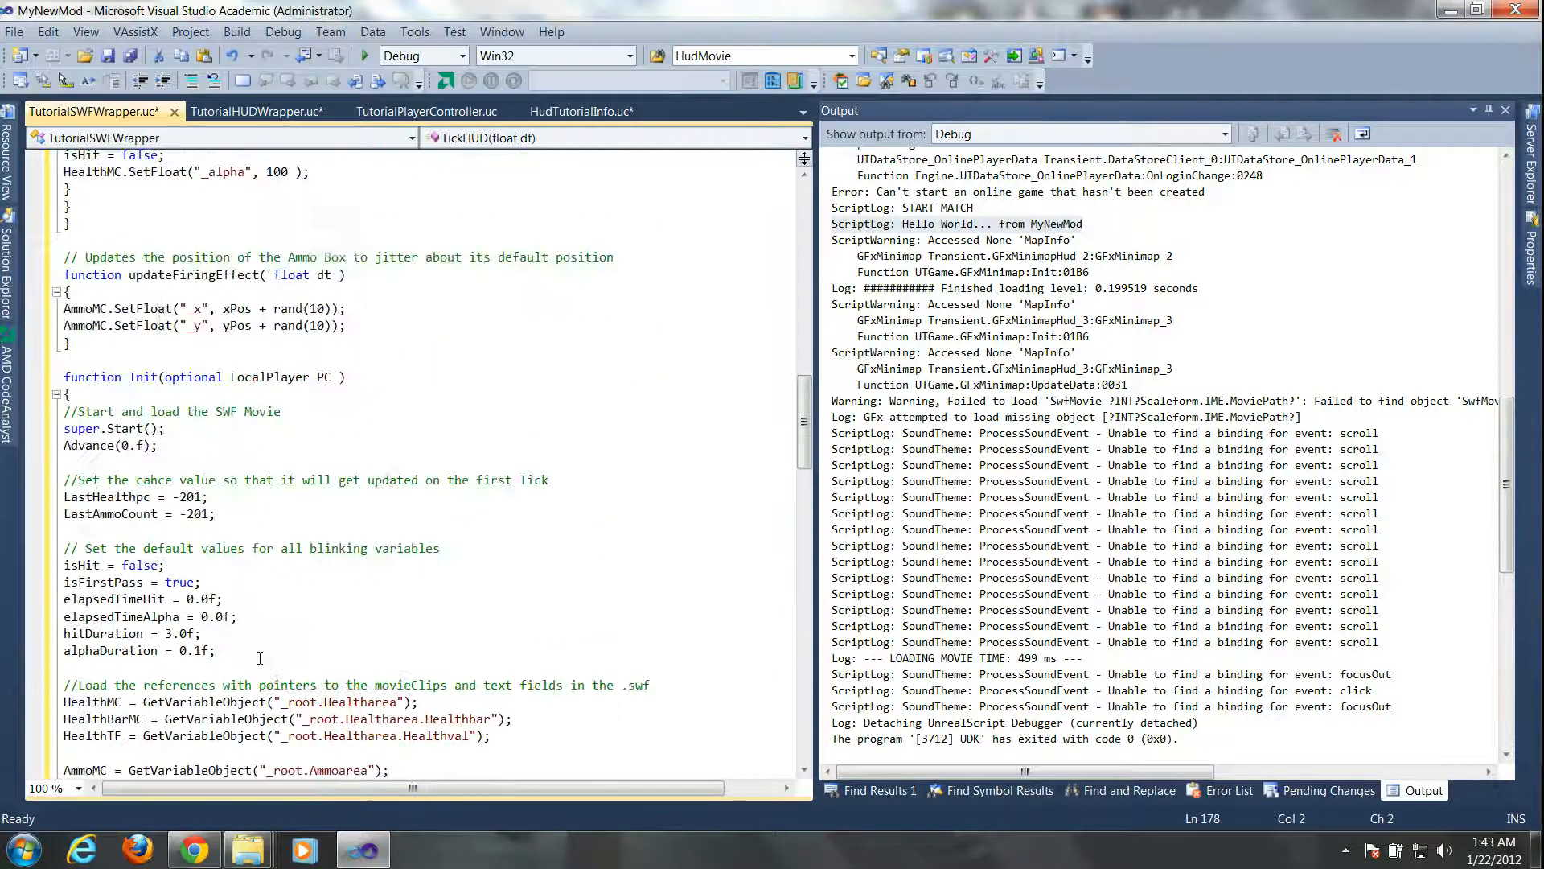
scroll(up, 3)
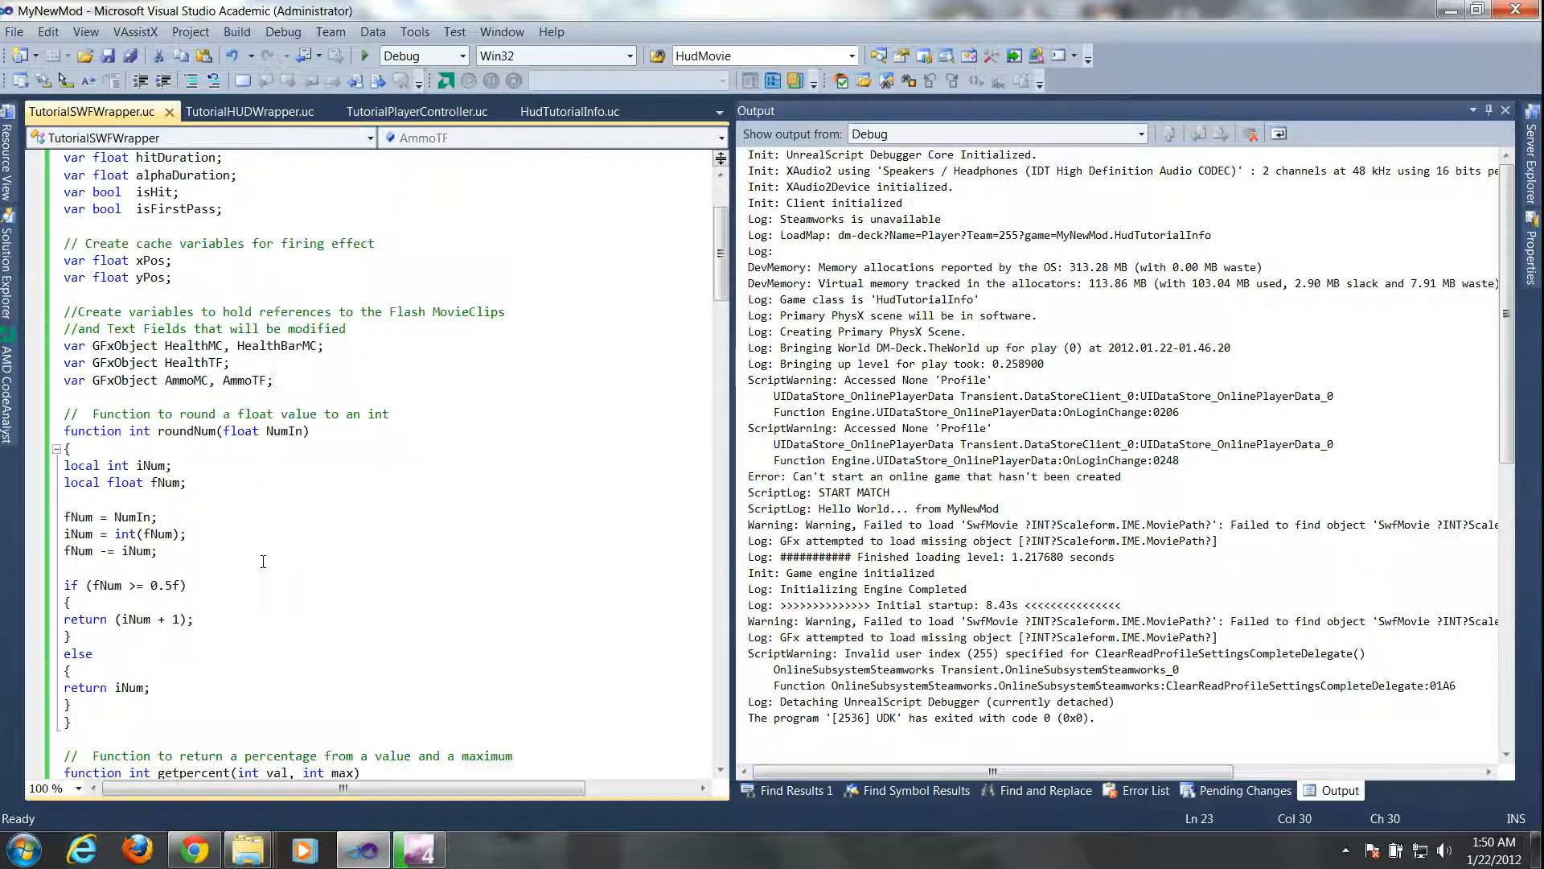
scroll(down, 3)
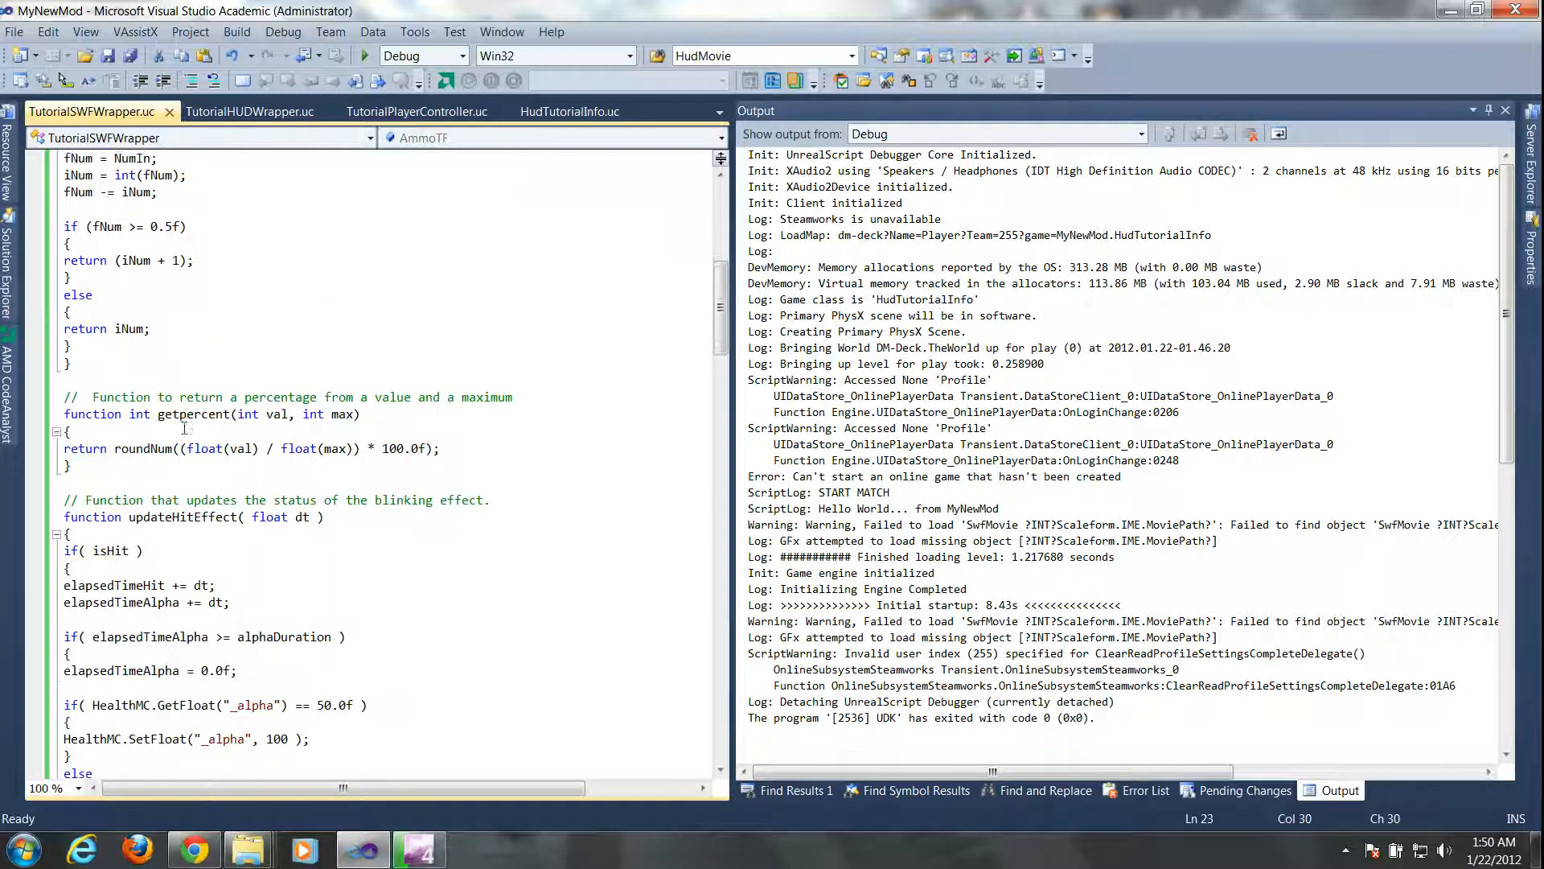
scroll(down, 3)
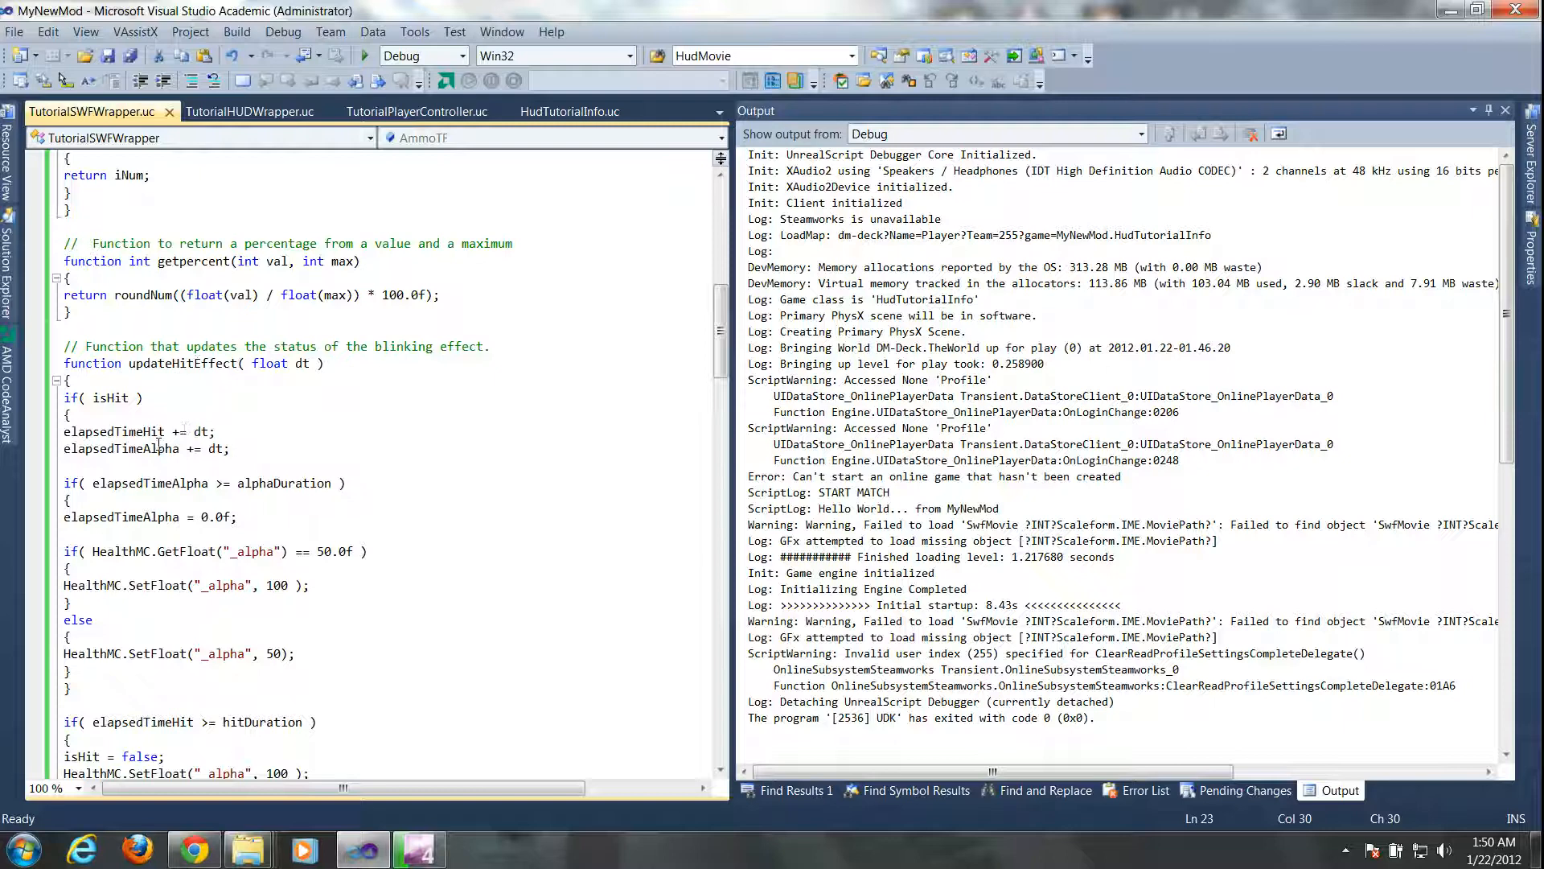
click(204, 364)
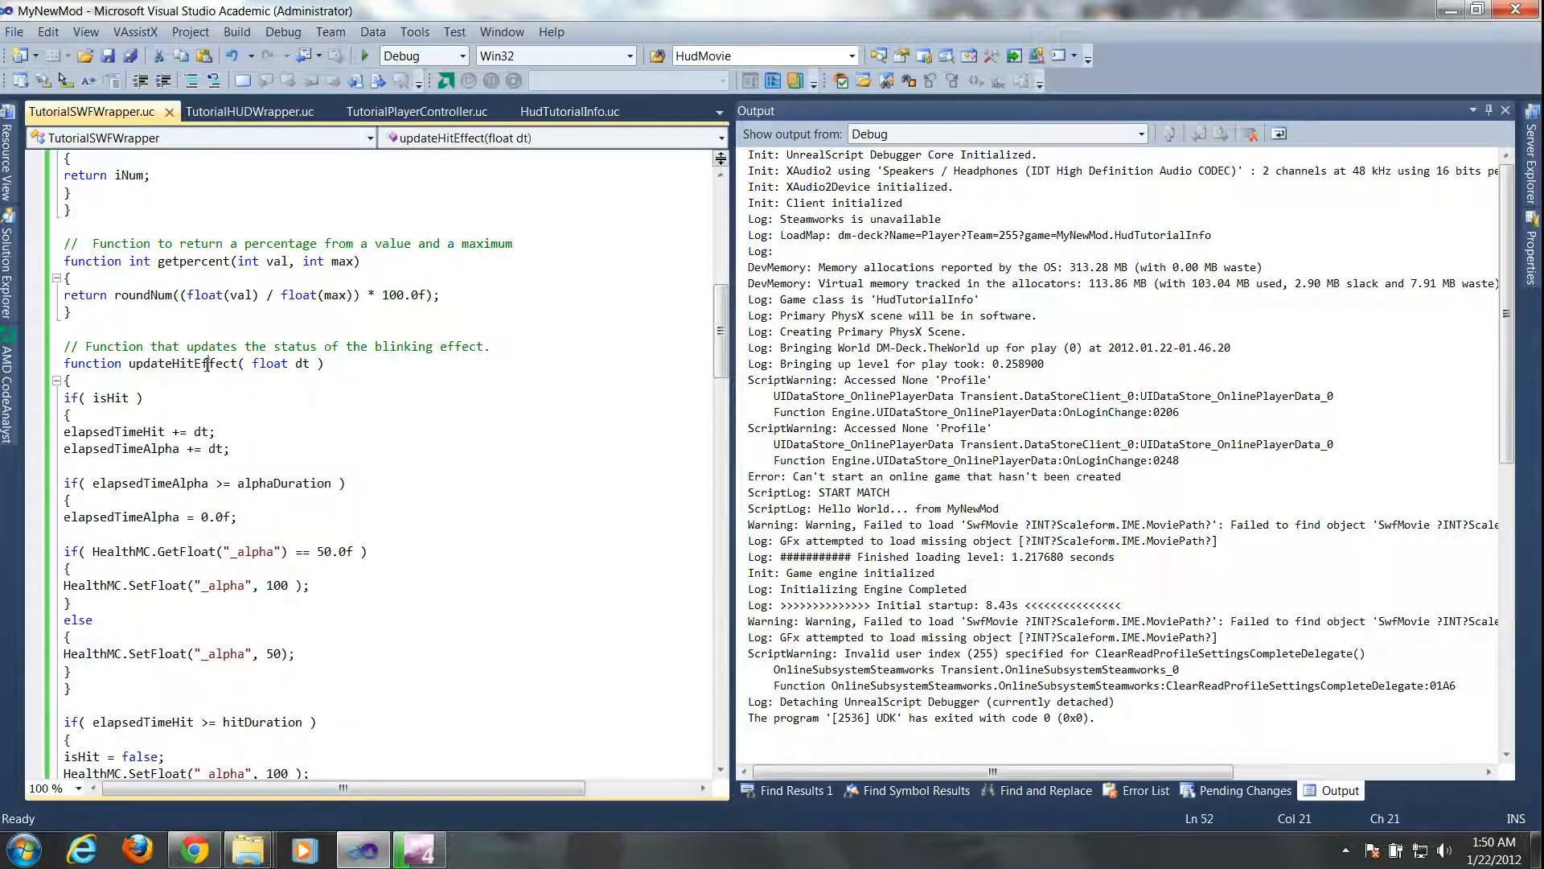
scroll(down, 3)
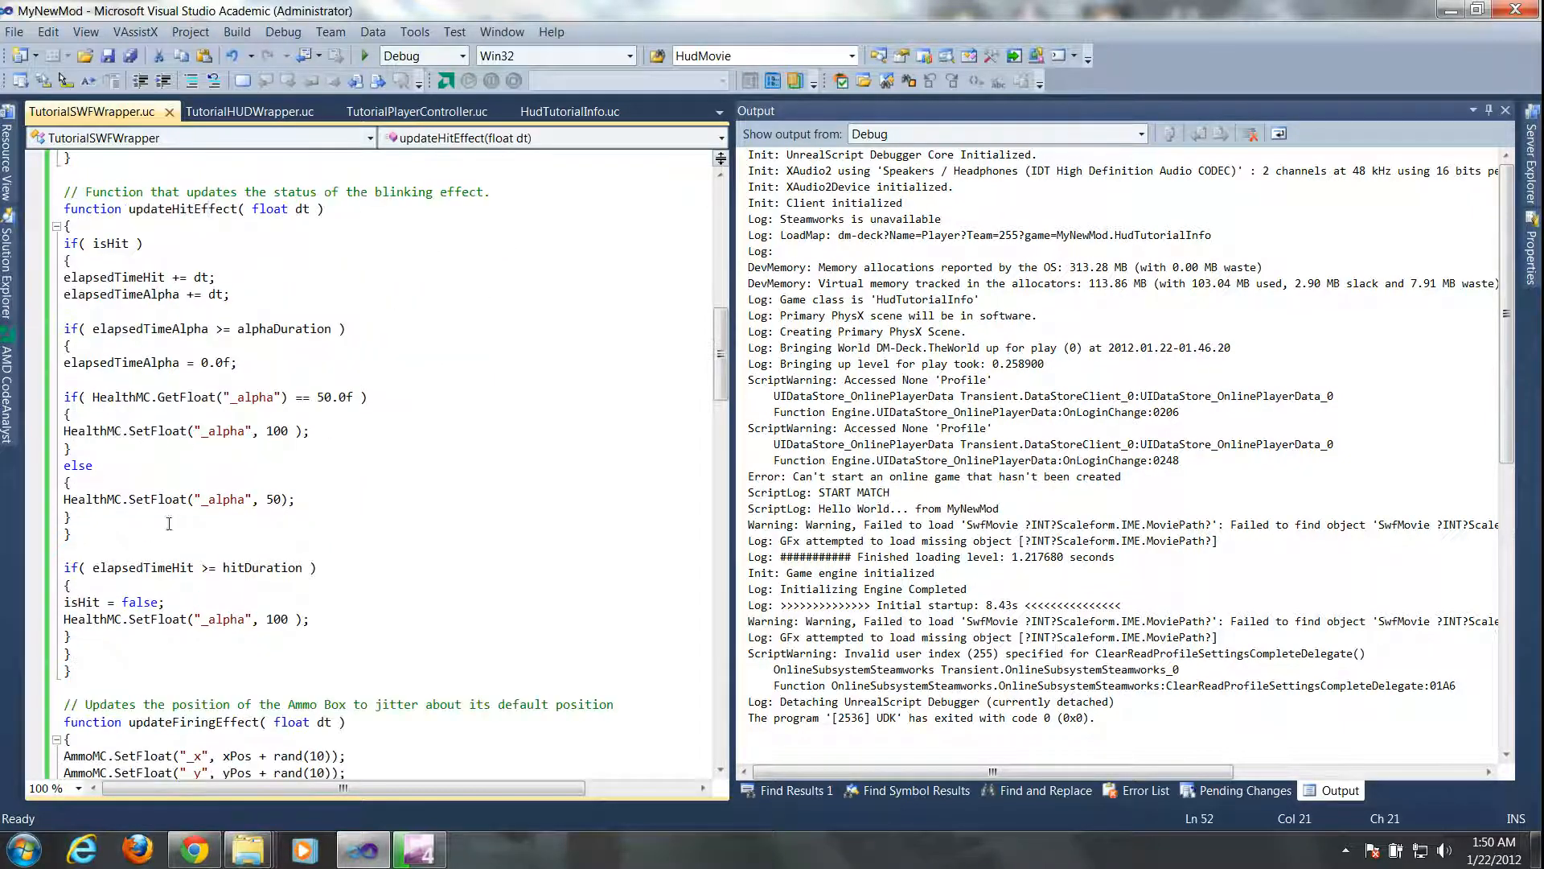
scroll(down, 3)
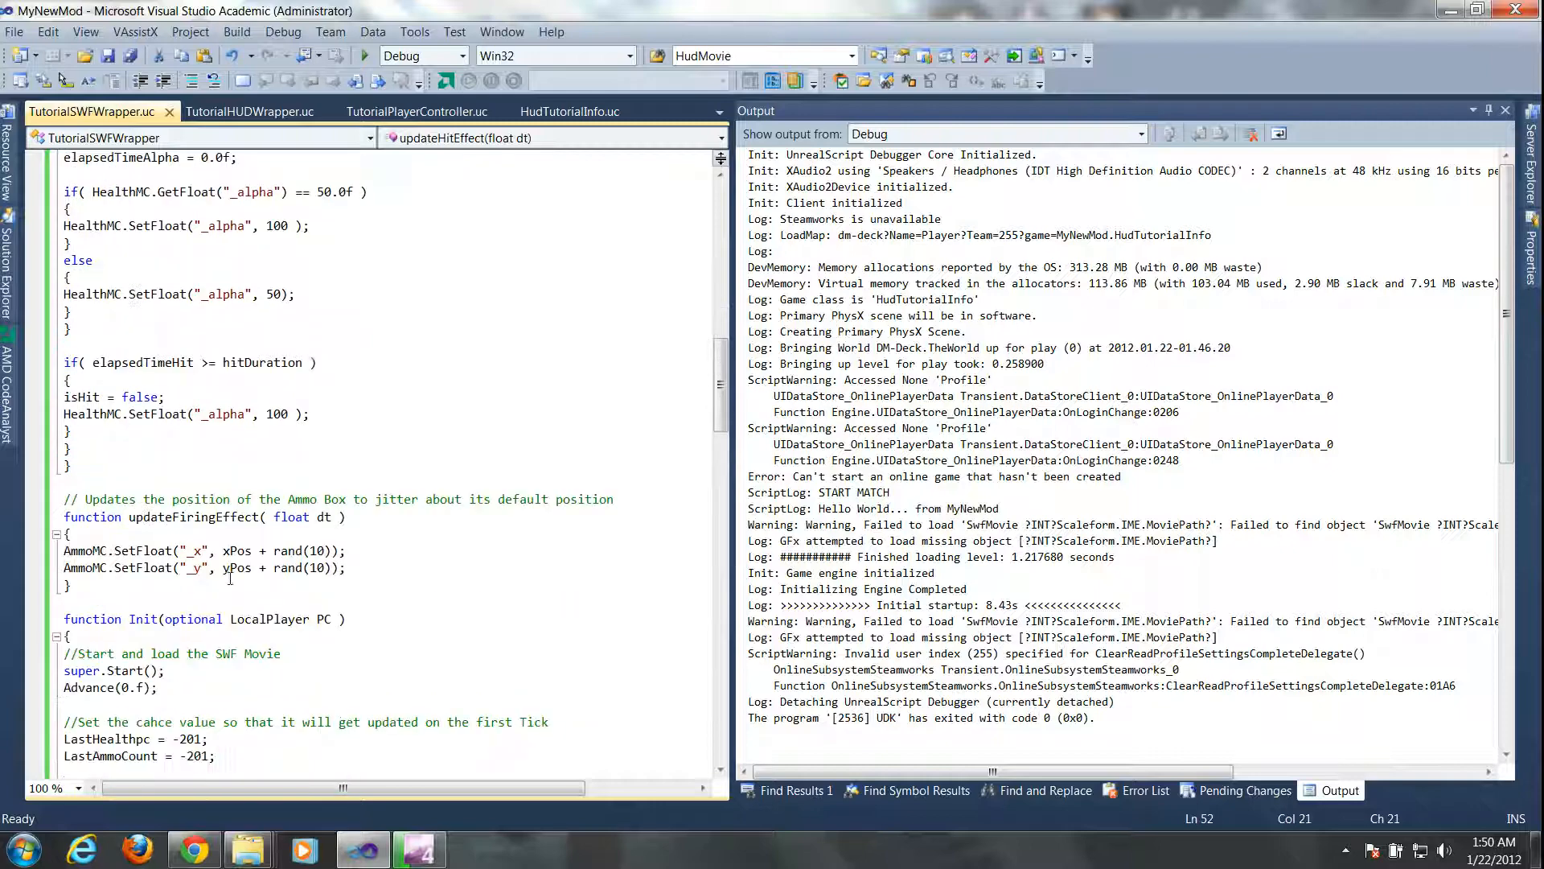
scroll(down, 3)
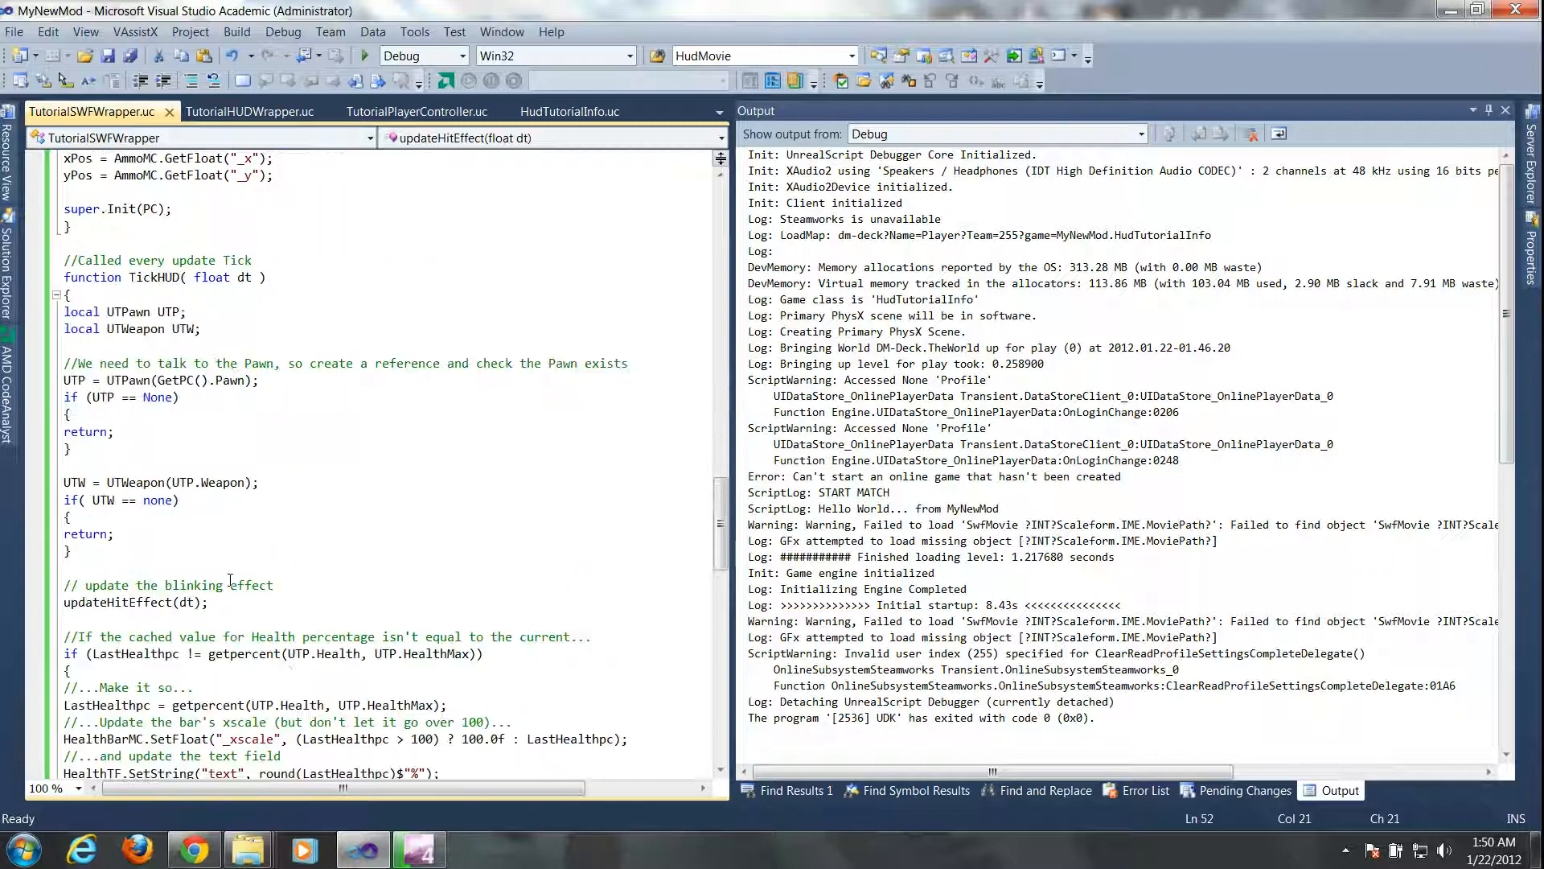
scroll(up, 3)
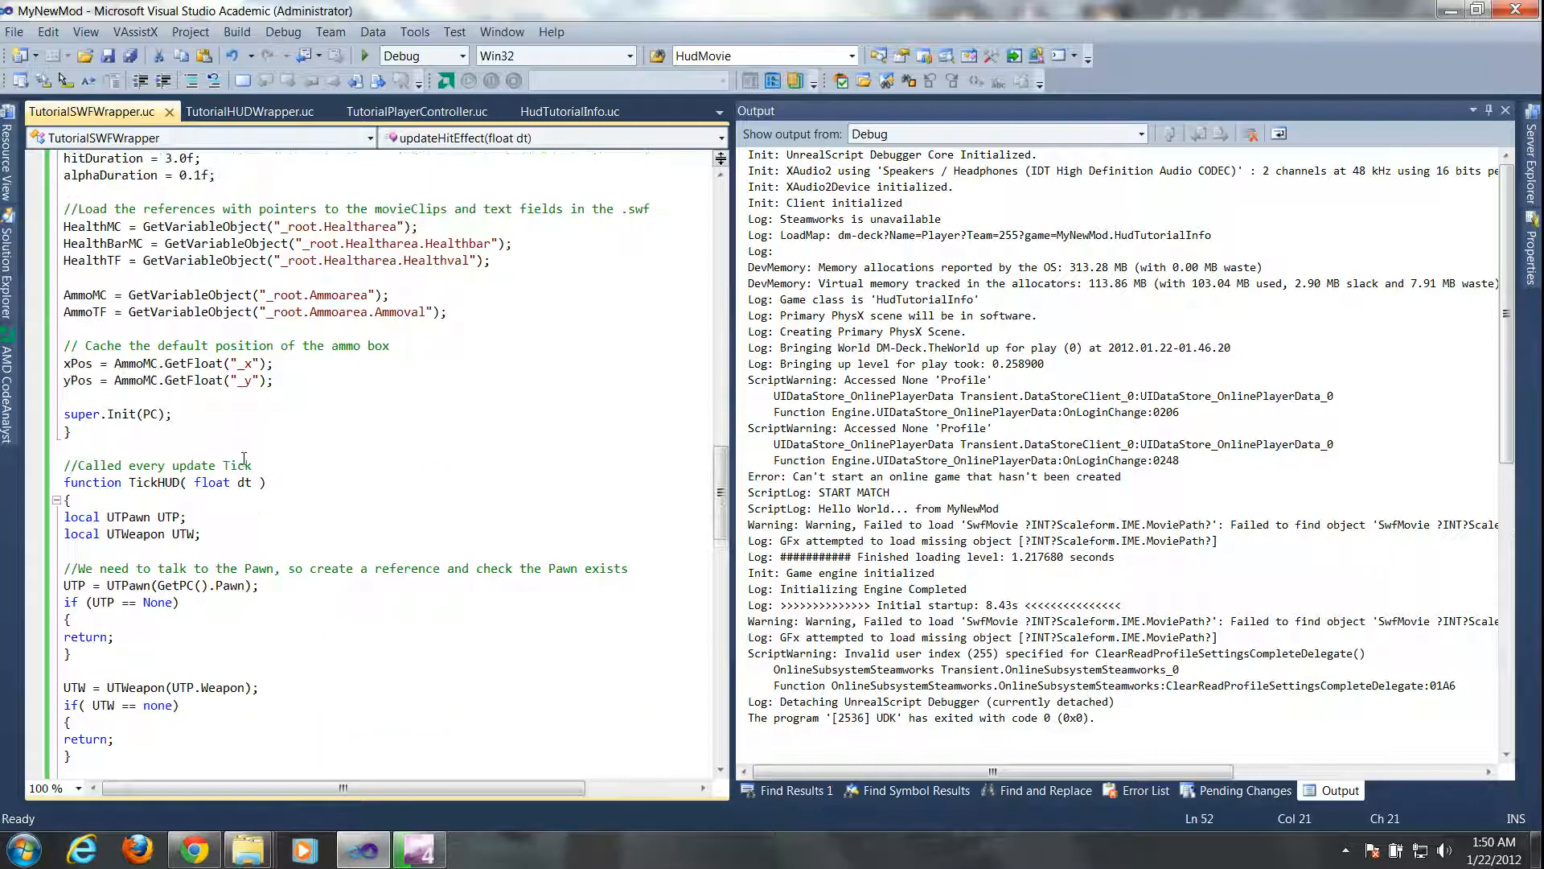
scroll(up, 3)
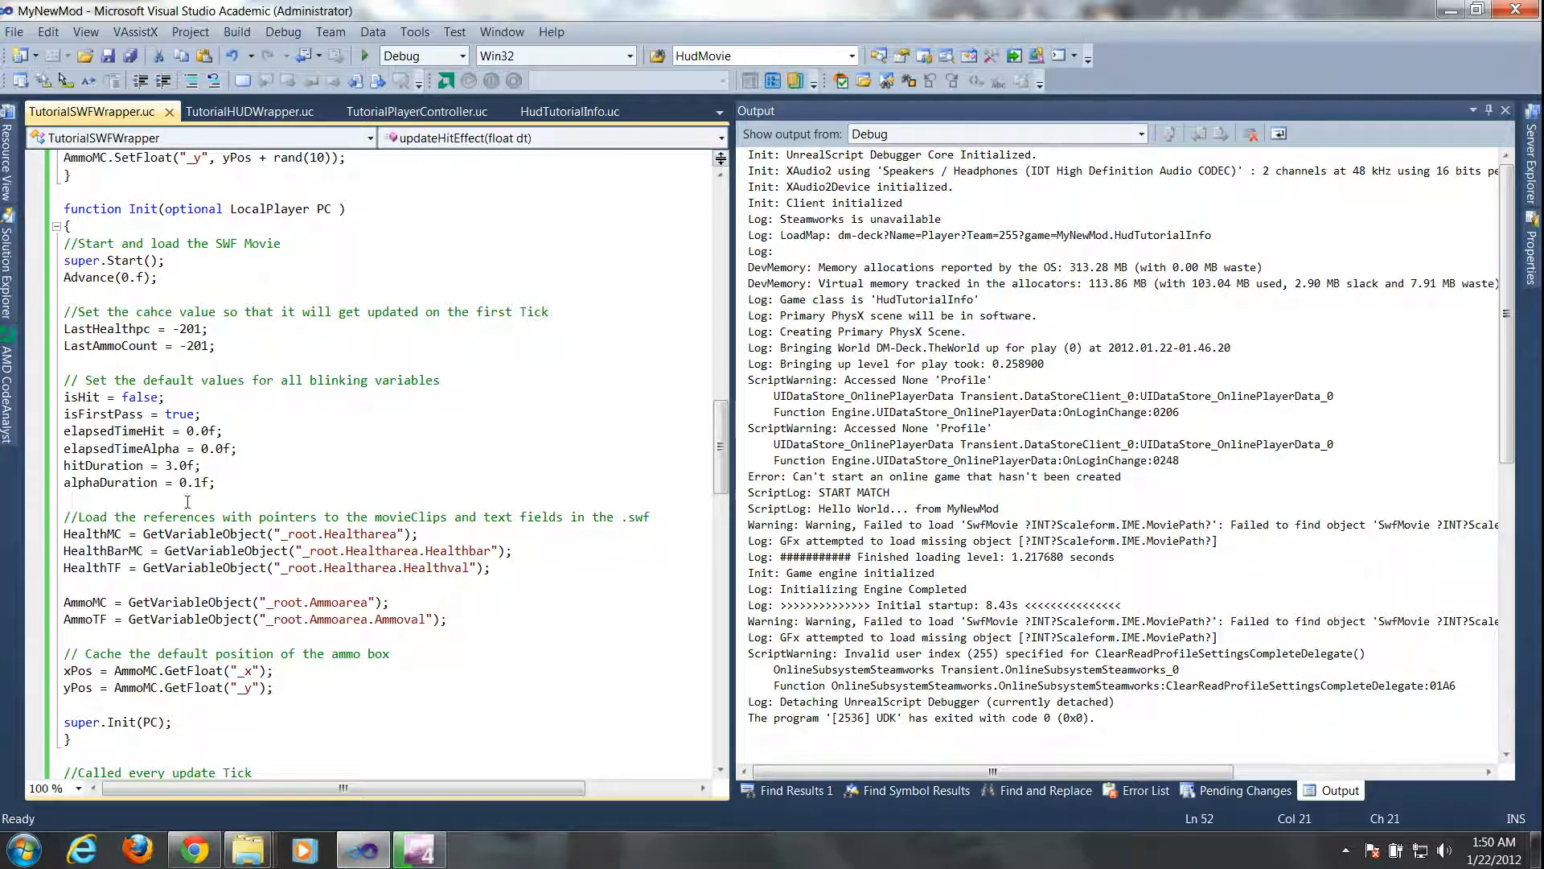
click(197, 534)
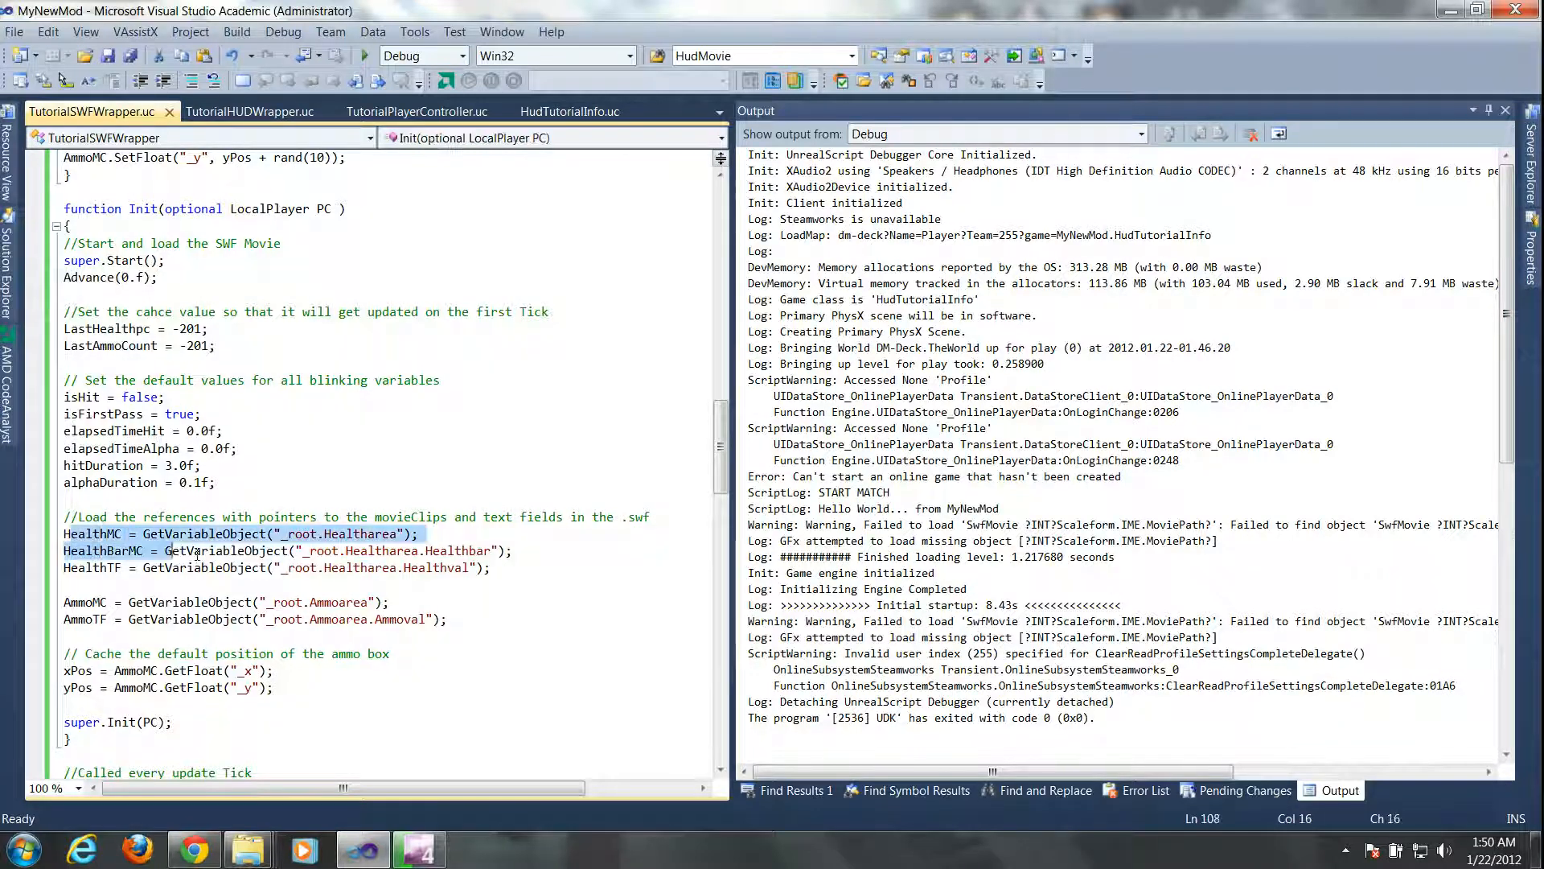
click(335, 602)
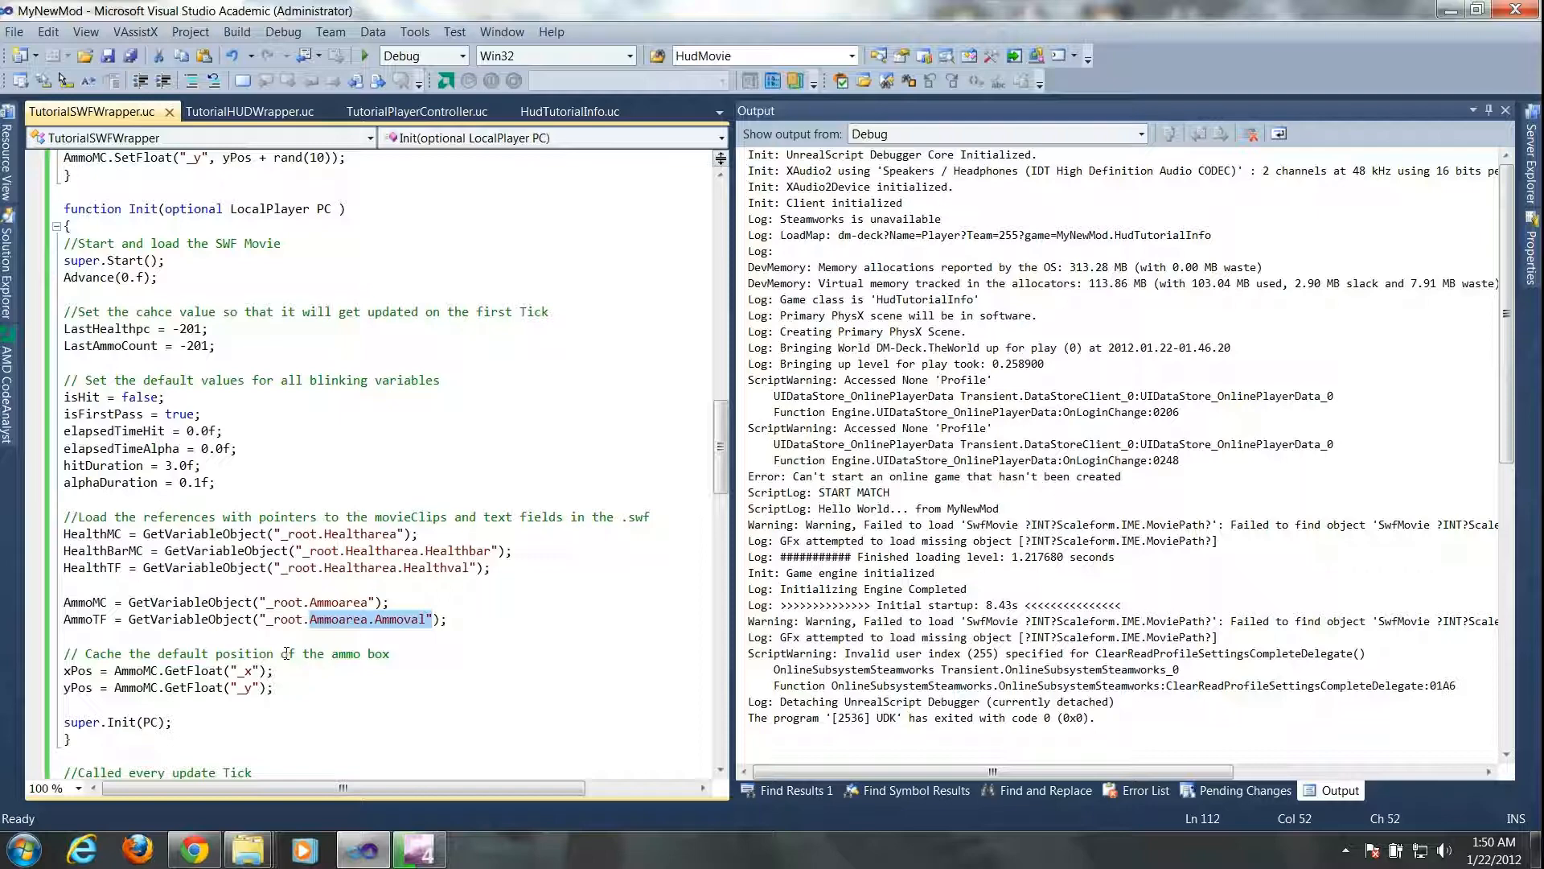
click(280, 654)
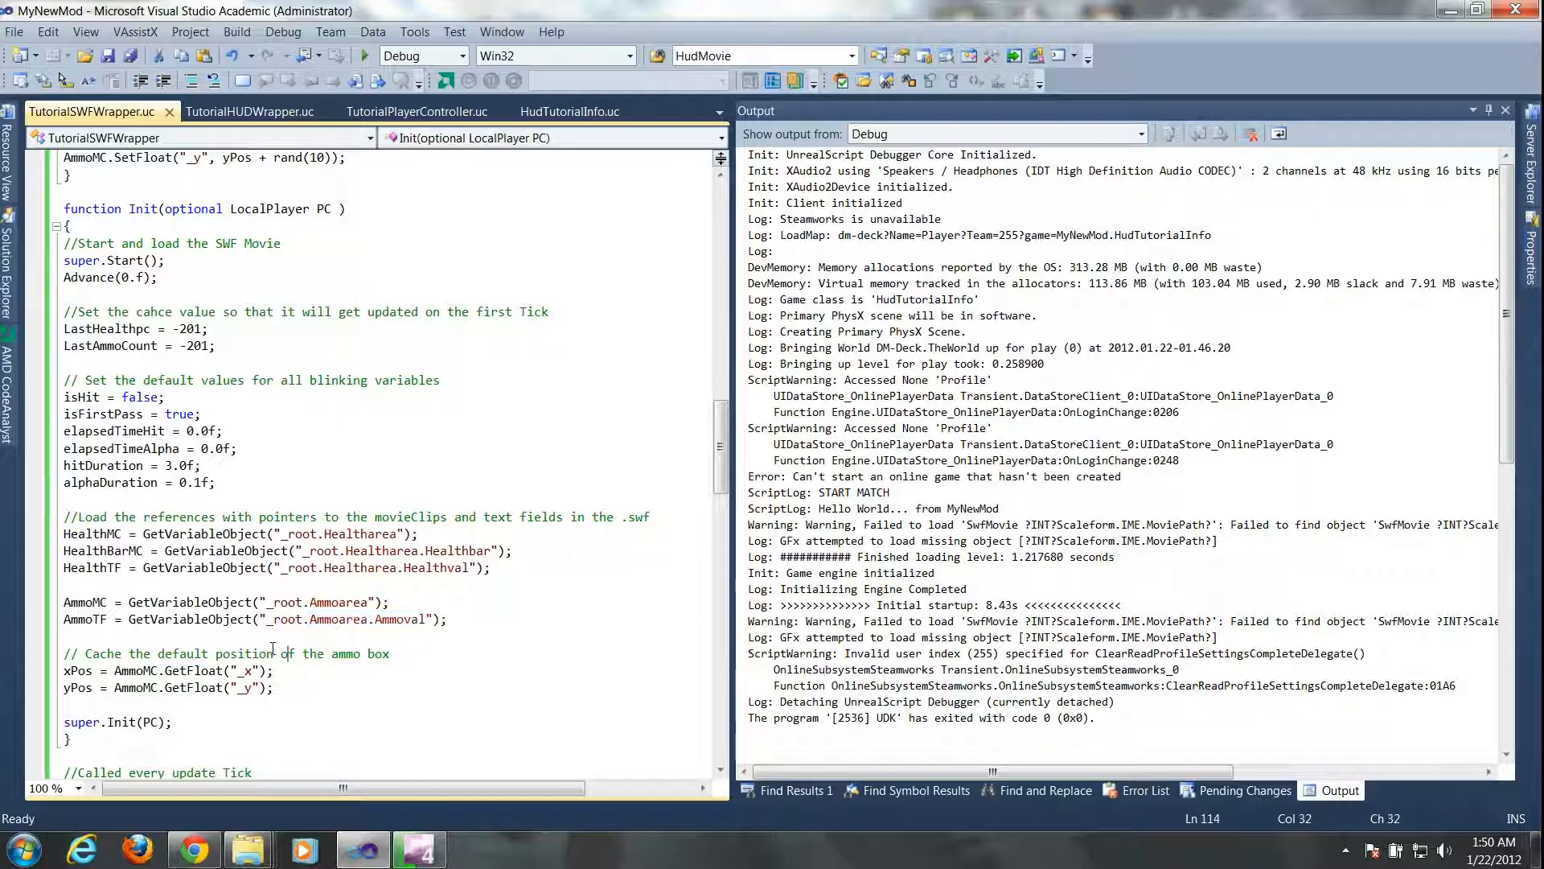
scroll(down, 3)
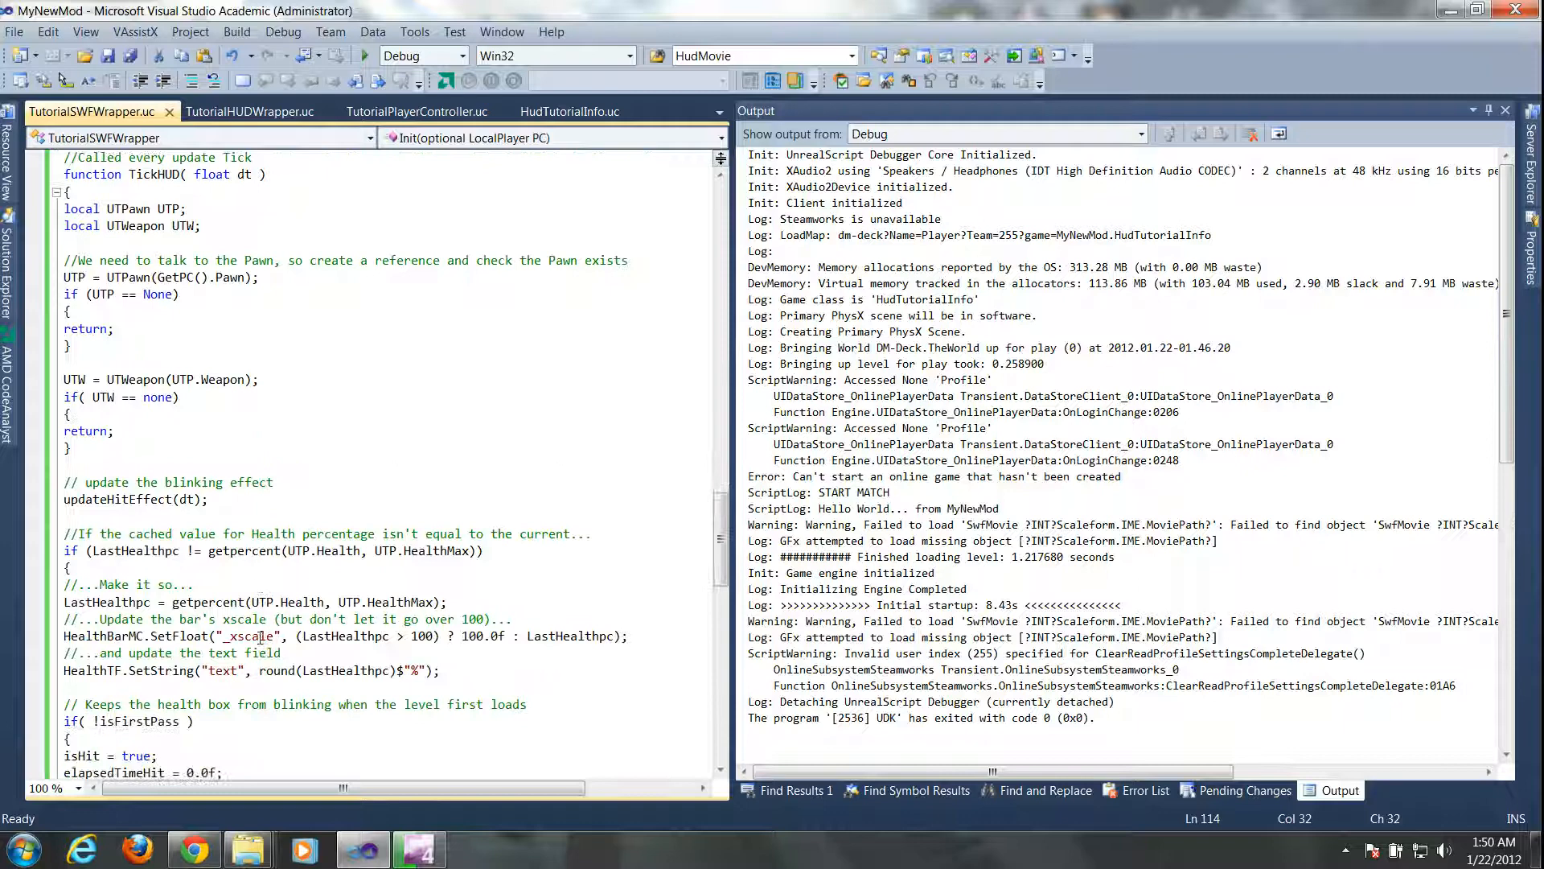
scroll(down, 3)
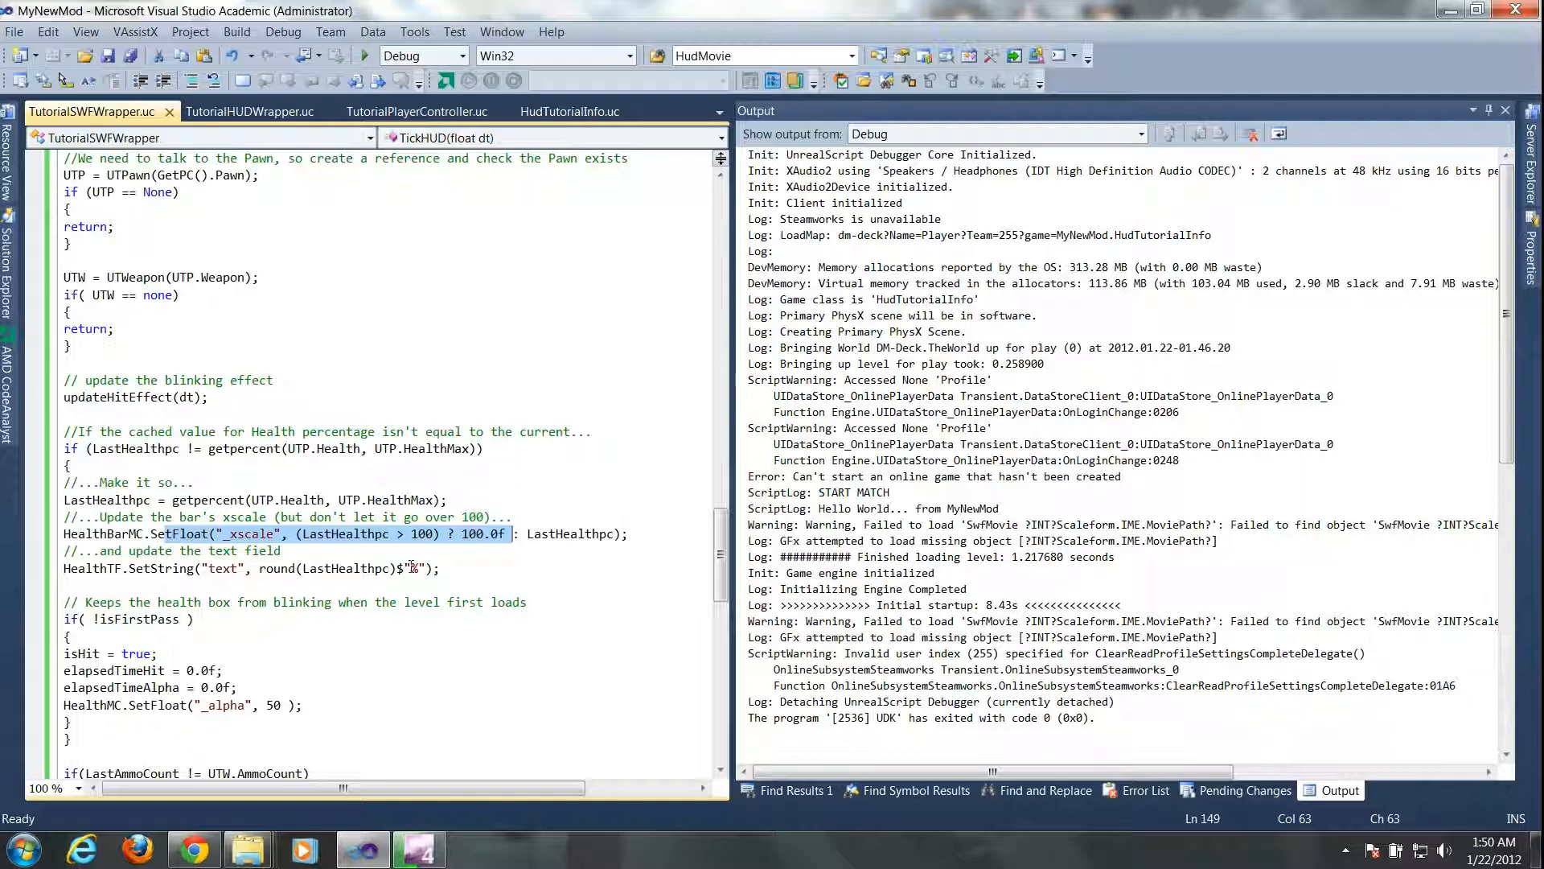
scroll(down, 3)
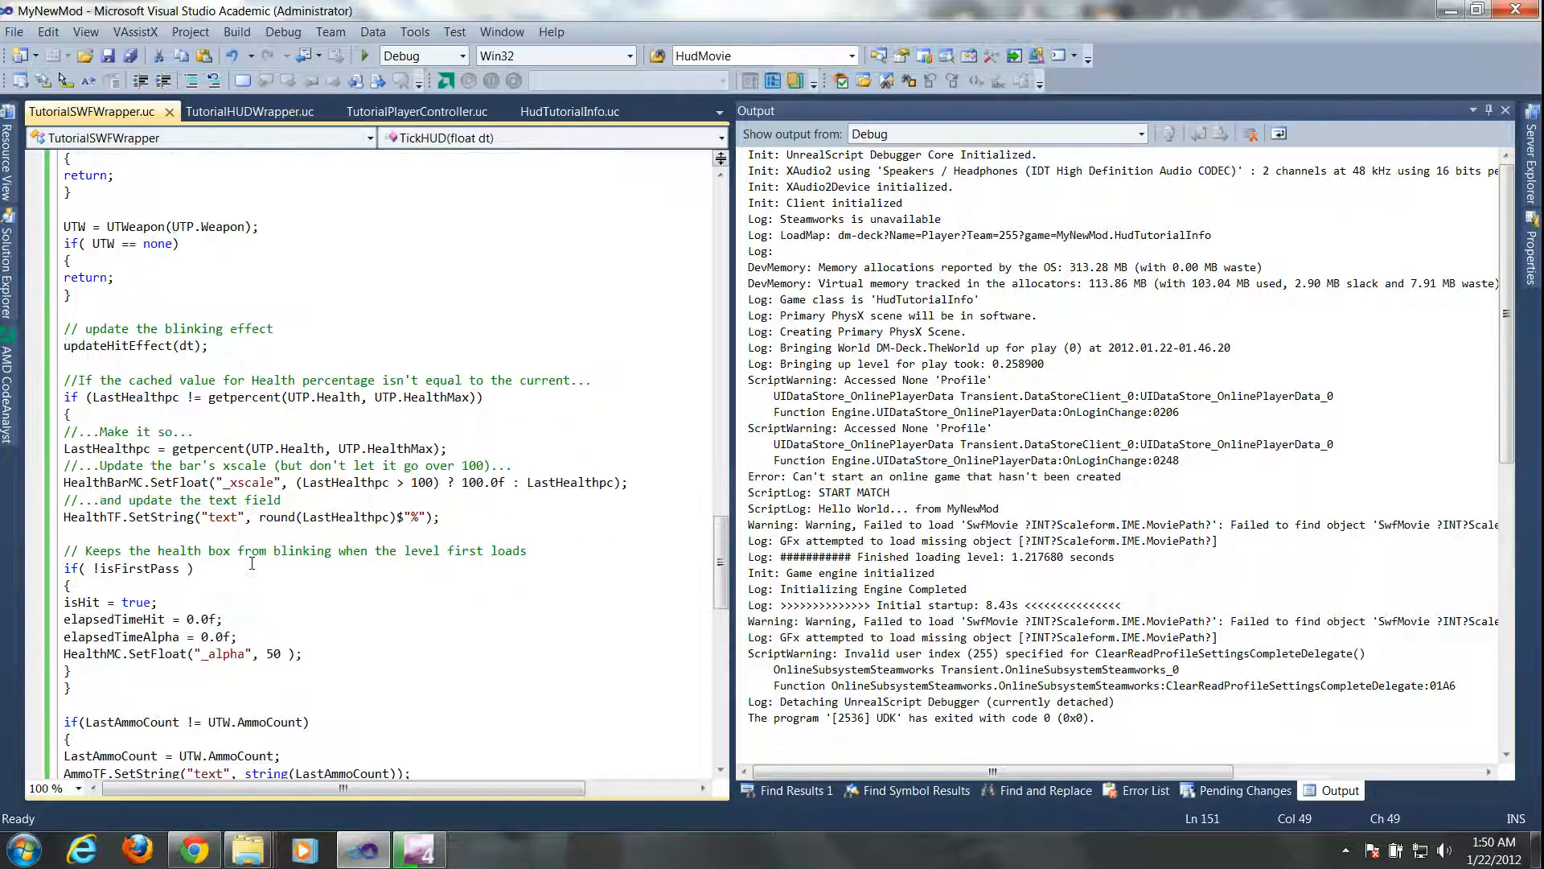
scroll(down, 3)
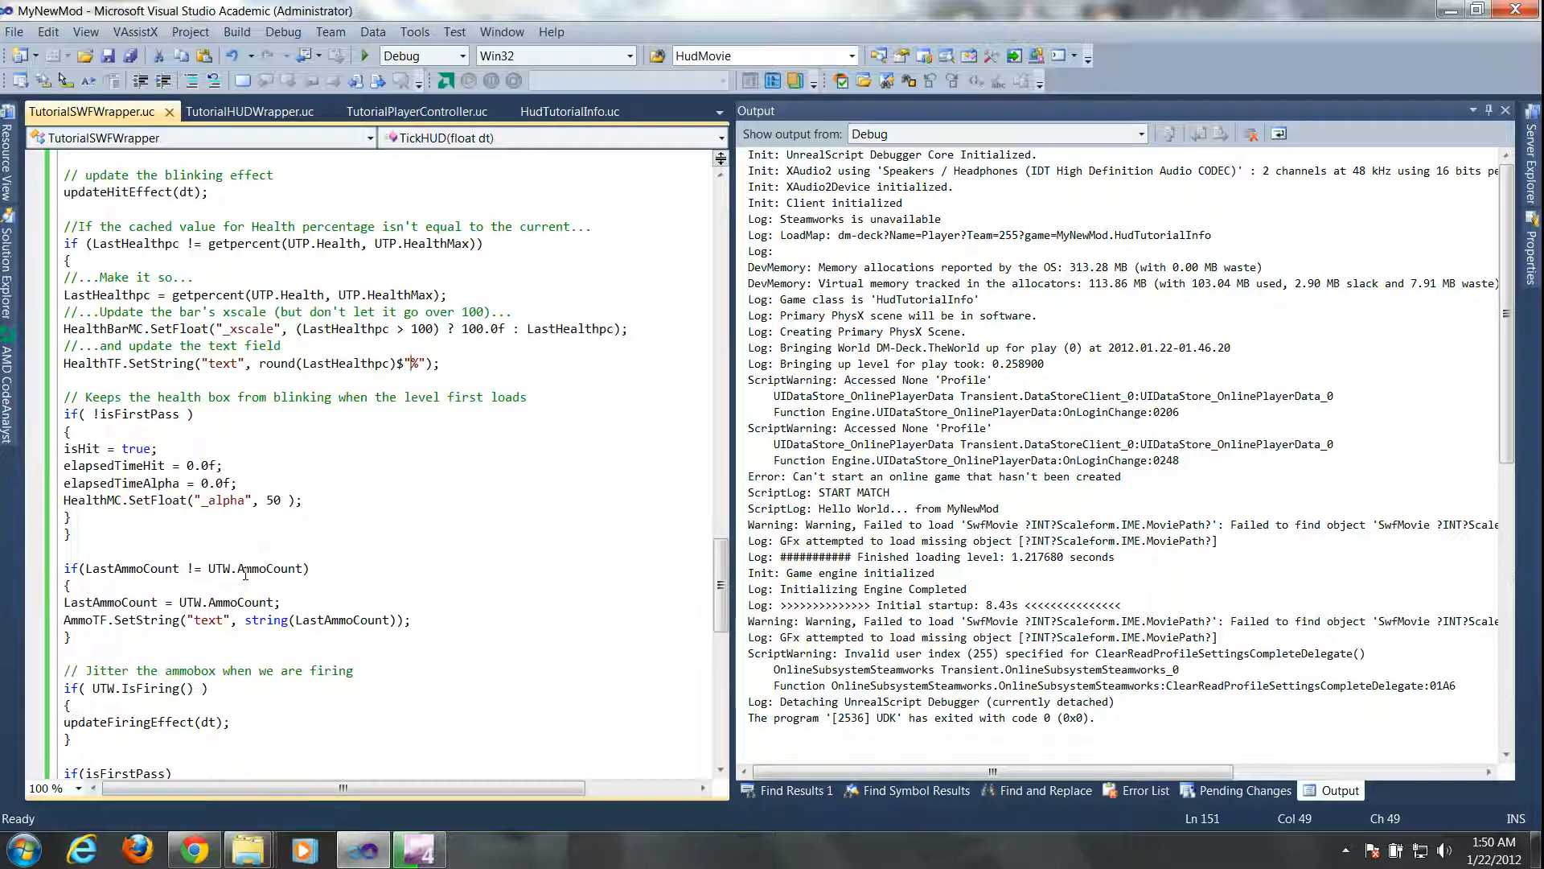
scroll(down, 3)
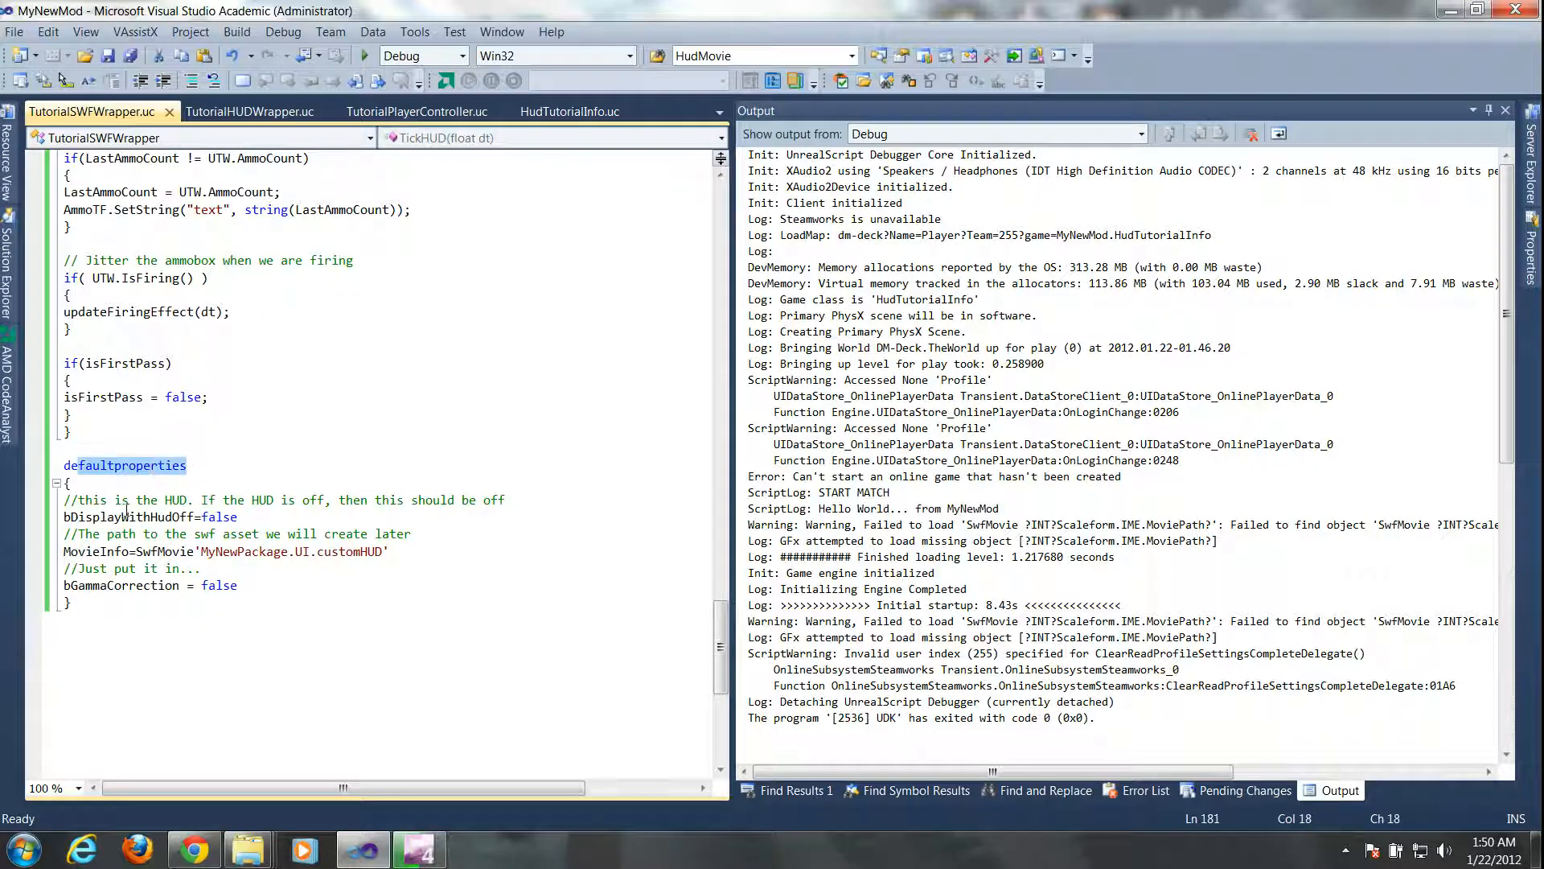
click(200, 568)
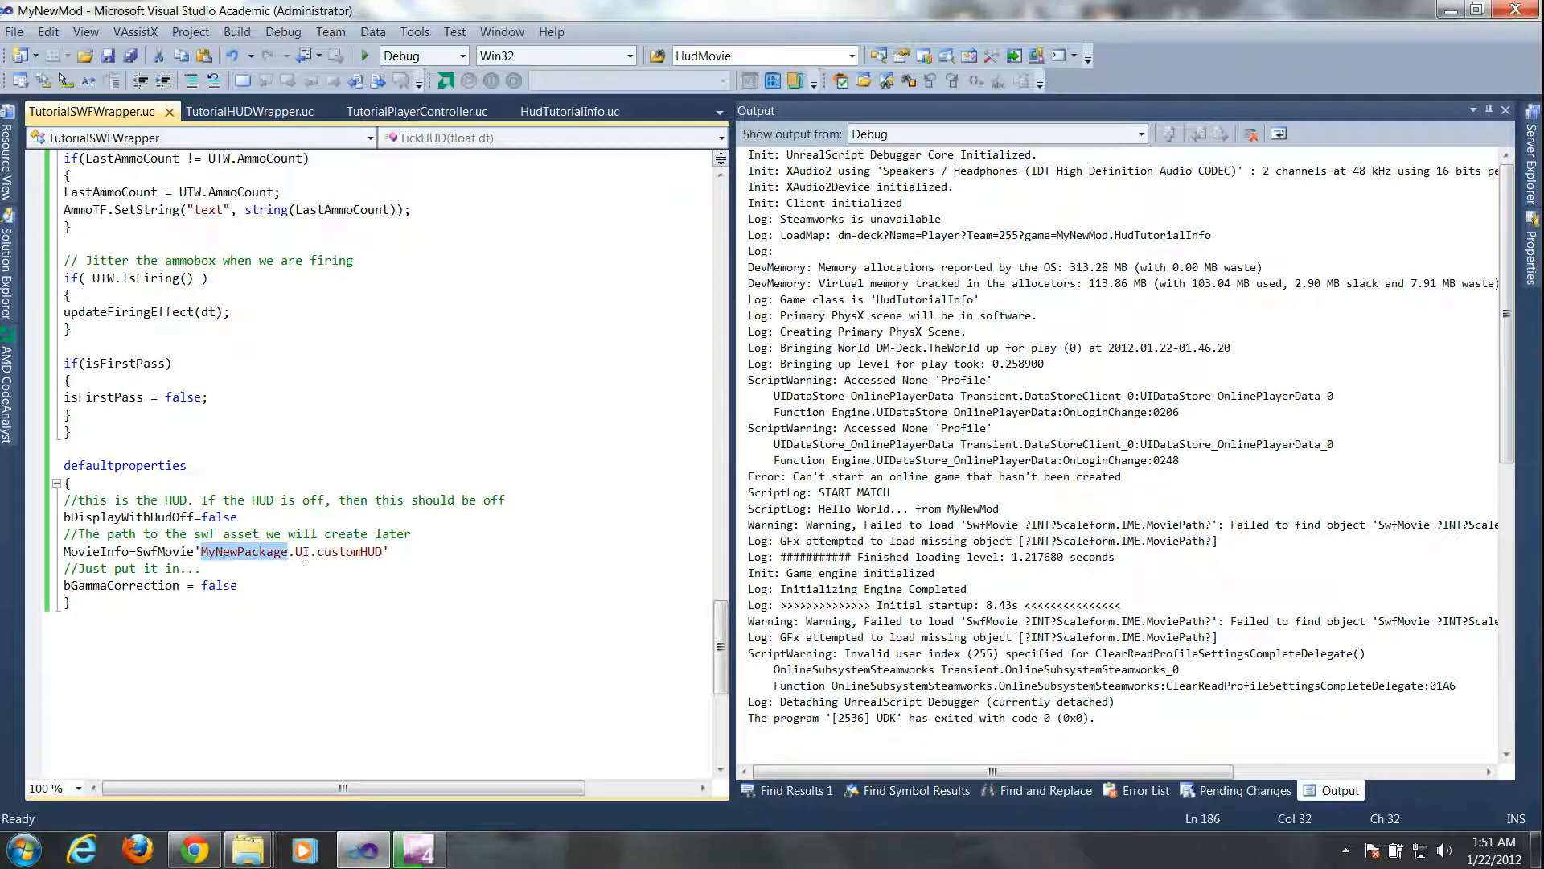
double_click(349, 552)
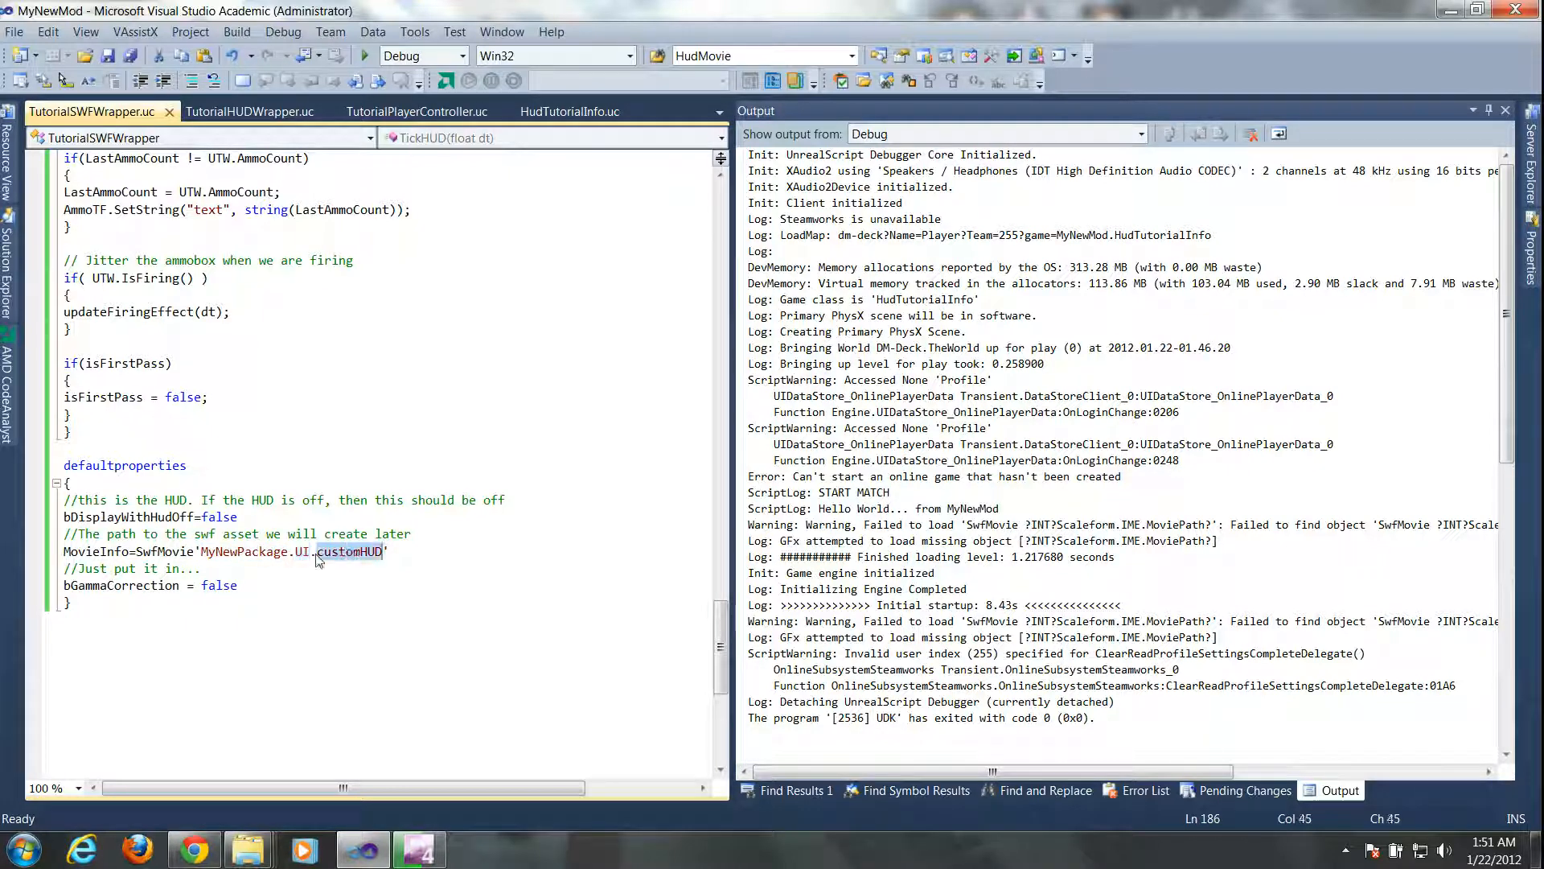
click(357, 552)
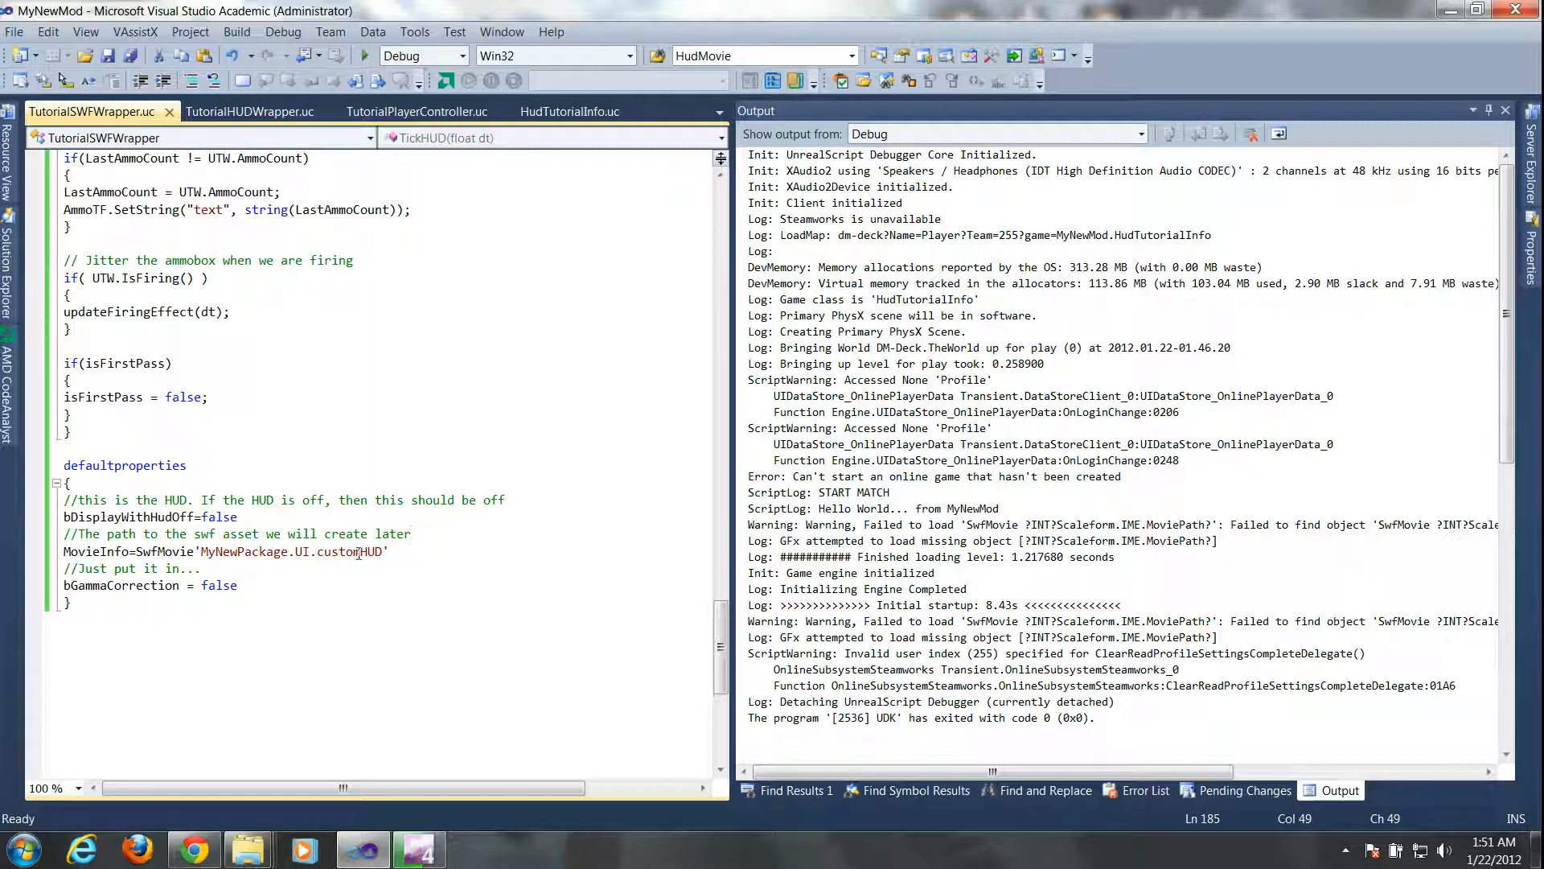
scroll(up, 3)
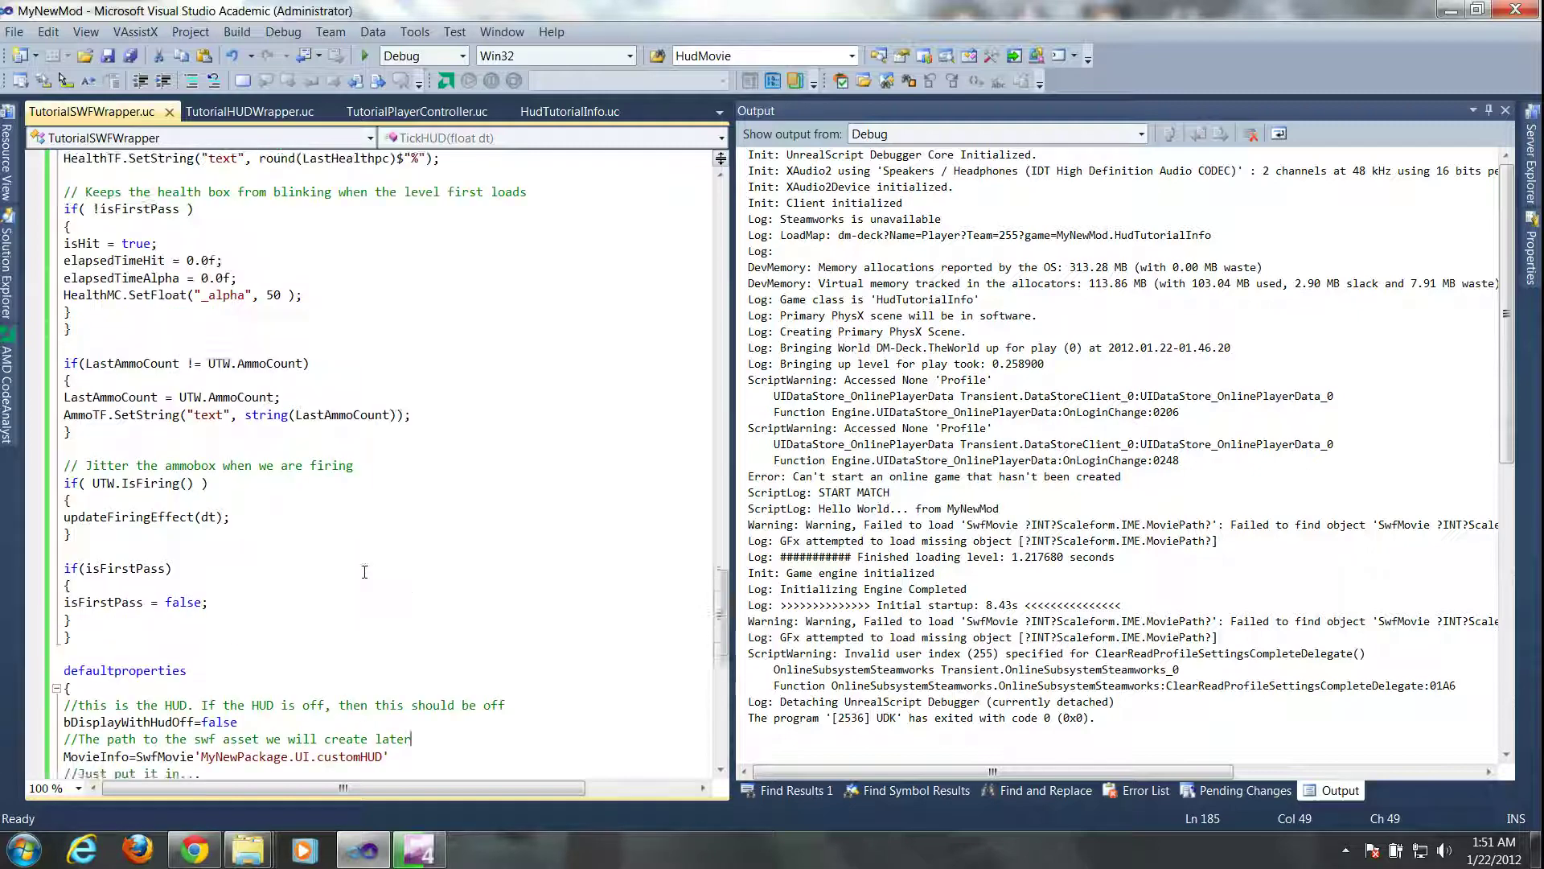
scroll(up, 3)
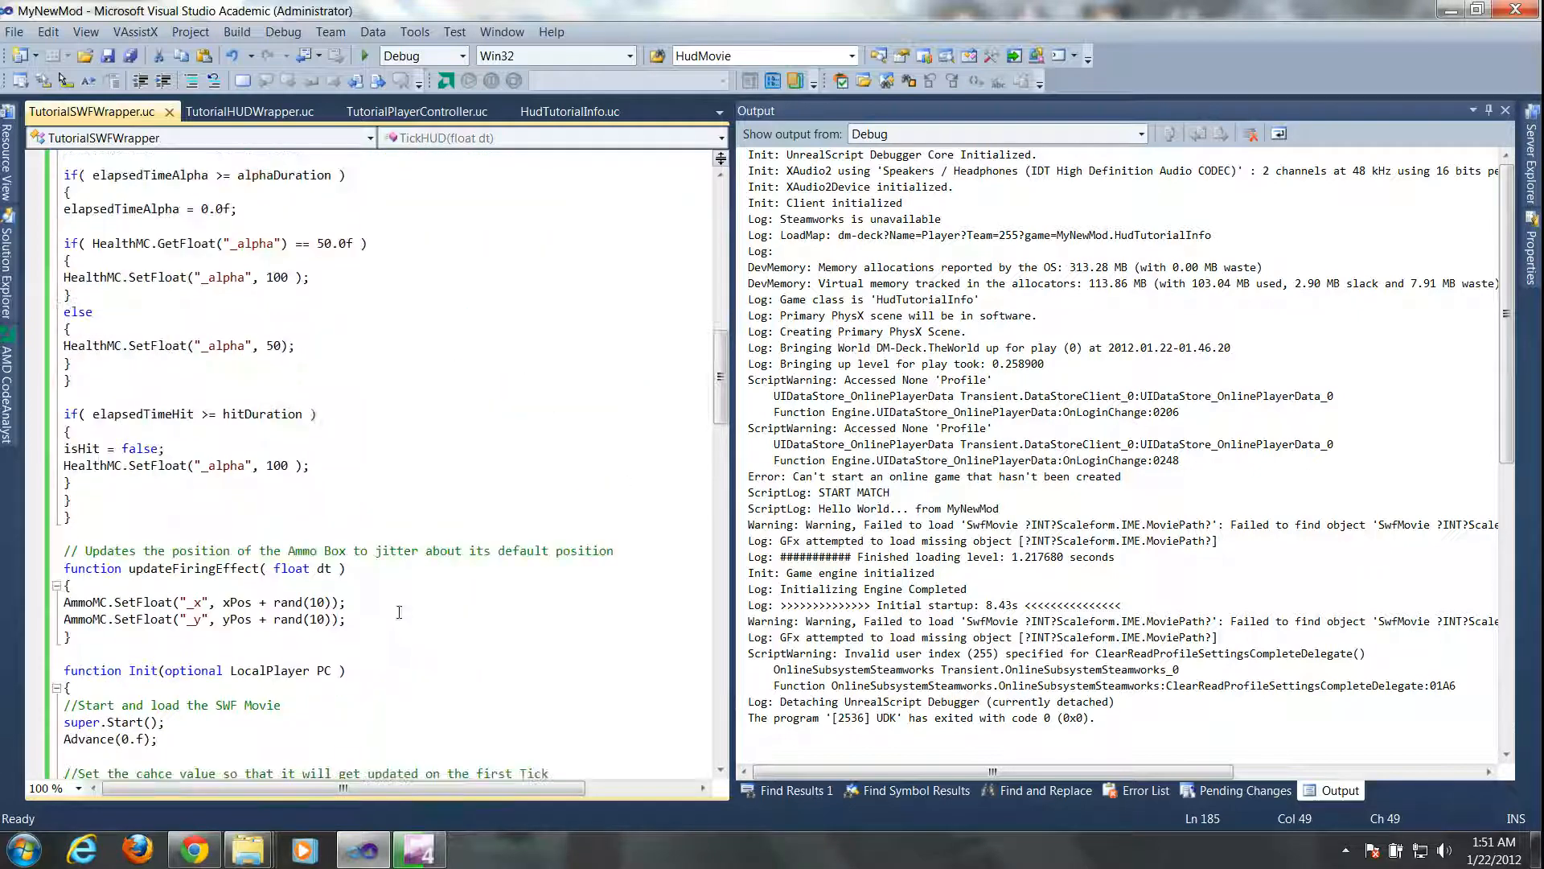
scroll(up, 3)
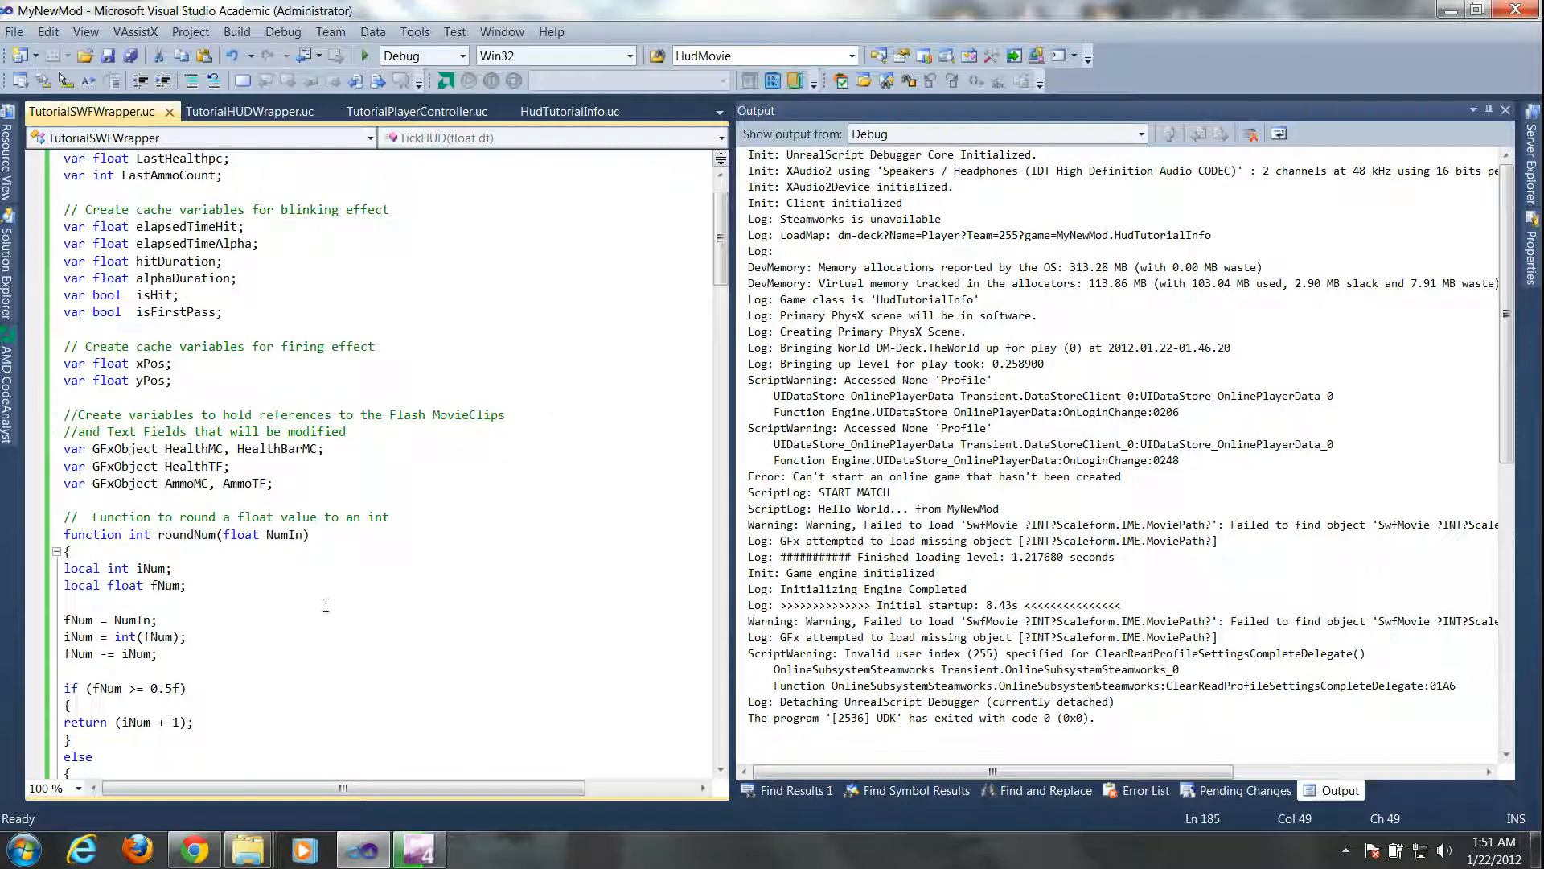
- Run Build Solution on MyNewMod and follow the UDK script packages compiling in the Output window
click(235, 32)
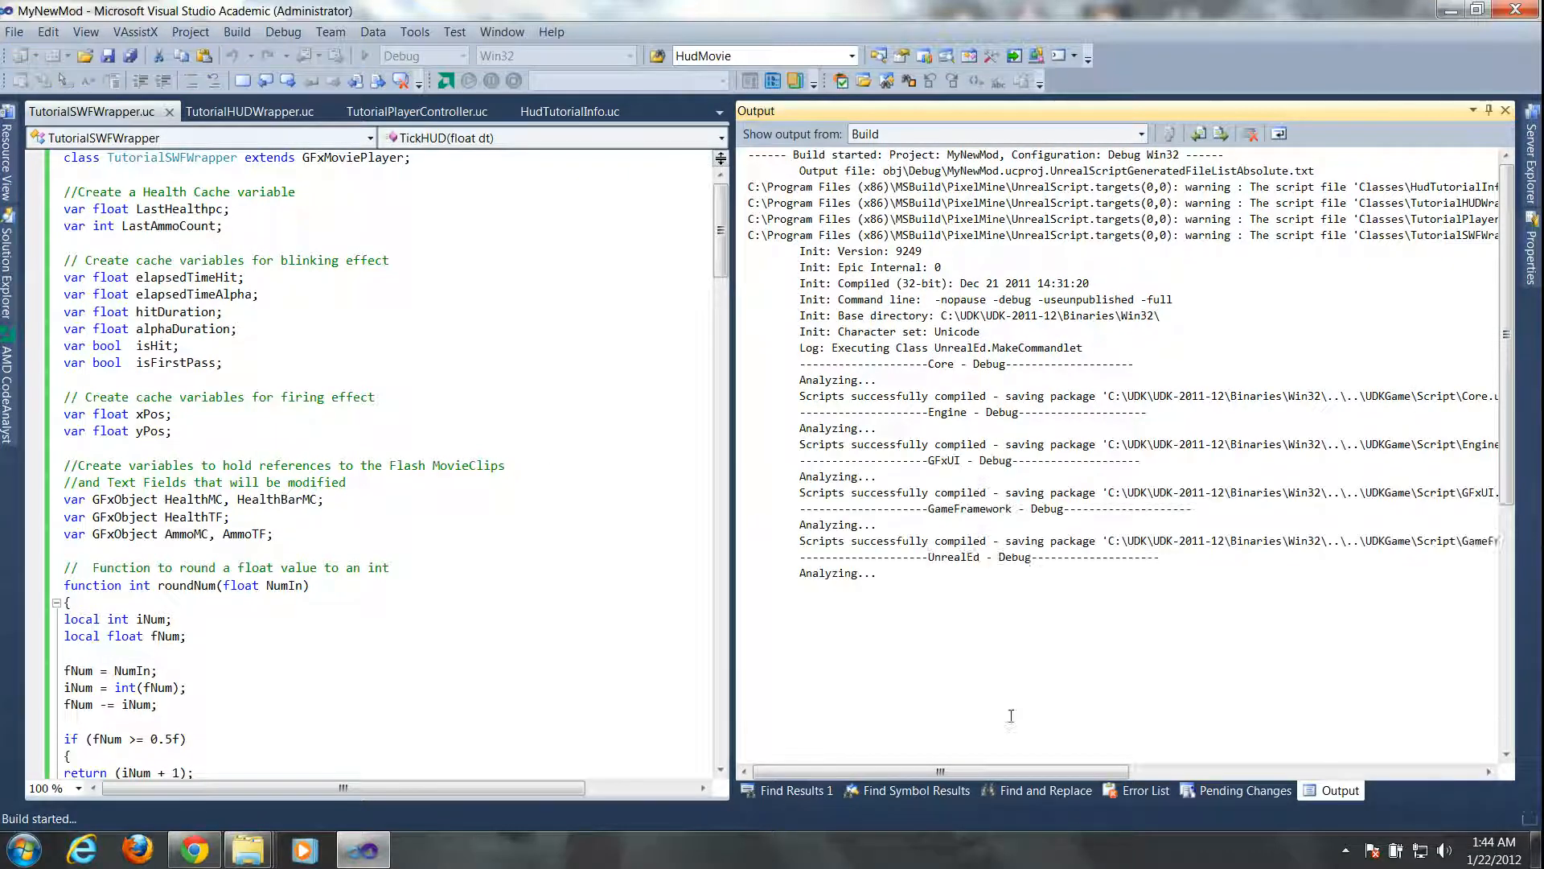
scroll(down, 3)
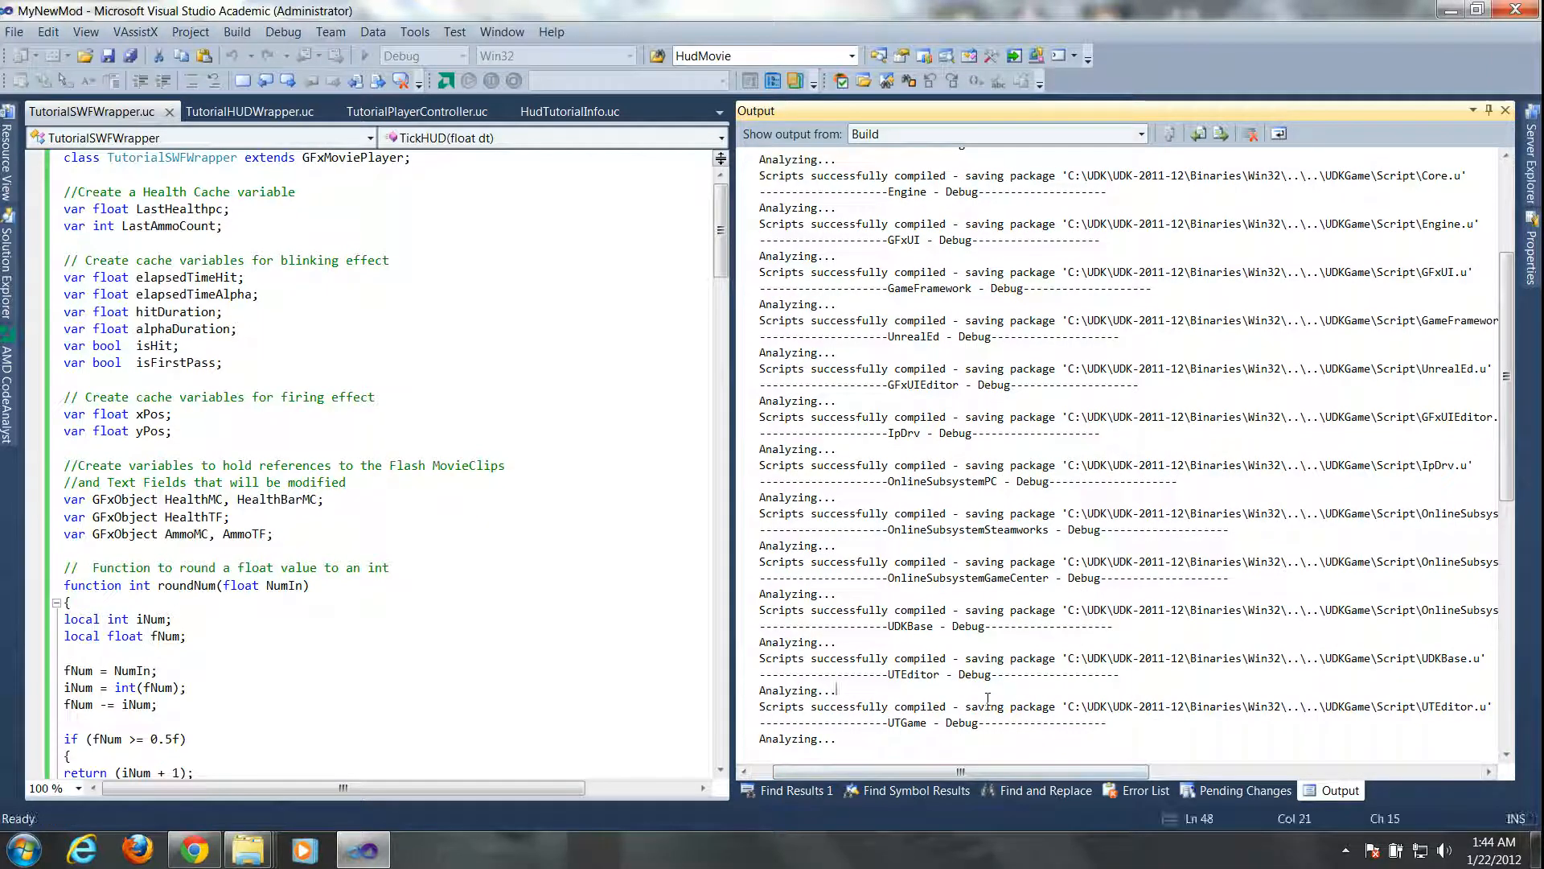
scroll(down, 3)
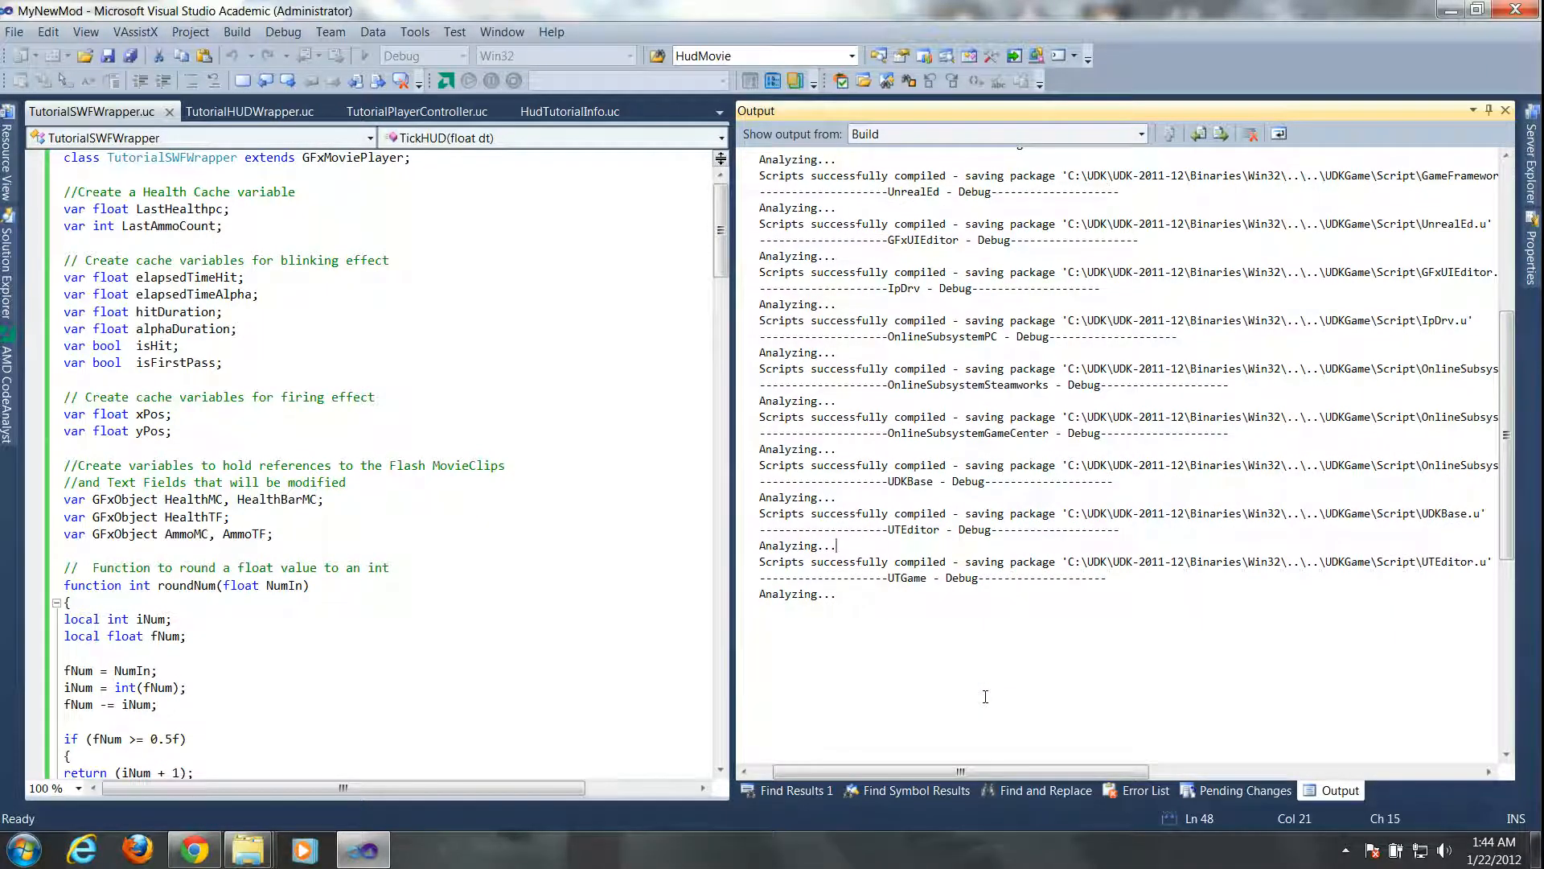